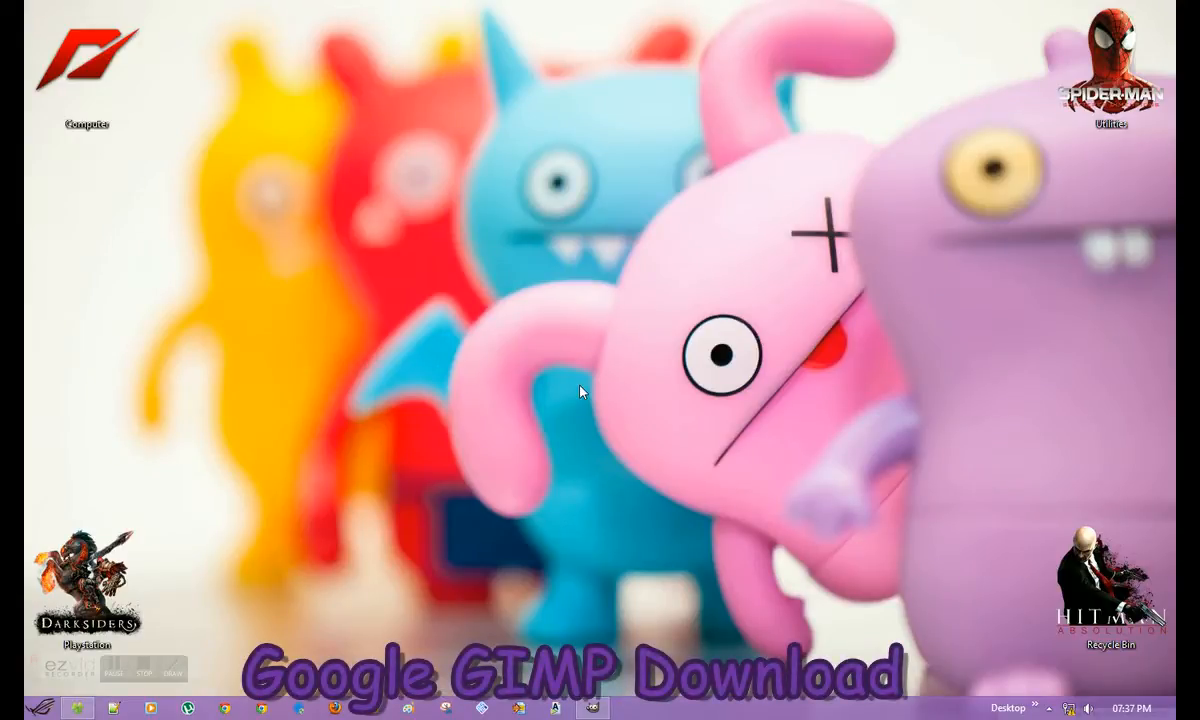
Step: Launch GIMP from the desktop shortcut
click(584, 706)
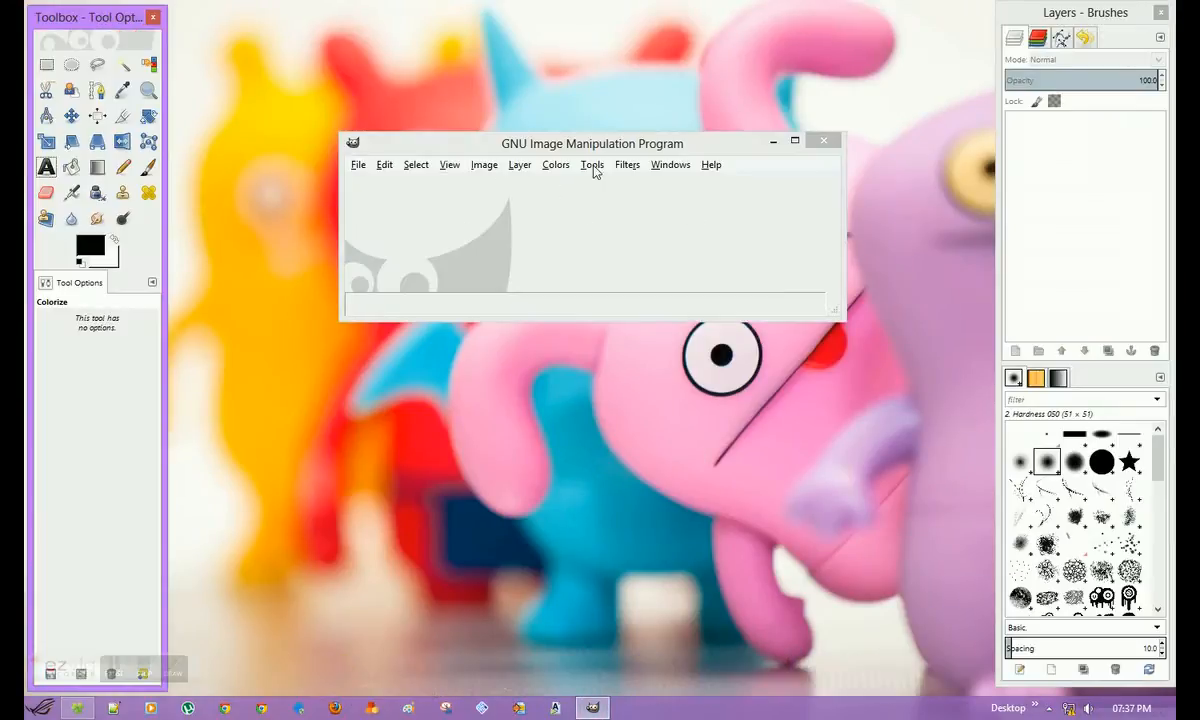
mouse_move(520, 204)
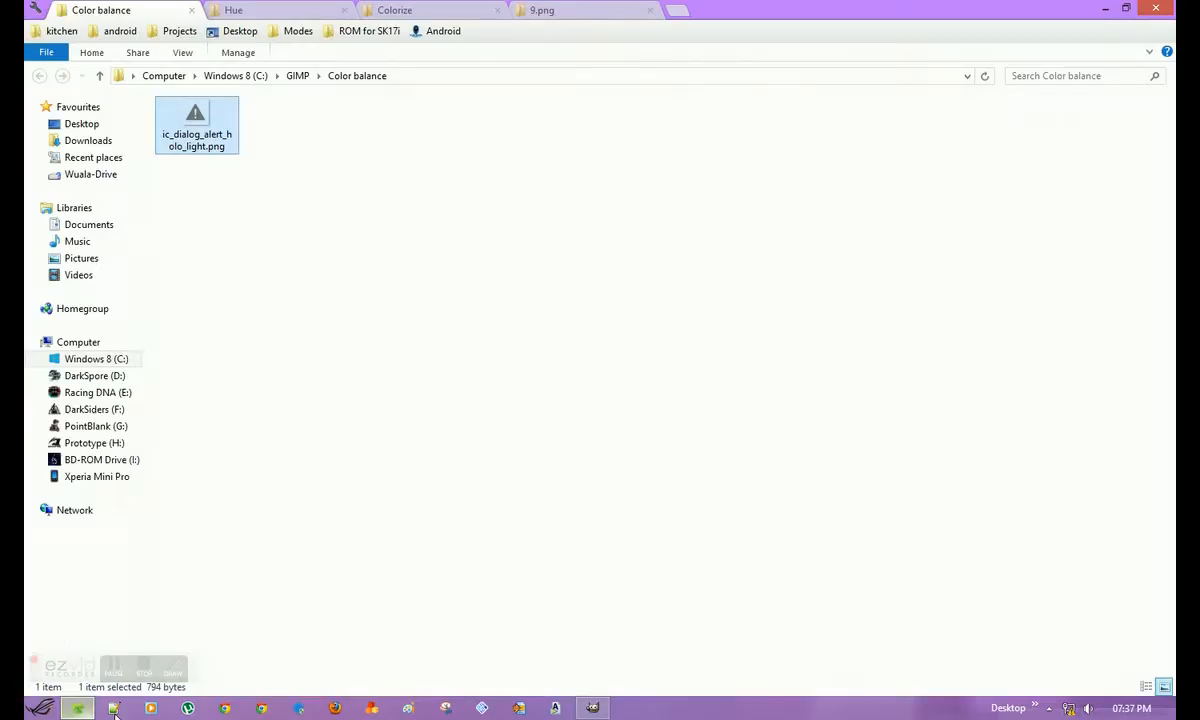
mouse_move(344, 228)
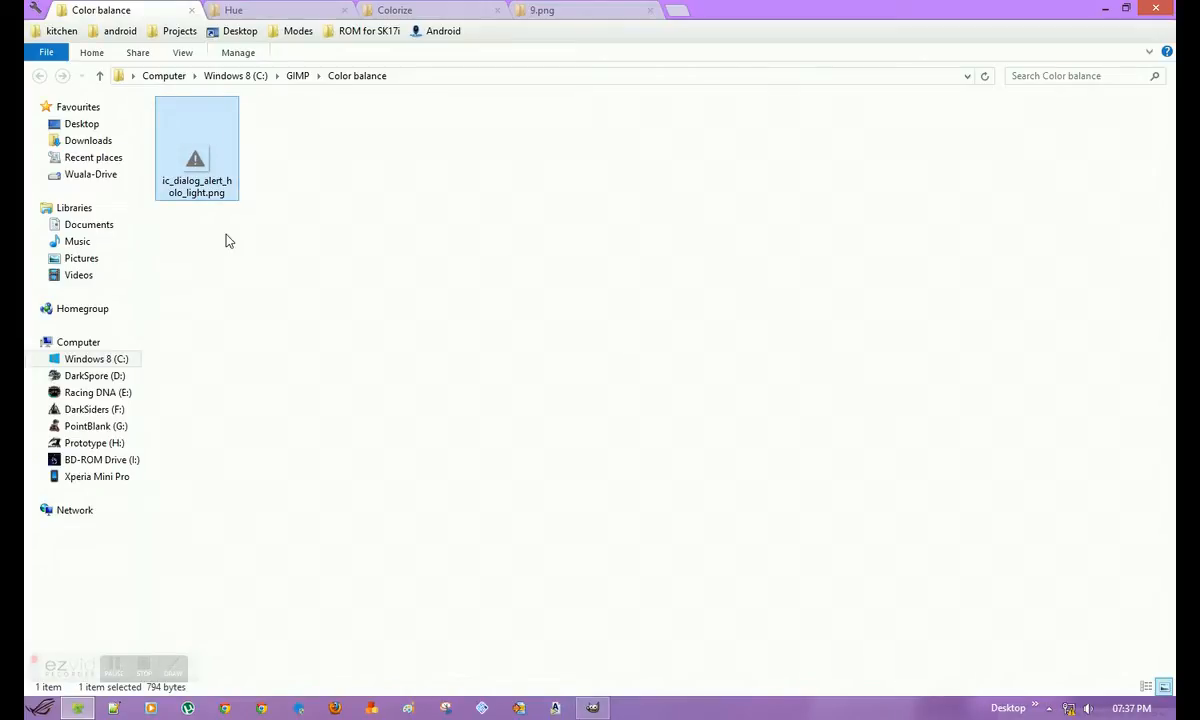
Step: Send ic_dialog_alert_holo_light.png from the Color balance folder to GIMP via Edit with GIMP
right_click(196, 160)
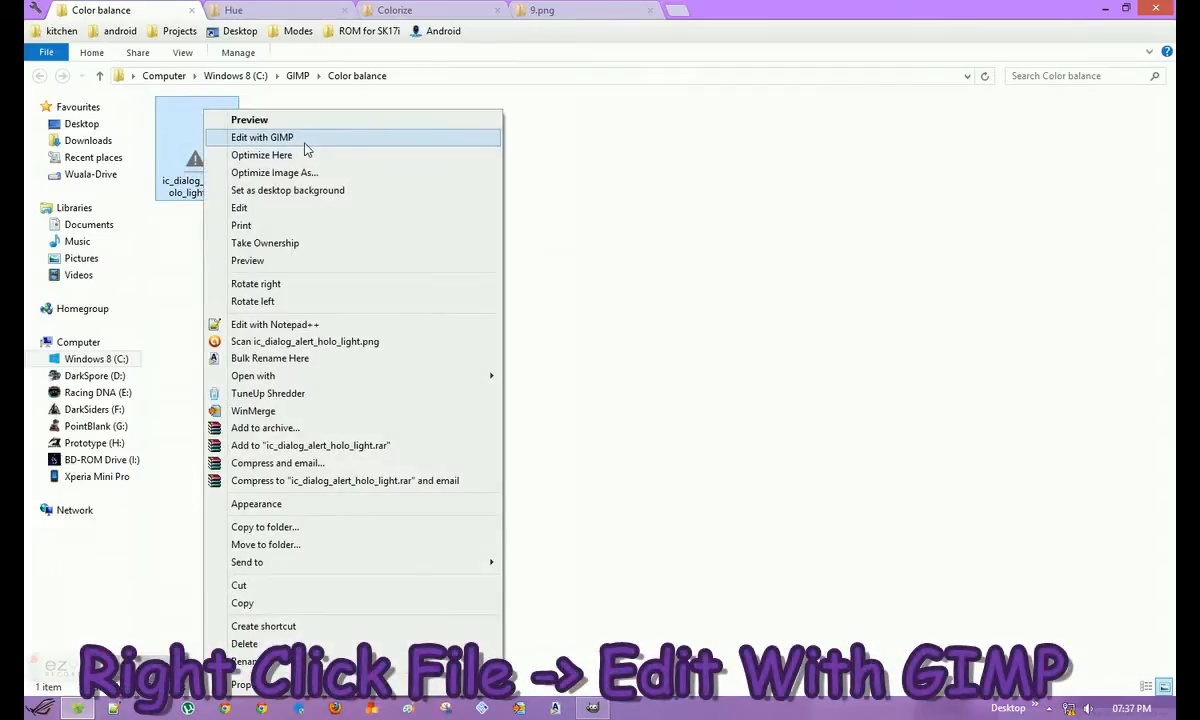
click(260, 136)
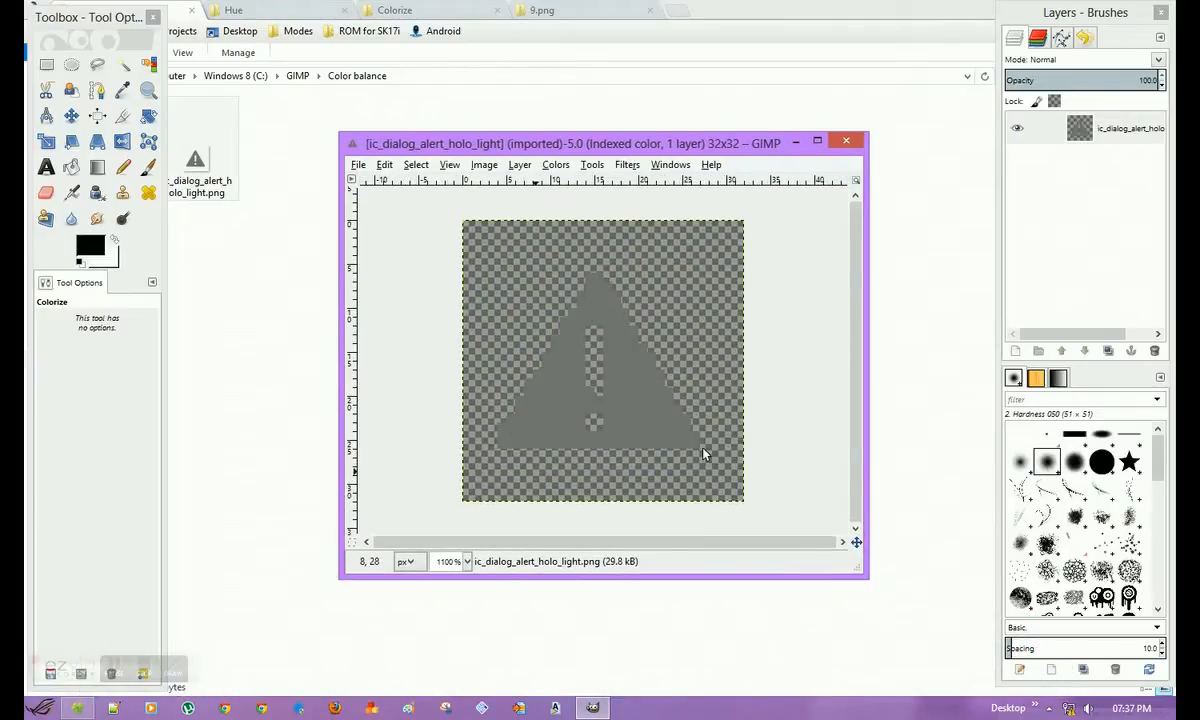
mouse_move(584, 240)
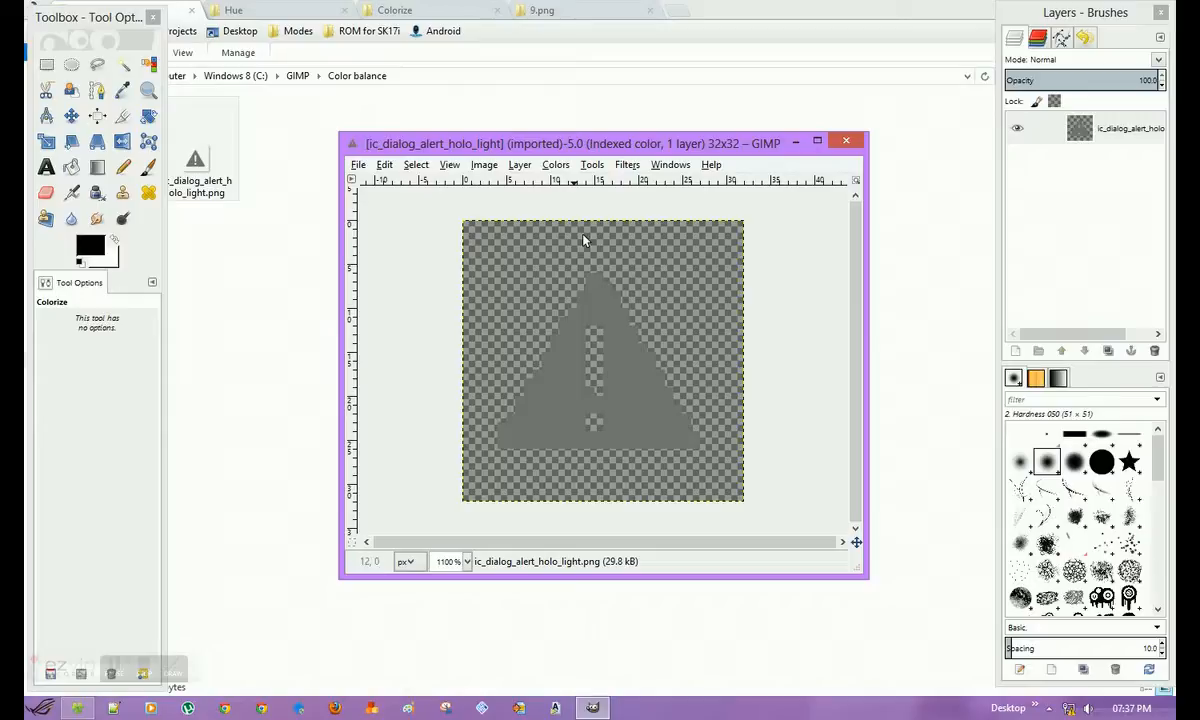
mouse_move(674, 340)
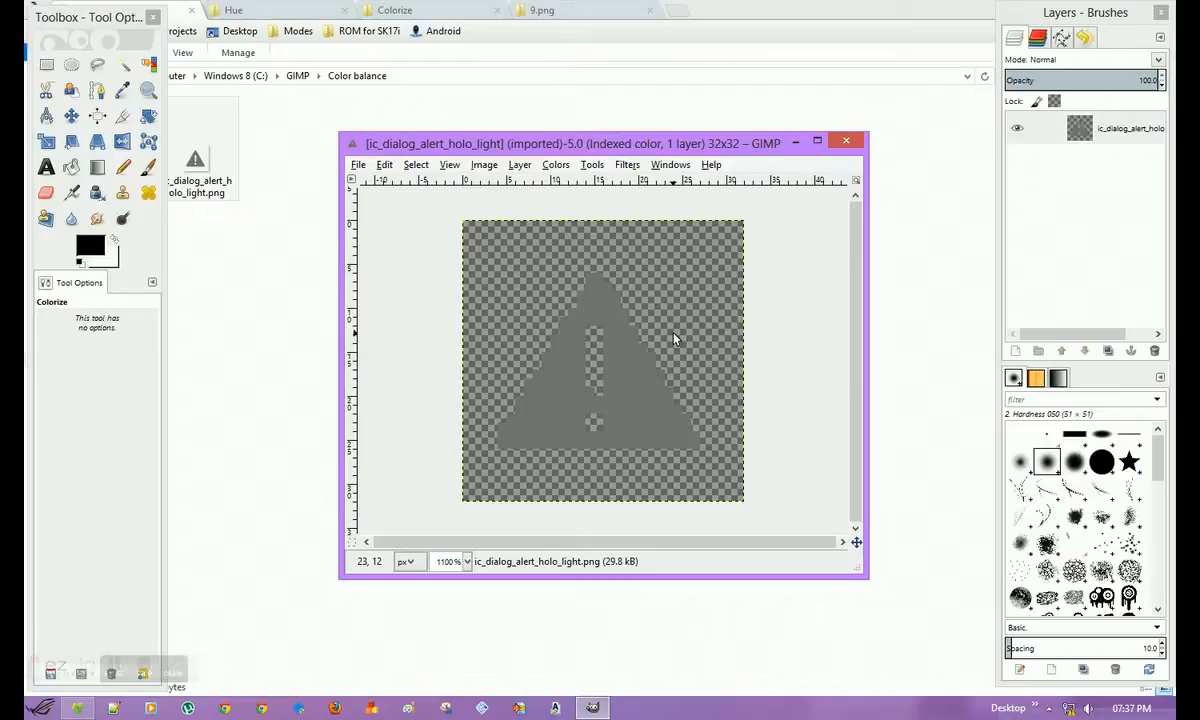
mouse_move(544, 466)
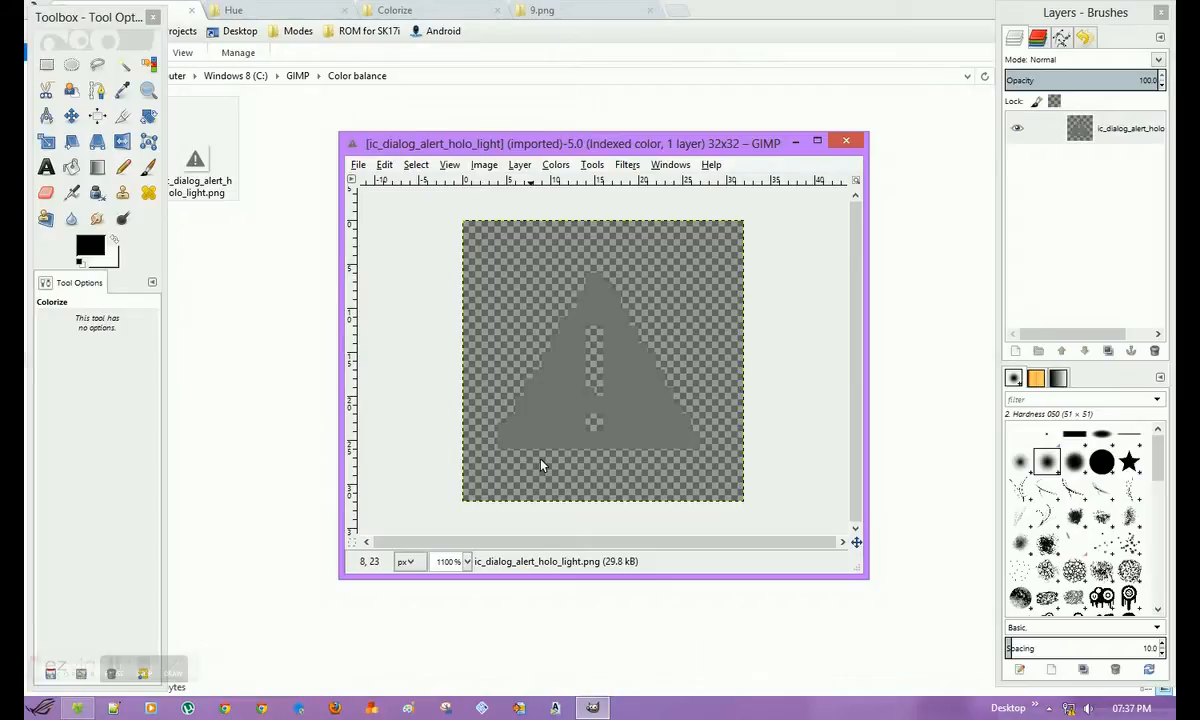
Step: Attempt Colors > Color Balance on the indexed alert icon and get the RGB-only warning
click(556, 164)
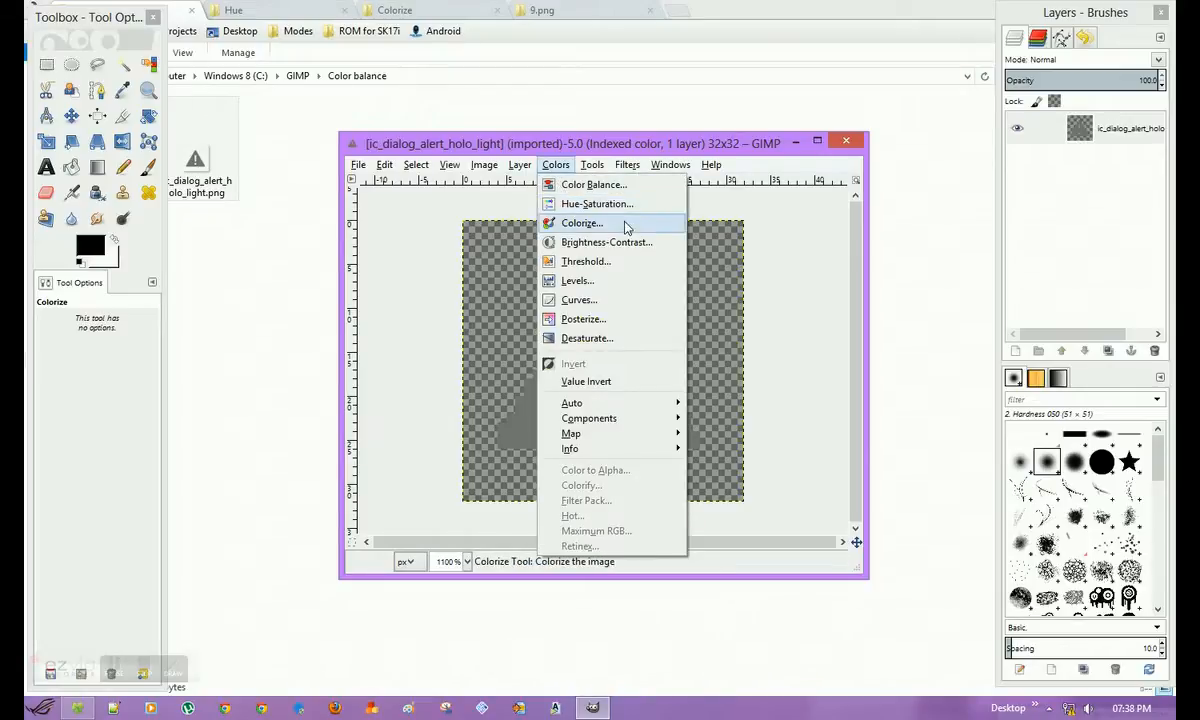
mouse_move(652, 232)
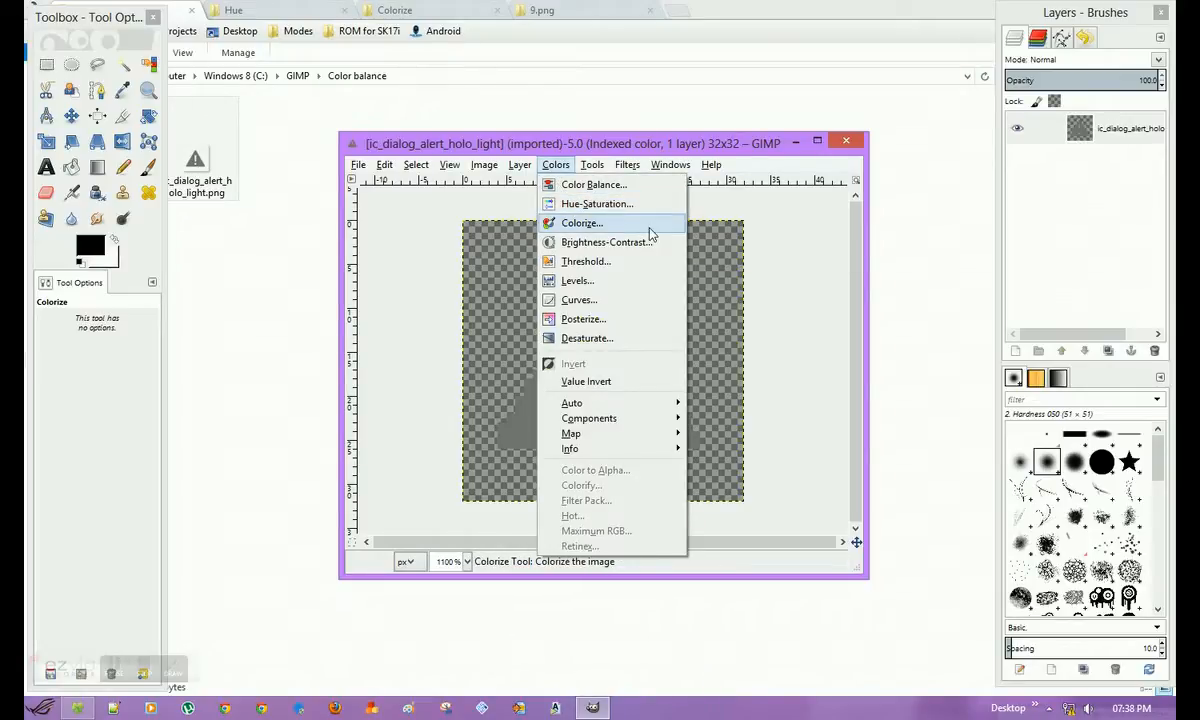
mouse_move(594, 184)
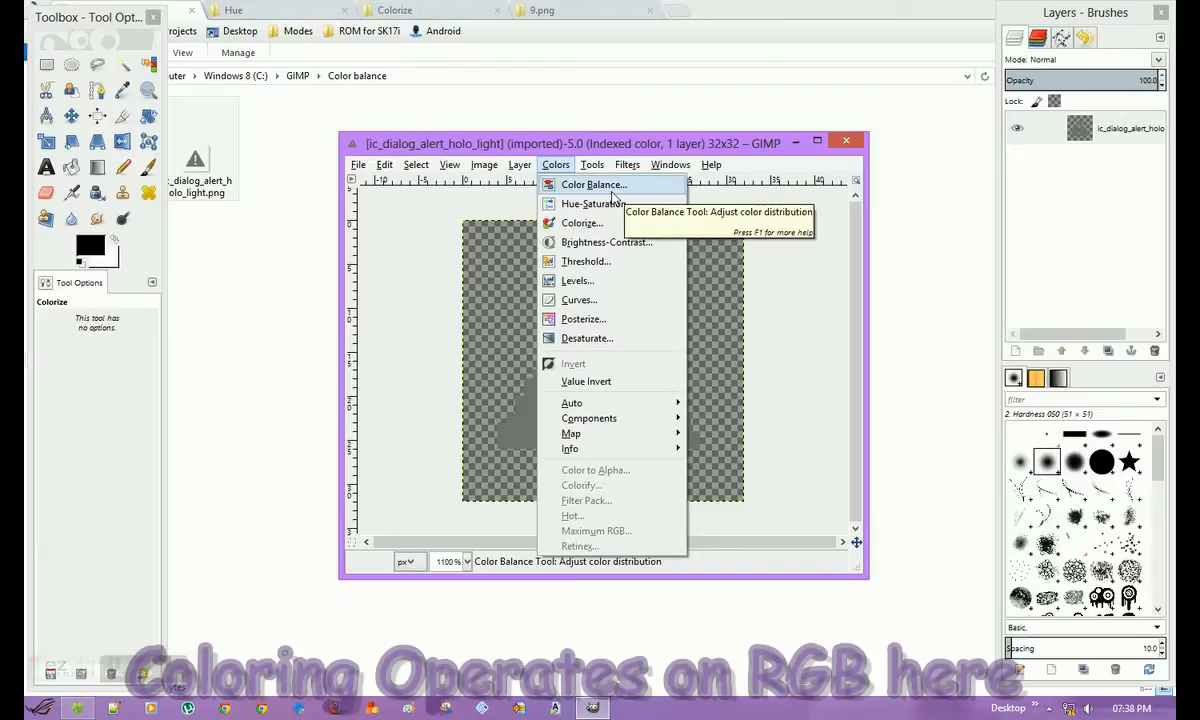
click(592, 184)
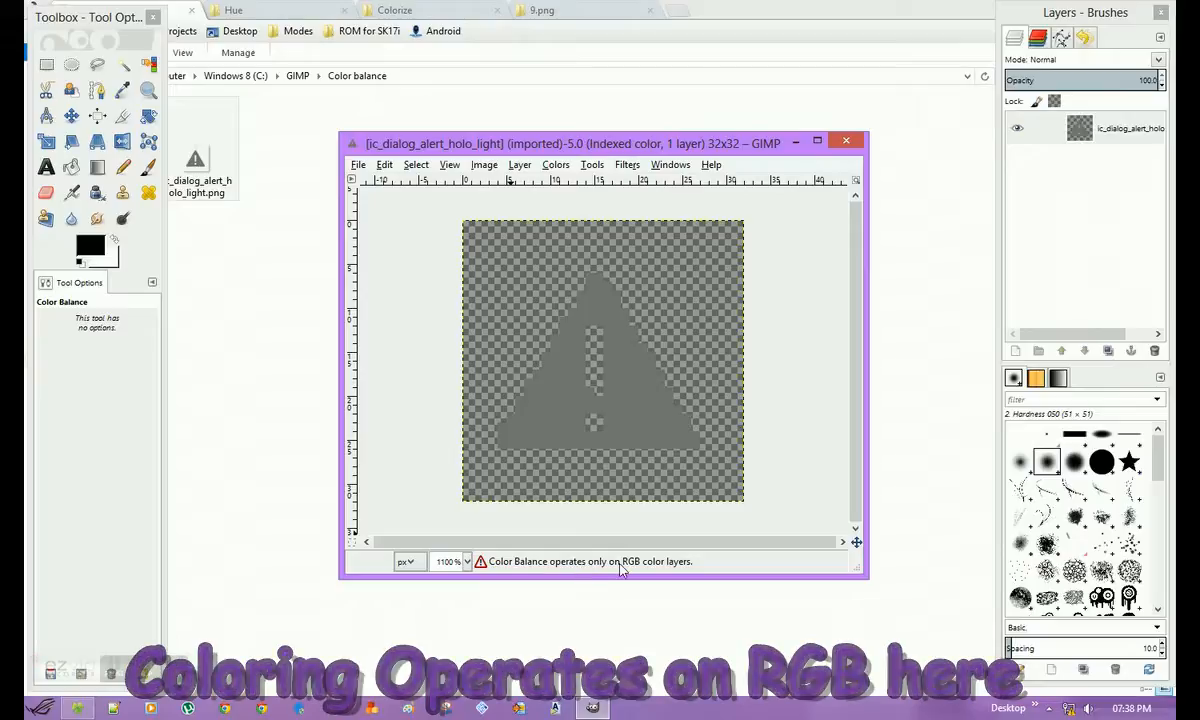
mouse_move(578, 362)
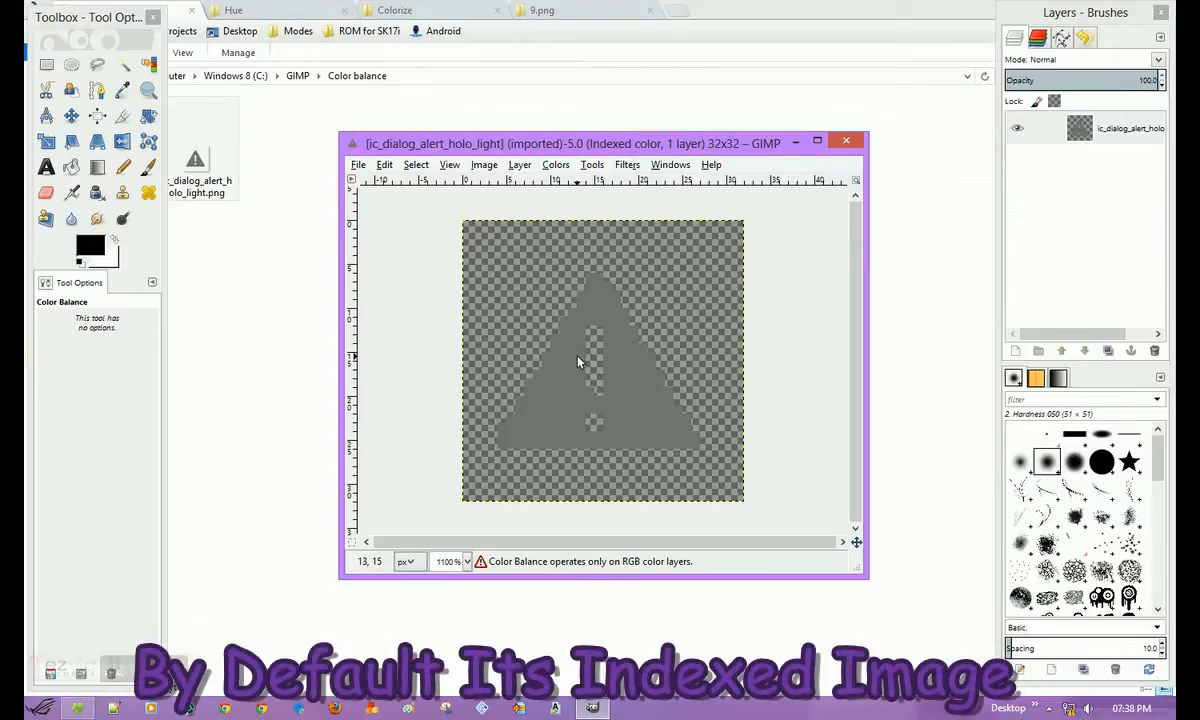
mouse_move(564, 370)
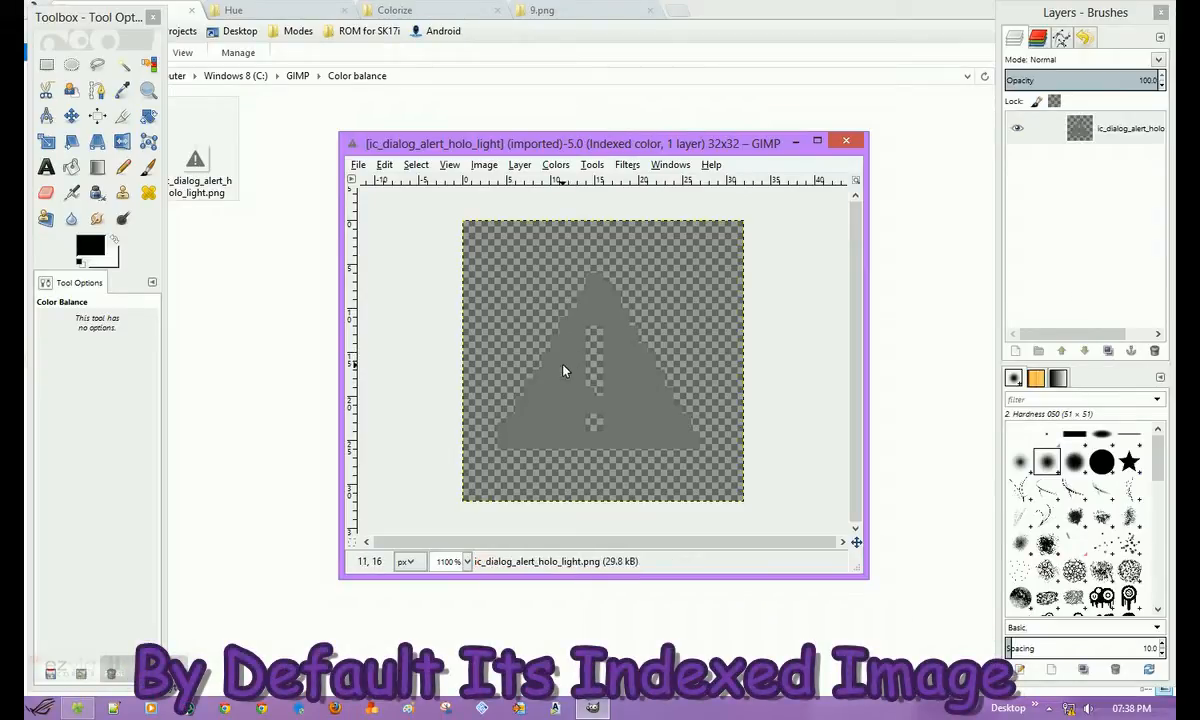
mouse_move(540, 308)
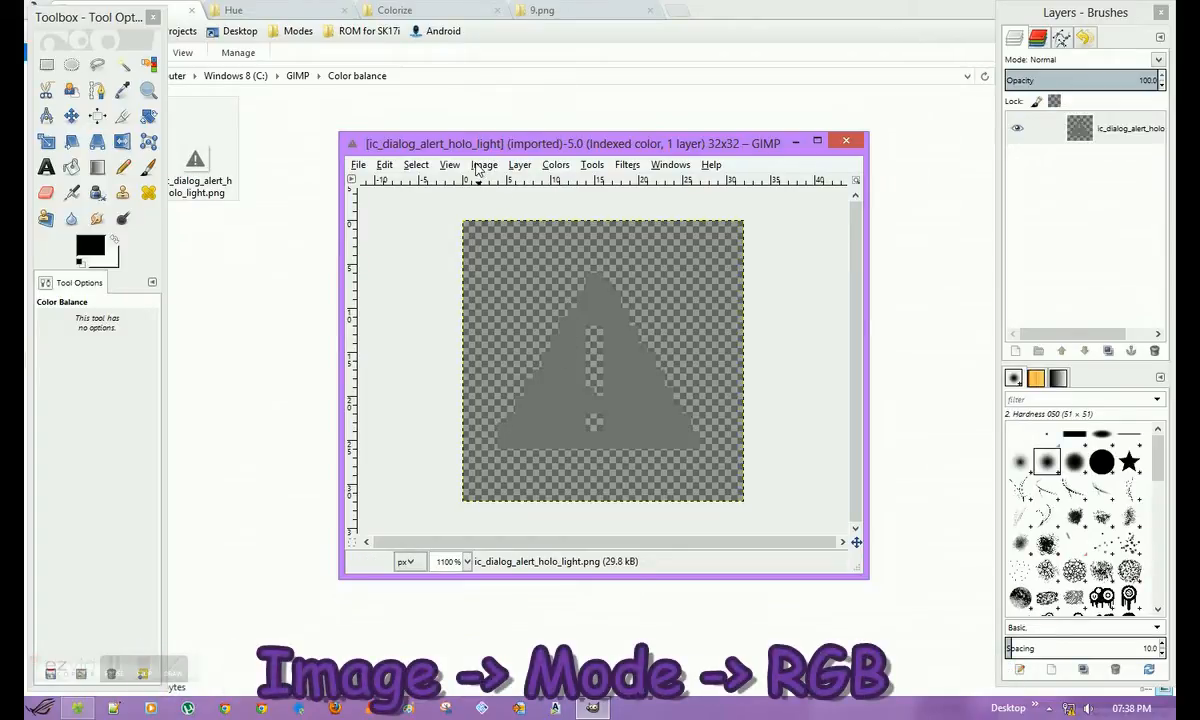
Step: Convert the alert icon from indexed colour to RGB mode
click(484, 164)
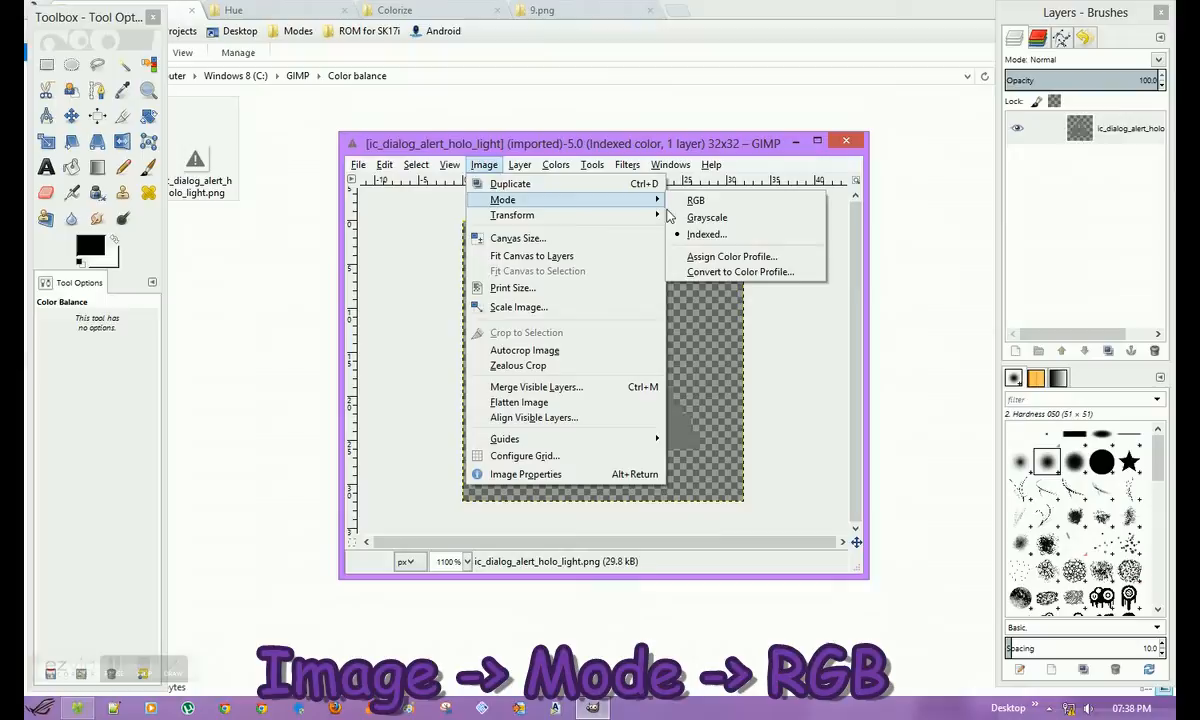
mouse_move(696, 200)
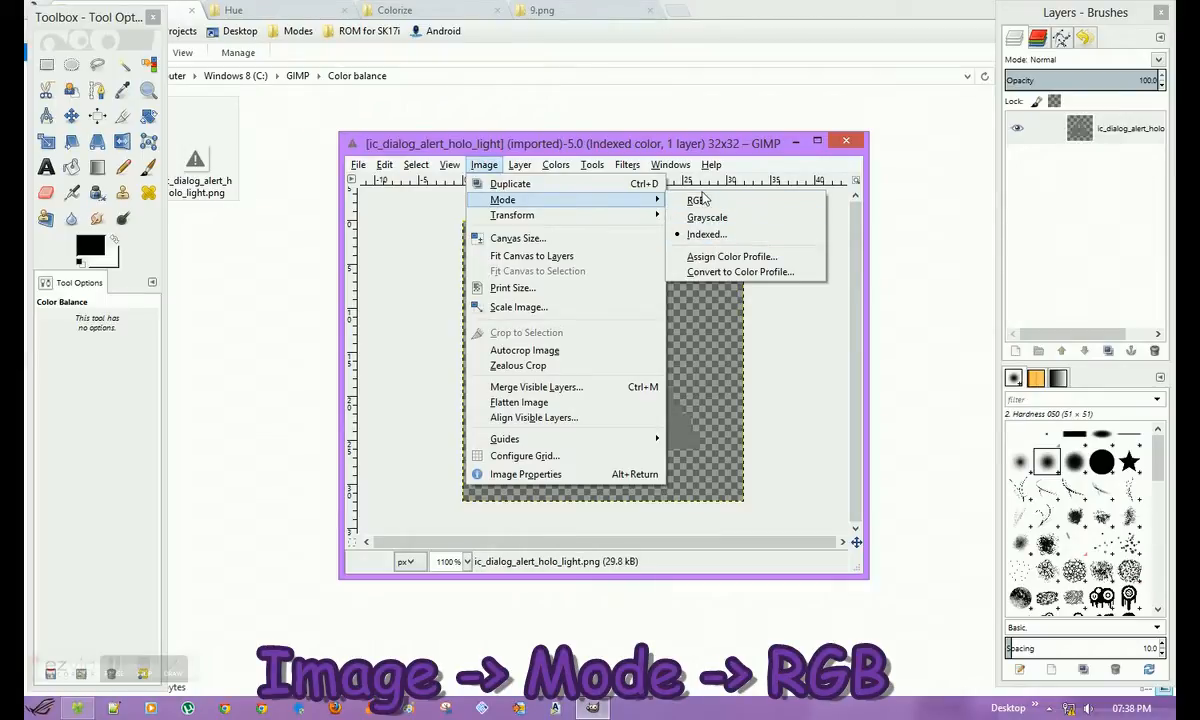
click(696, 200)
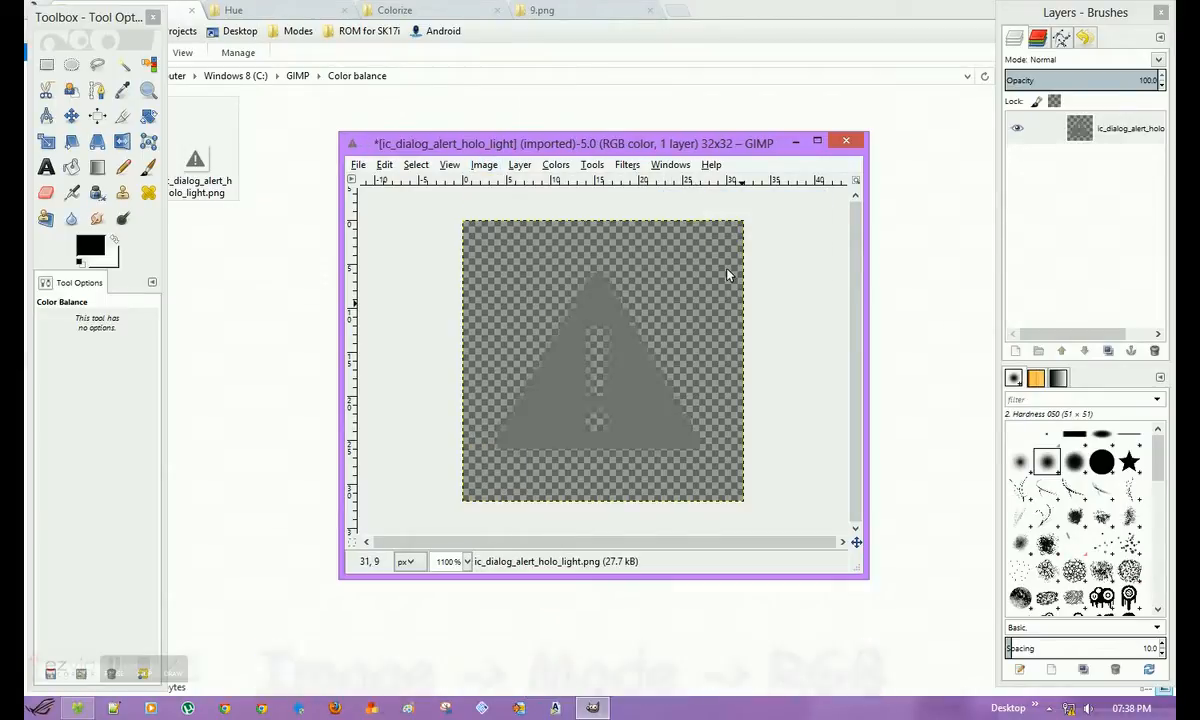
mouse_move(614, 352)
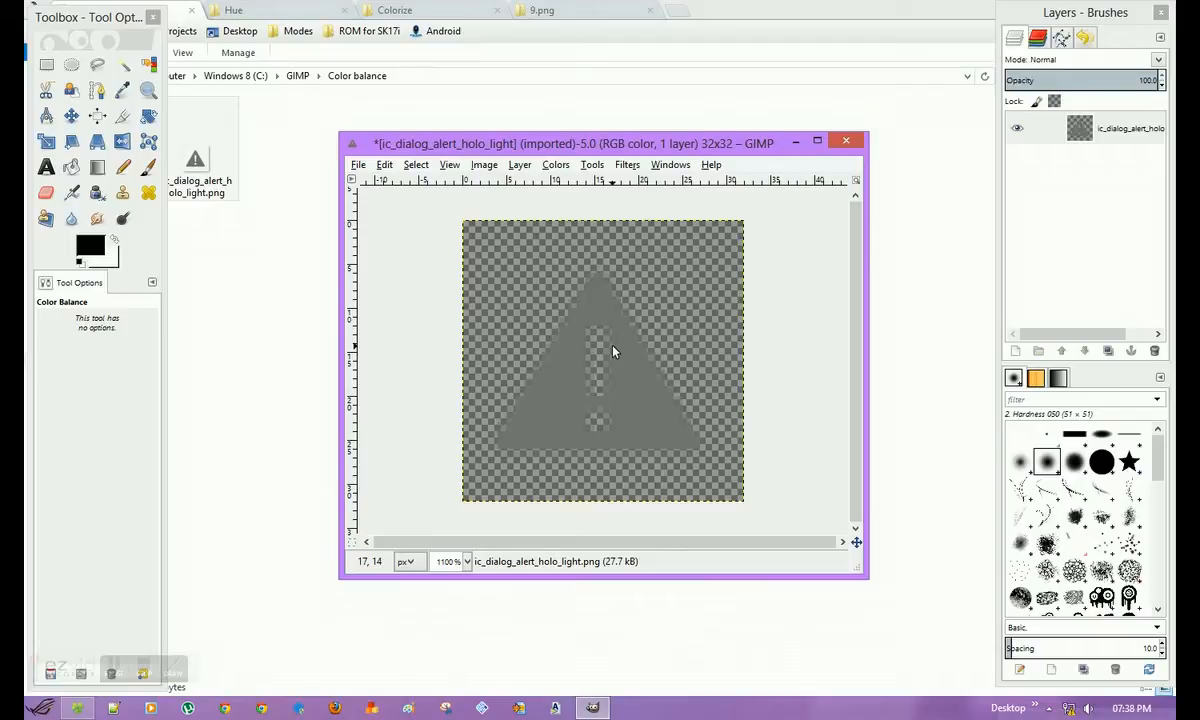
Step: Recolour the alert triangle blue by pushing Color Balance midtones toward blue and applying
click(556, 164)
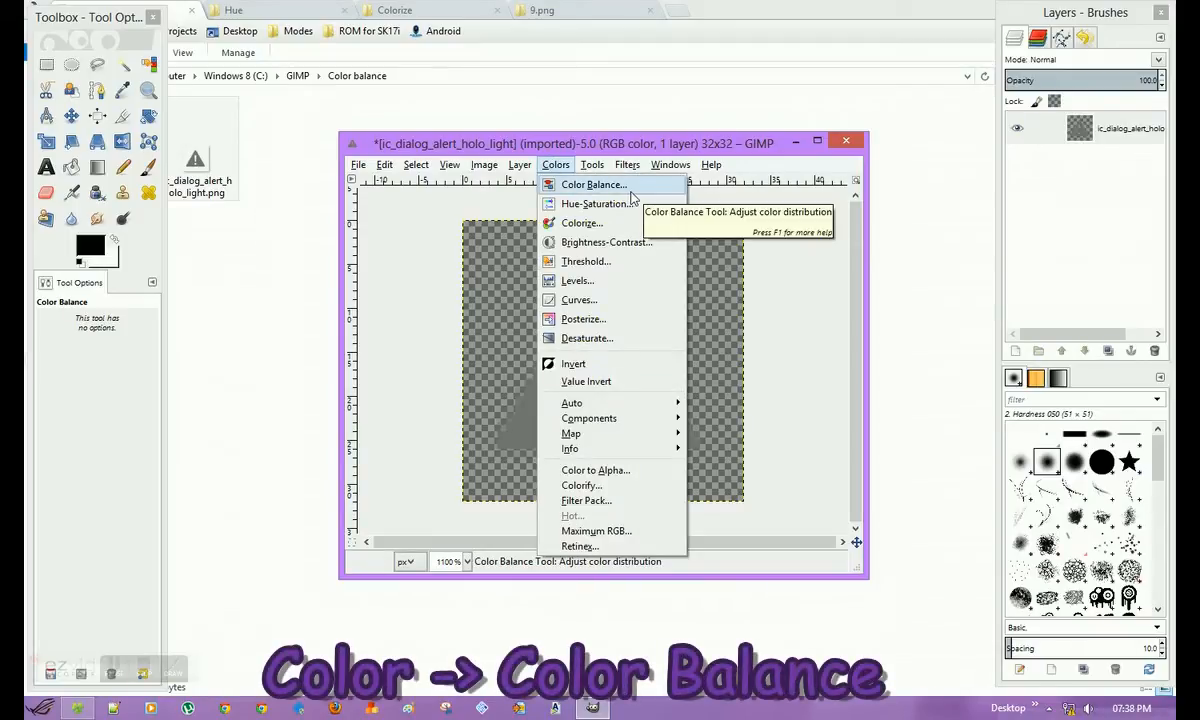
click(594, 184)
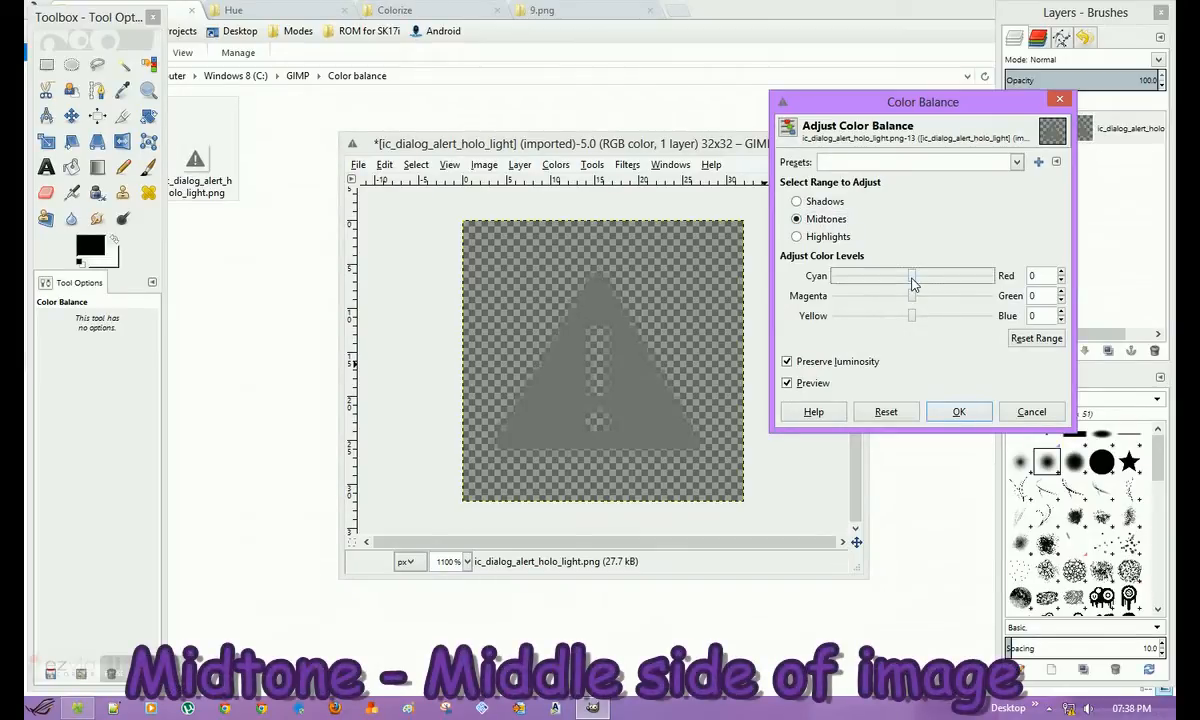
drag(912, 276, 956, 276)
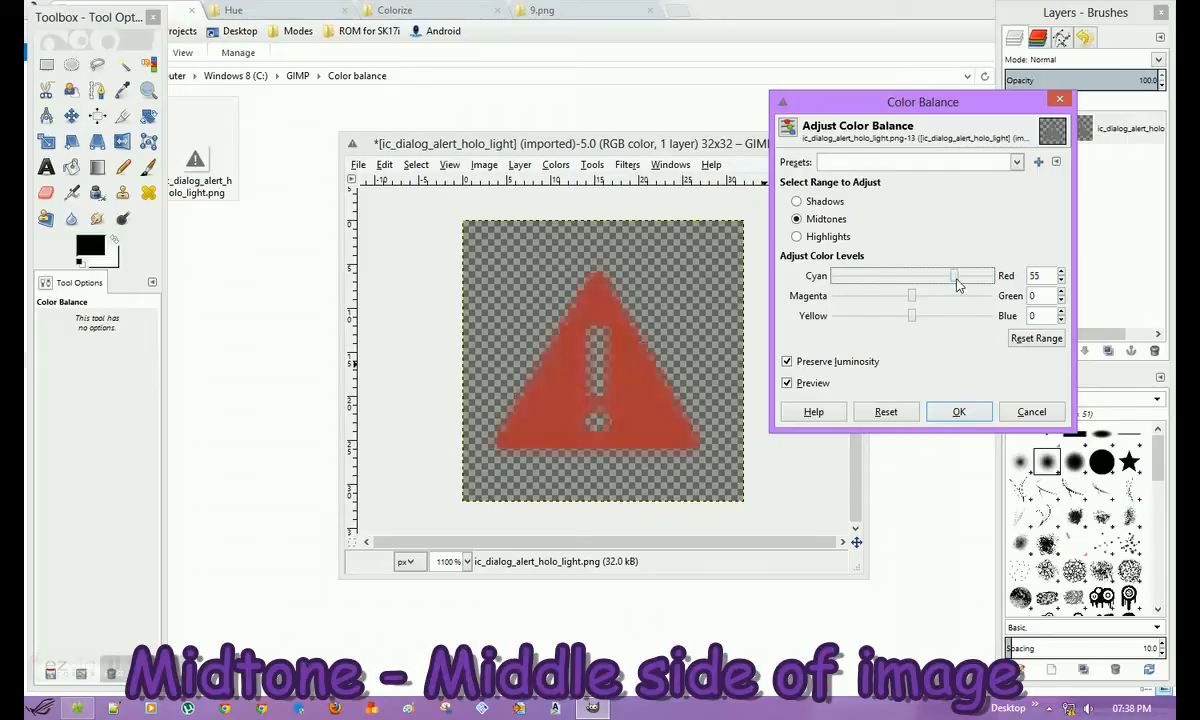
drag(954, 276, 910, 276)
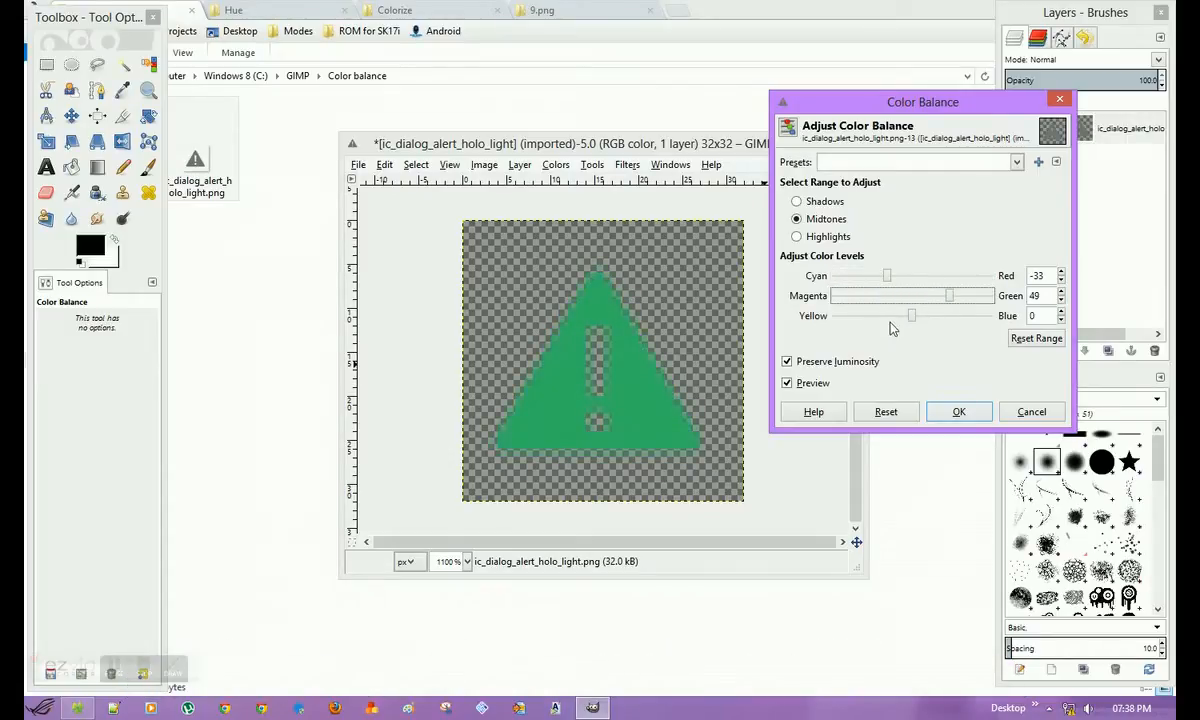
drag(912, 316, 964, 316)
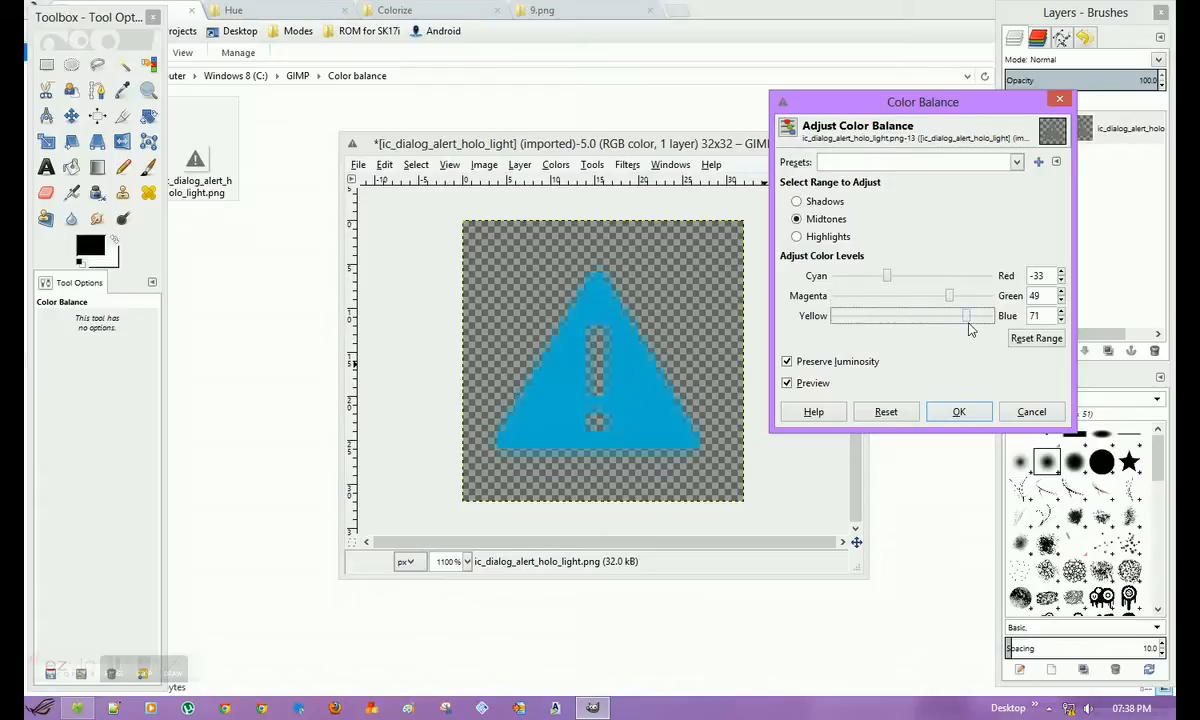
mouse_move(868, 308)
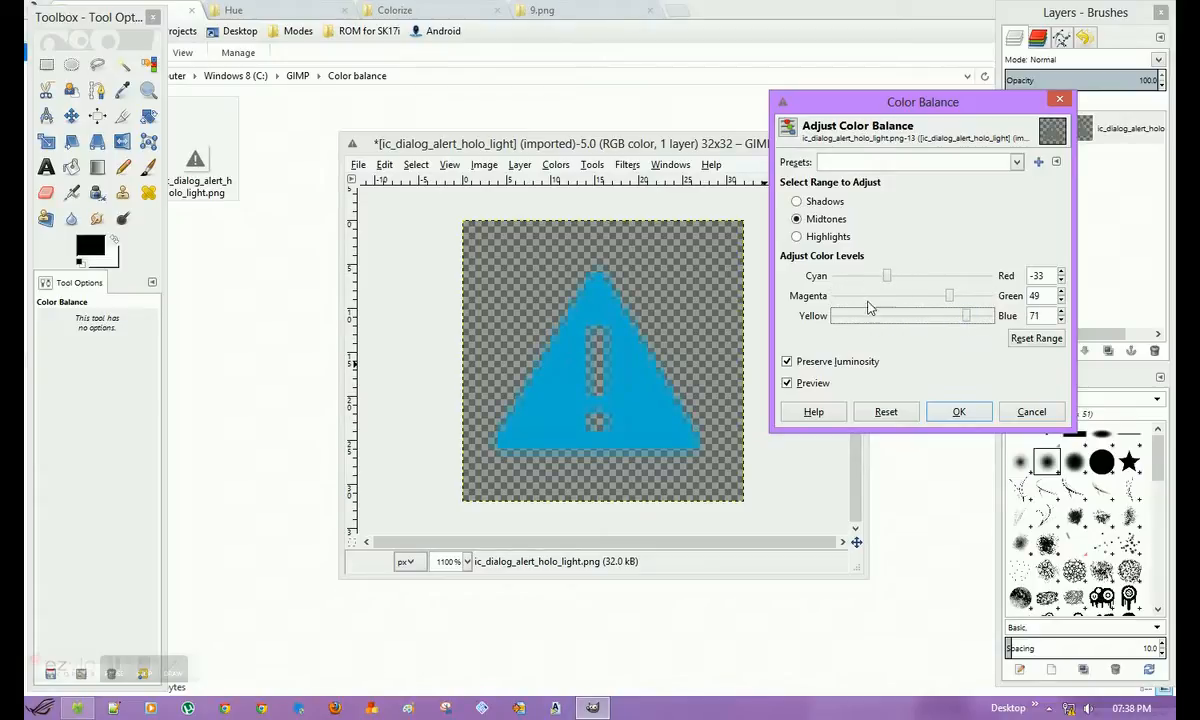
click(960, 412)
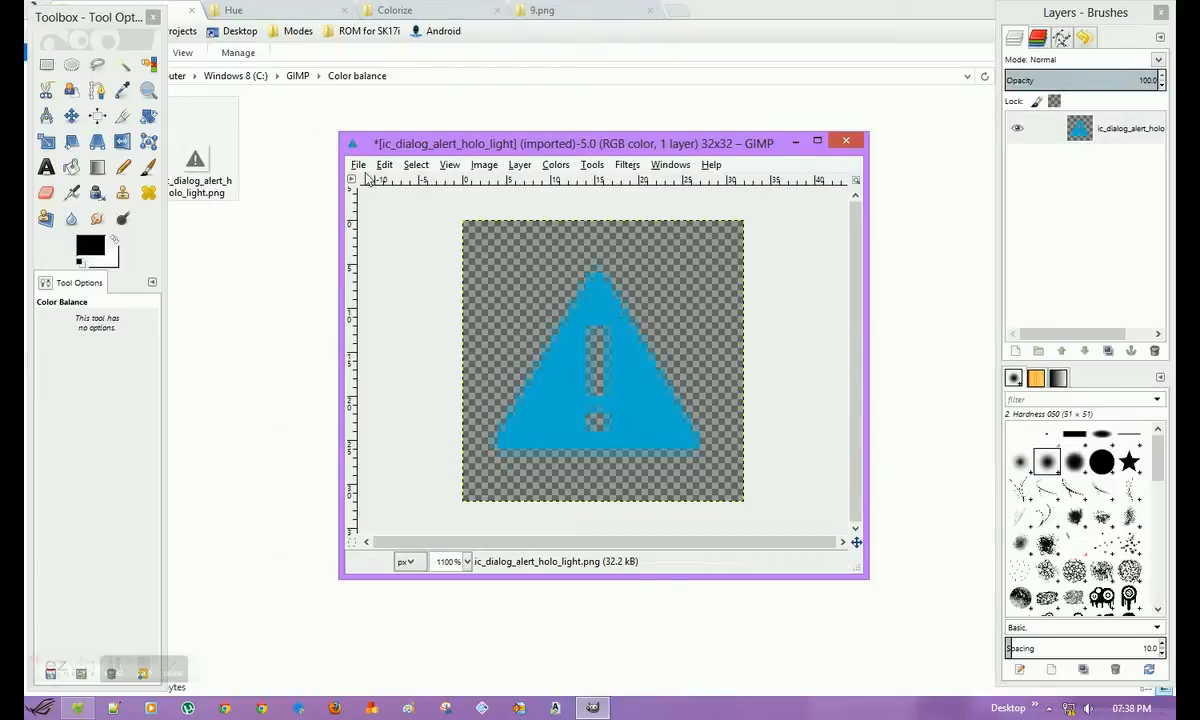
Step: Look through the File menu and dismiss it without exporting
click(358, 164)
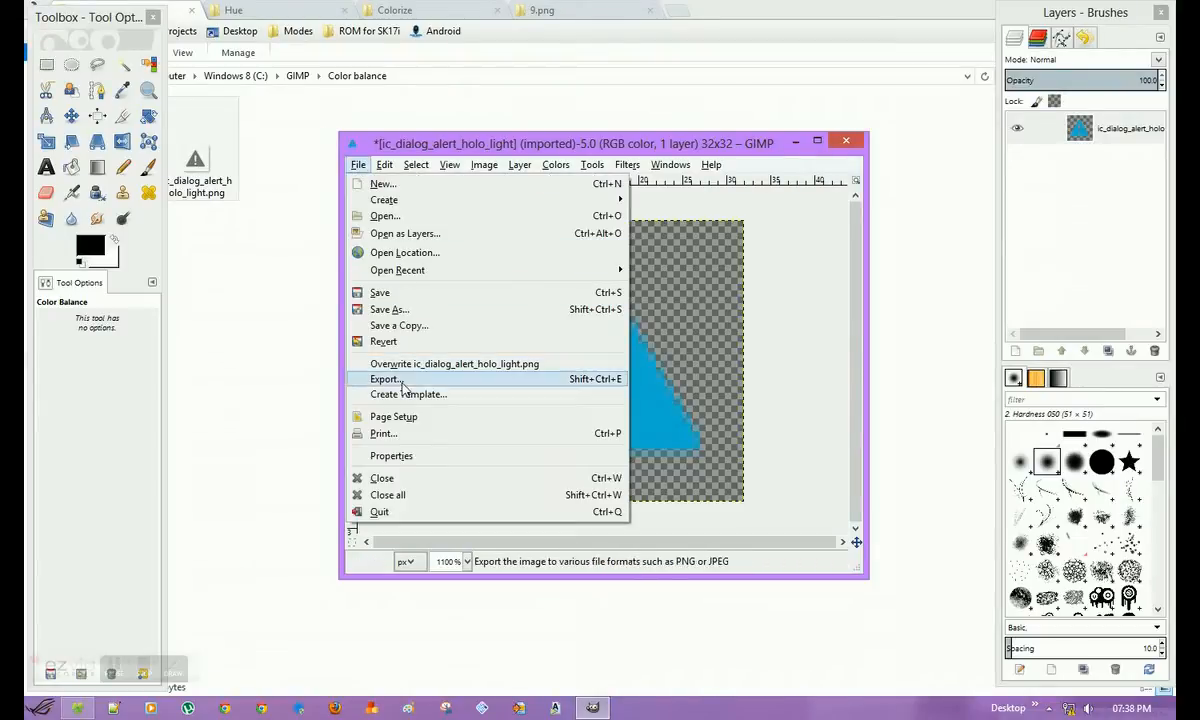
click(386, 378)
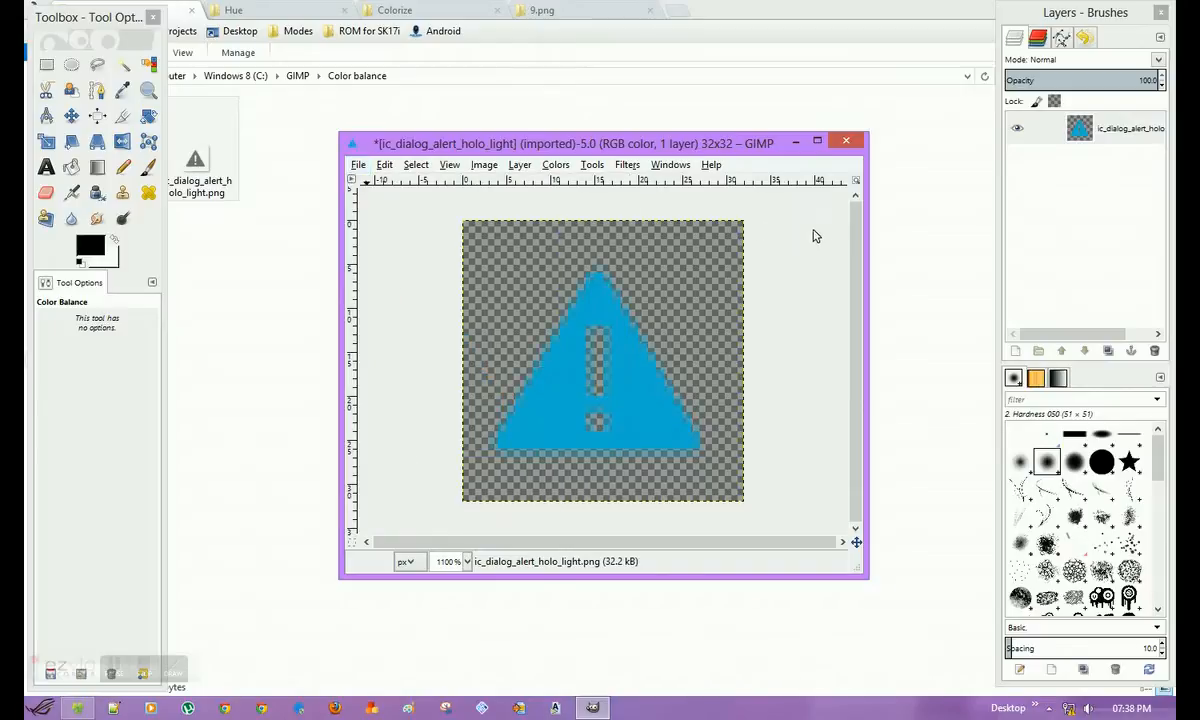
Step: Bring up Hue-Saturation on the blue icon and cancel it unchanged
click(556, 164)
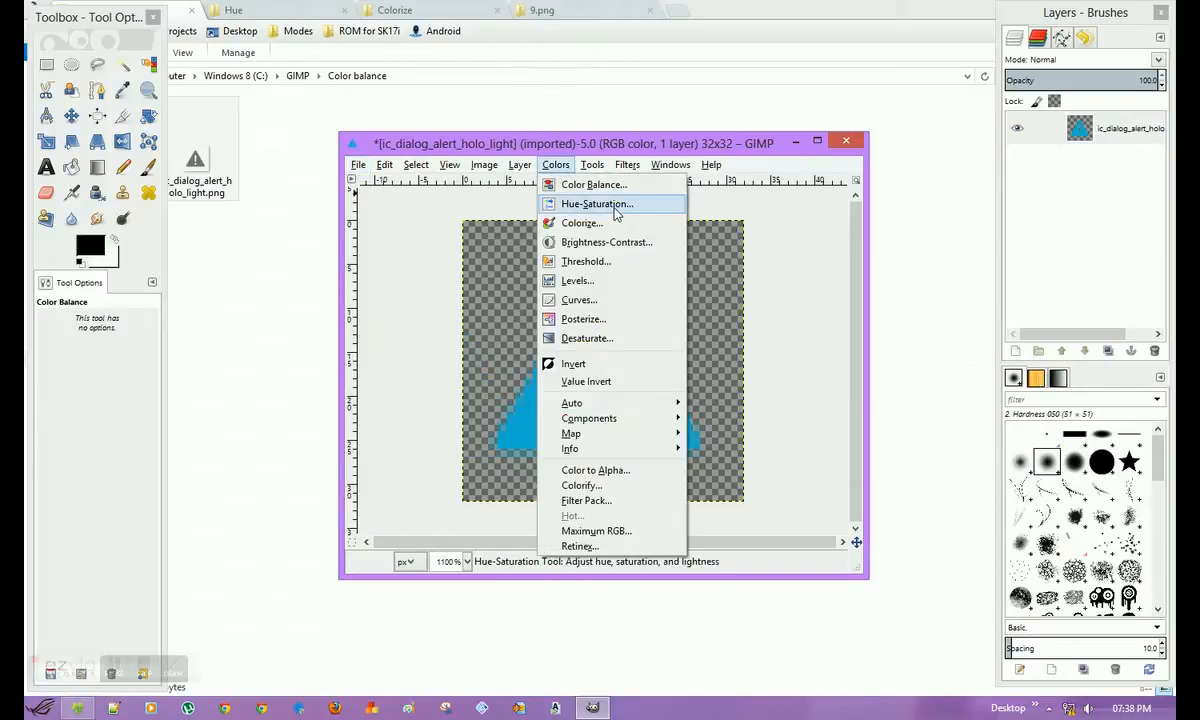
click(596, 204)
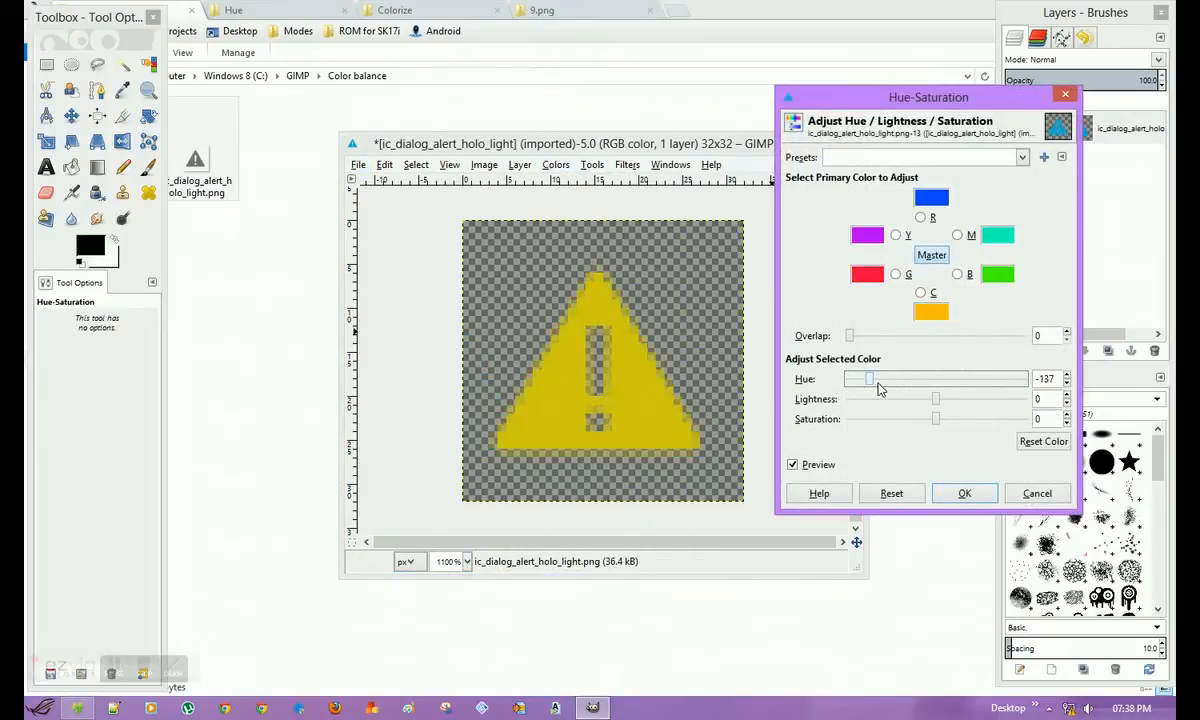
click(964, 492)
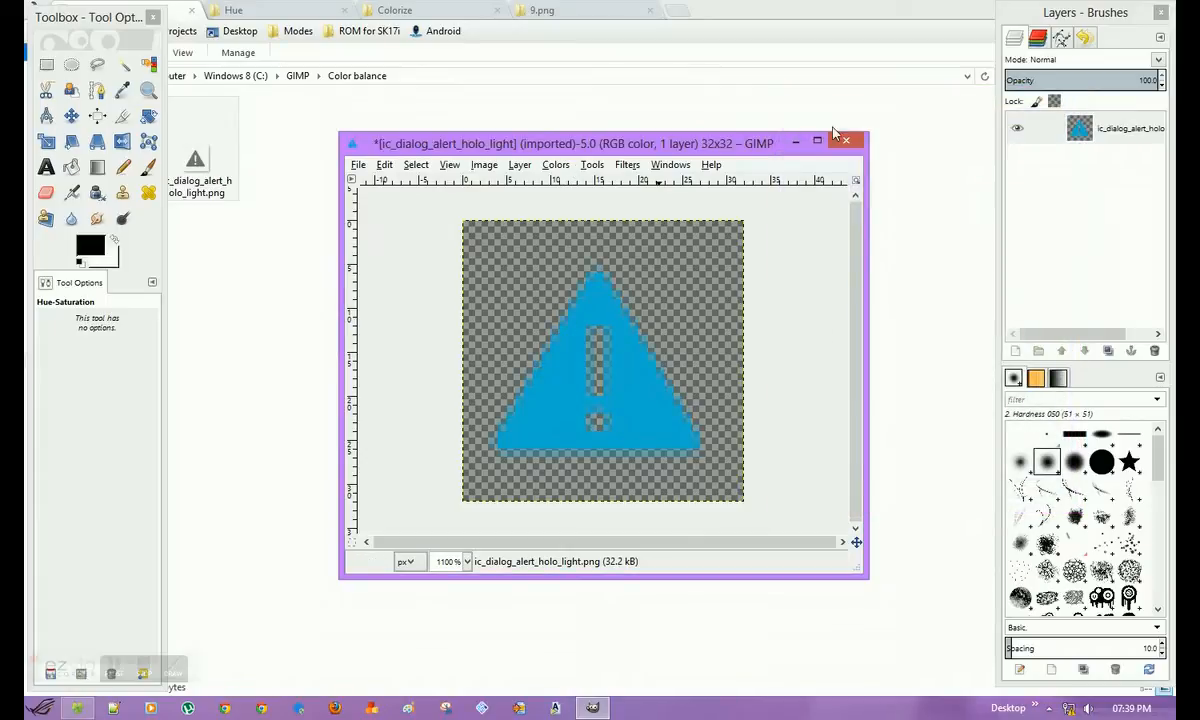
Step: Close the alert icon image, discarding the unsaved changes
click(846, 140)
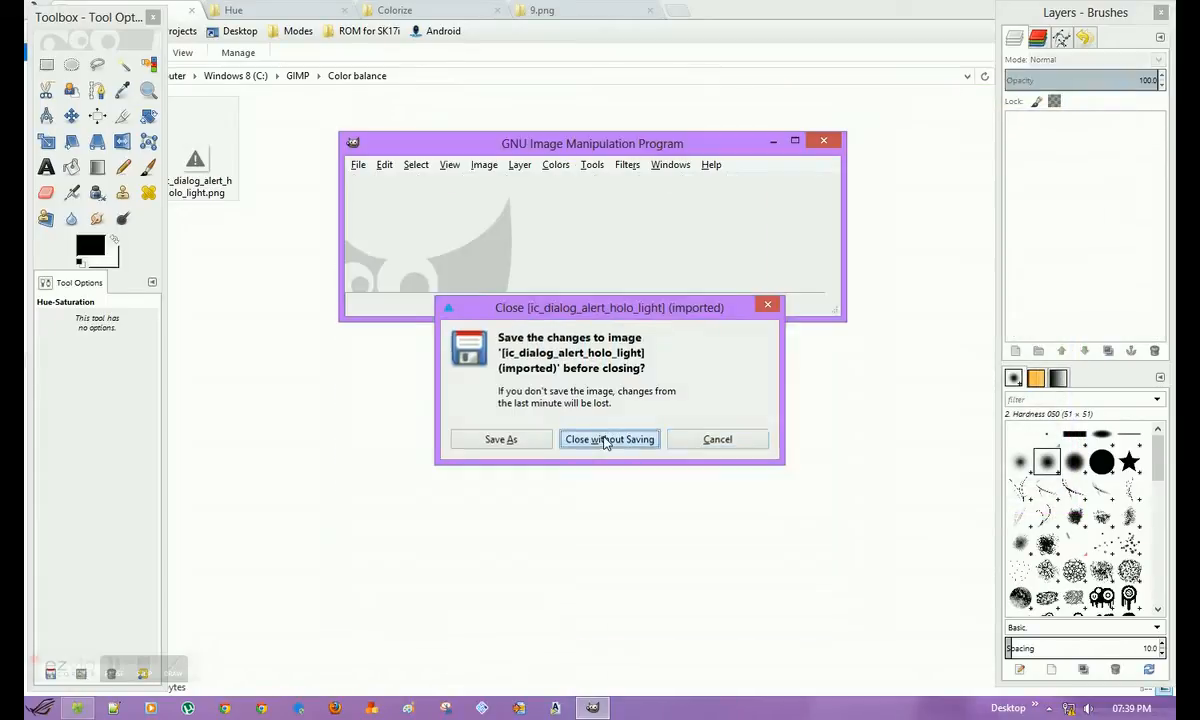
click(608, 440)
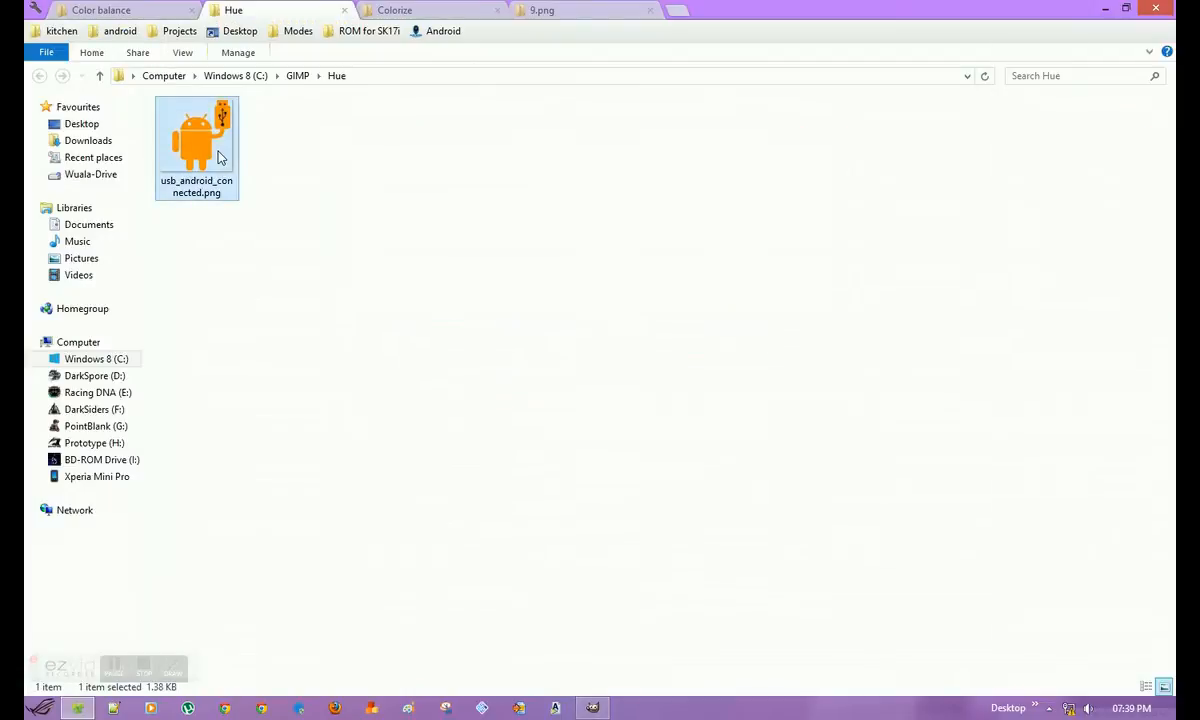
Step: Load usb_android_connected.png into GIMP and convert it to RGB mode
double_click(196, 136)
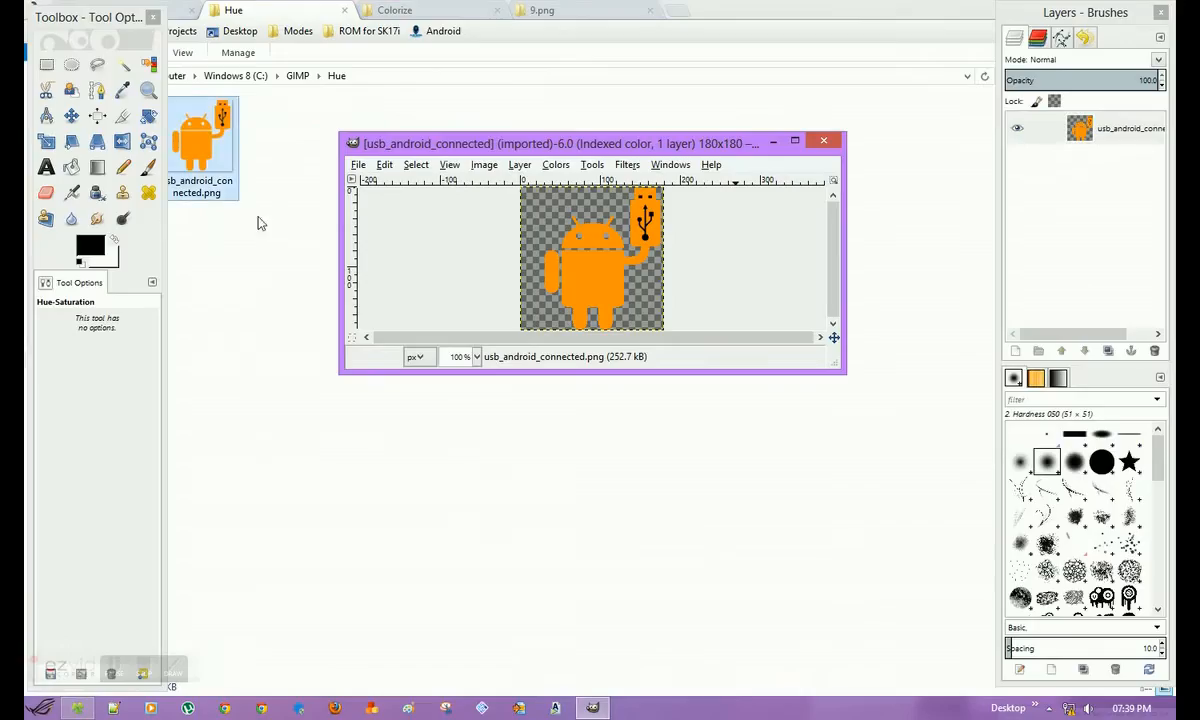
click(484, 164)
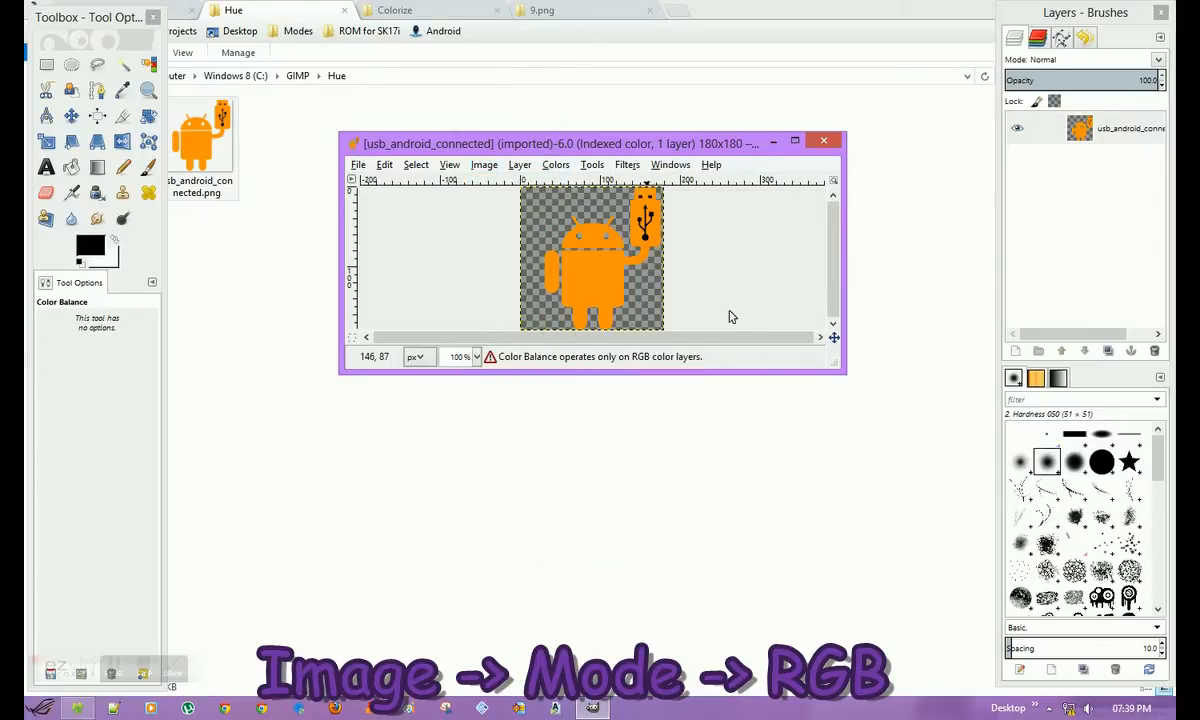
click(484, 164)
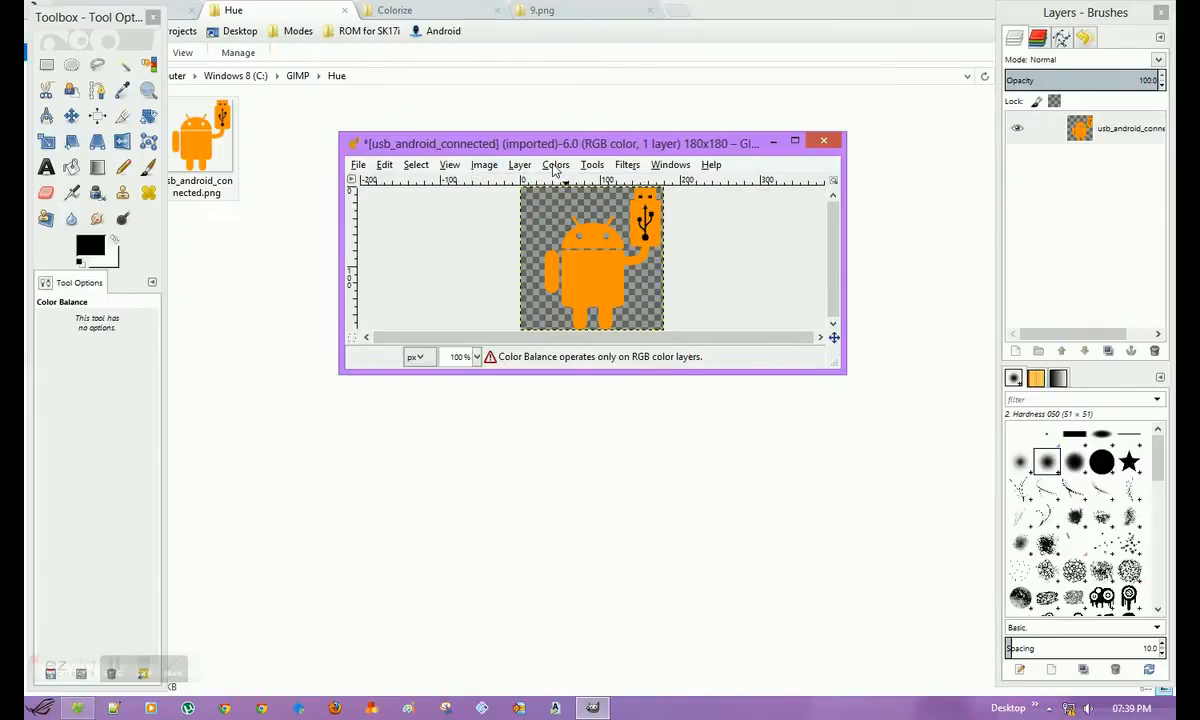
Step: Experiment with Color Balance midtone sliders on the orange Android icon
click(556, 164)
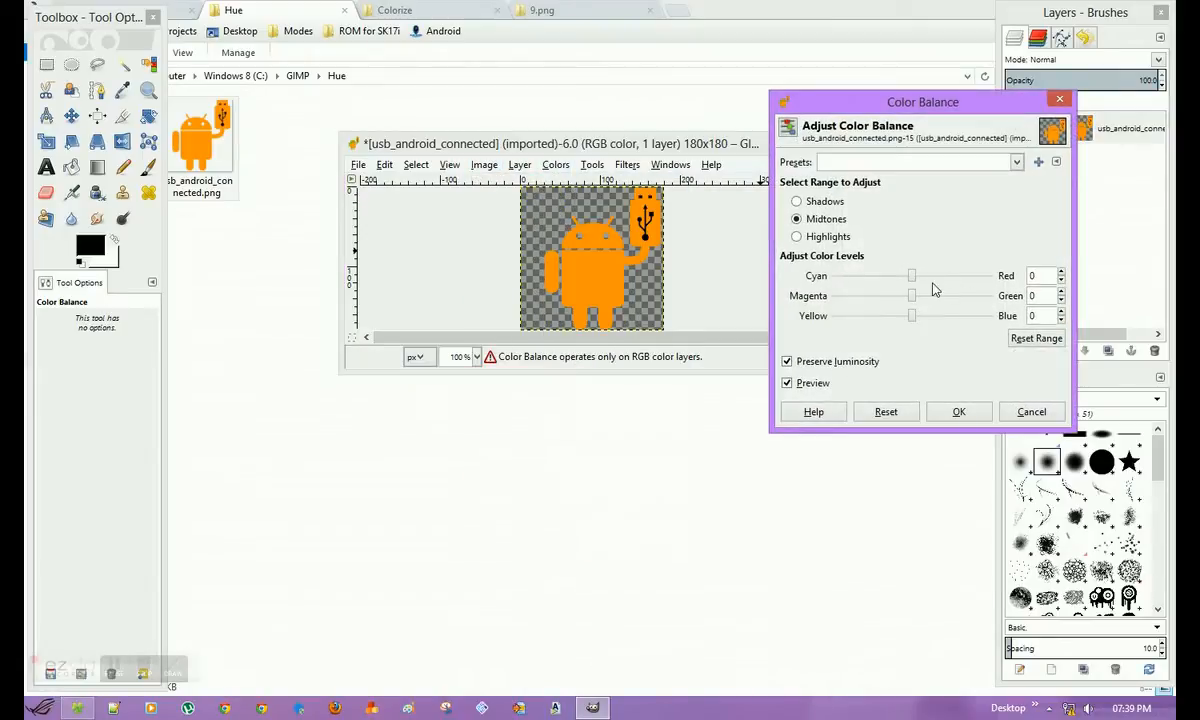
drag(910, 276, 856, 276)
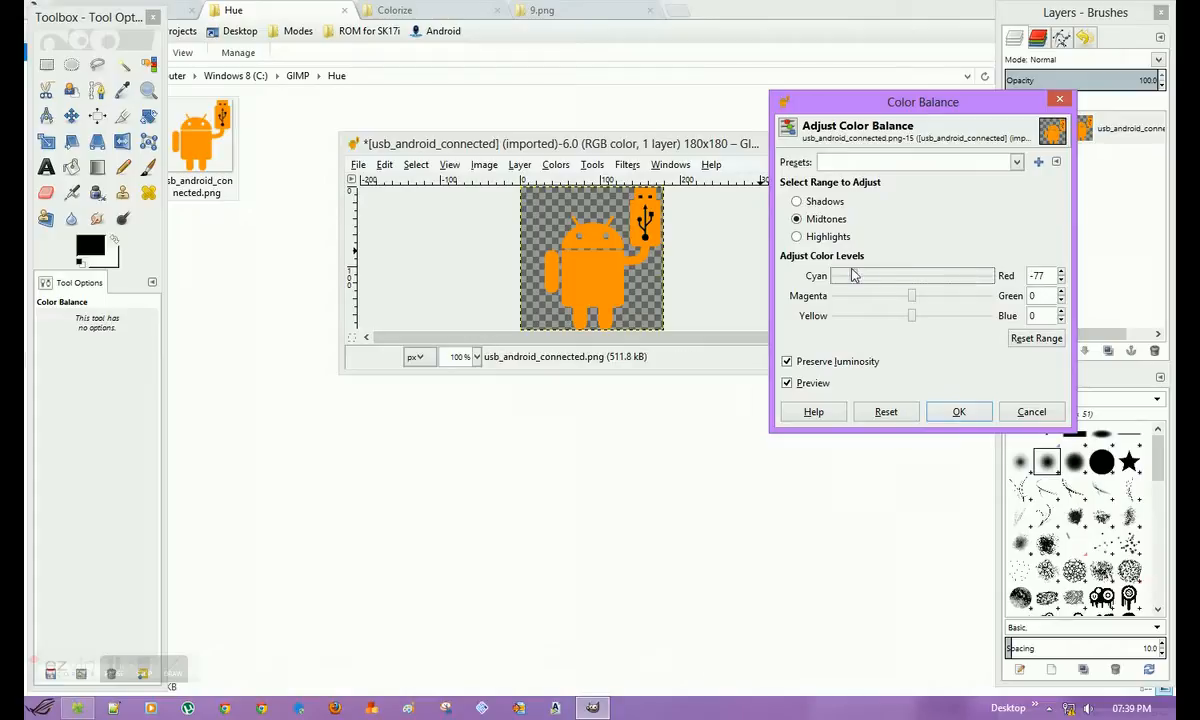
drag(850, 276, 944, 276)
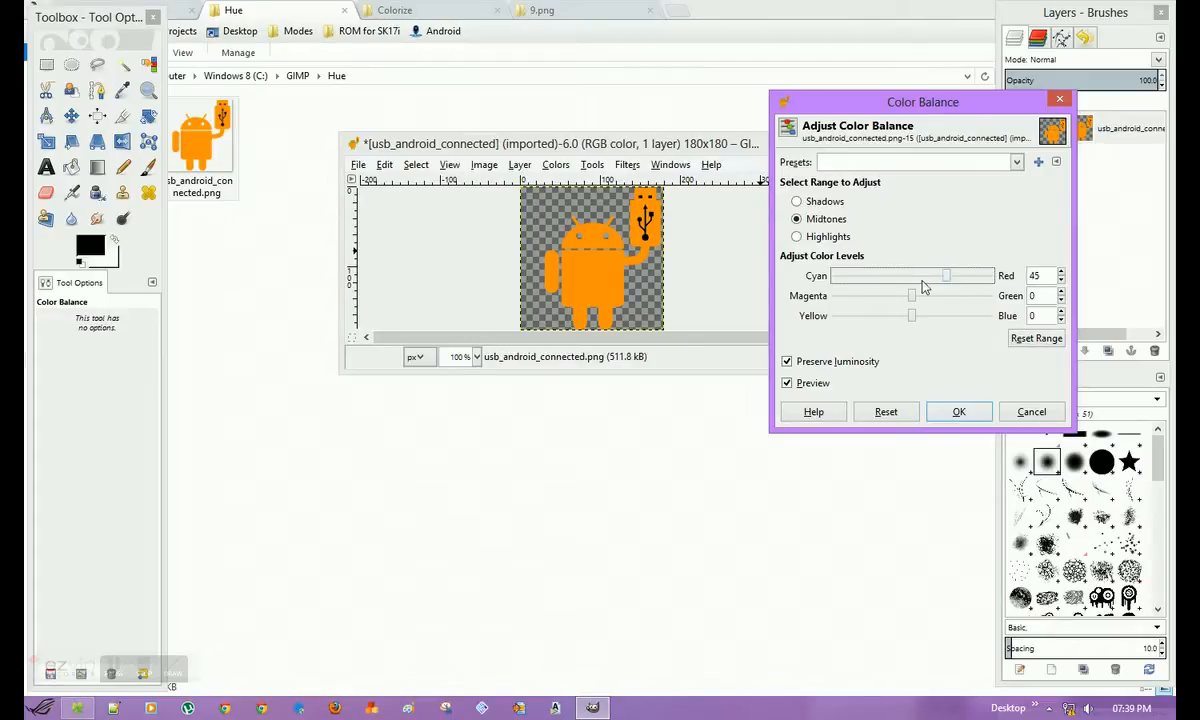
drag(944, 276, 902, 276)
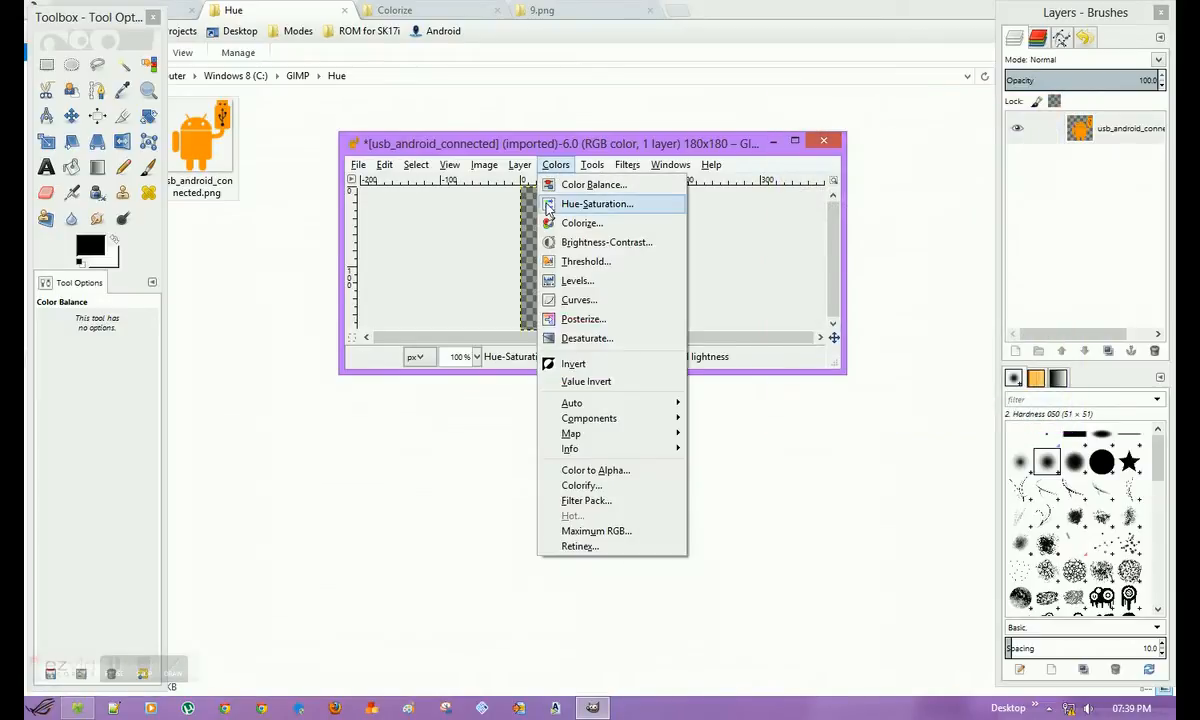
Step: Turn the Android icon muted blue with Hue 158, Lightness -17, Saturation -29
click(596, 204)
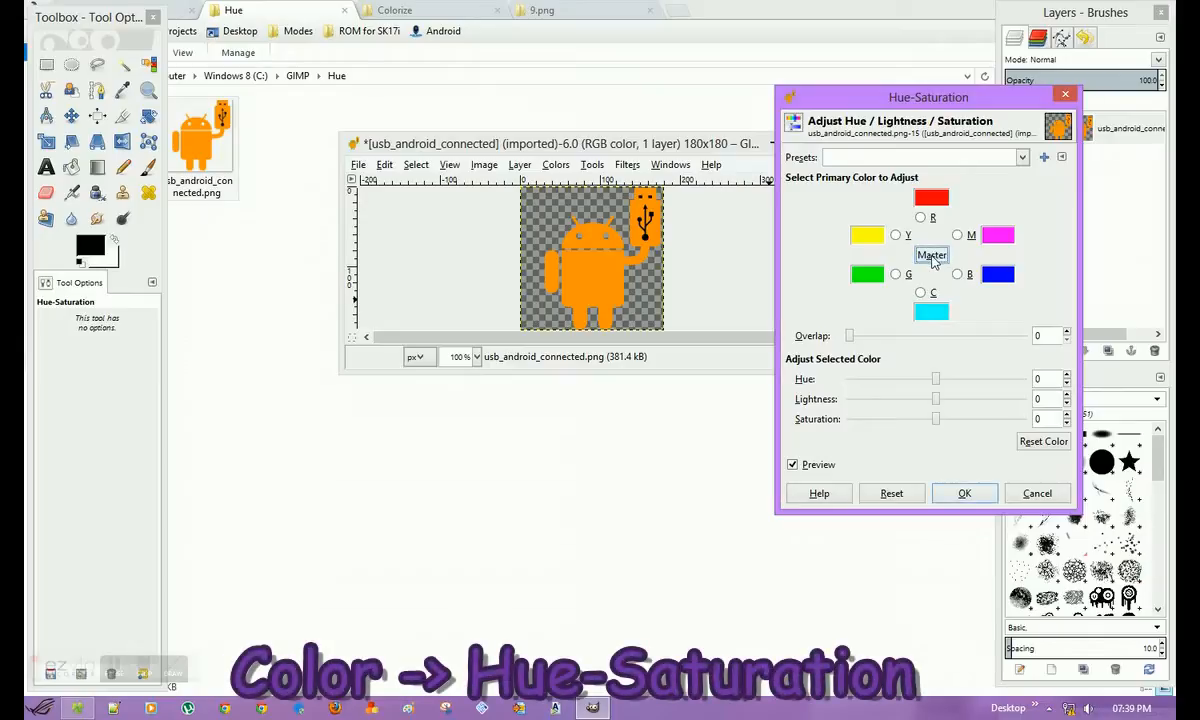
mouse_move(932, 324)
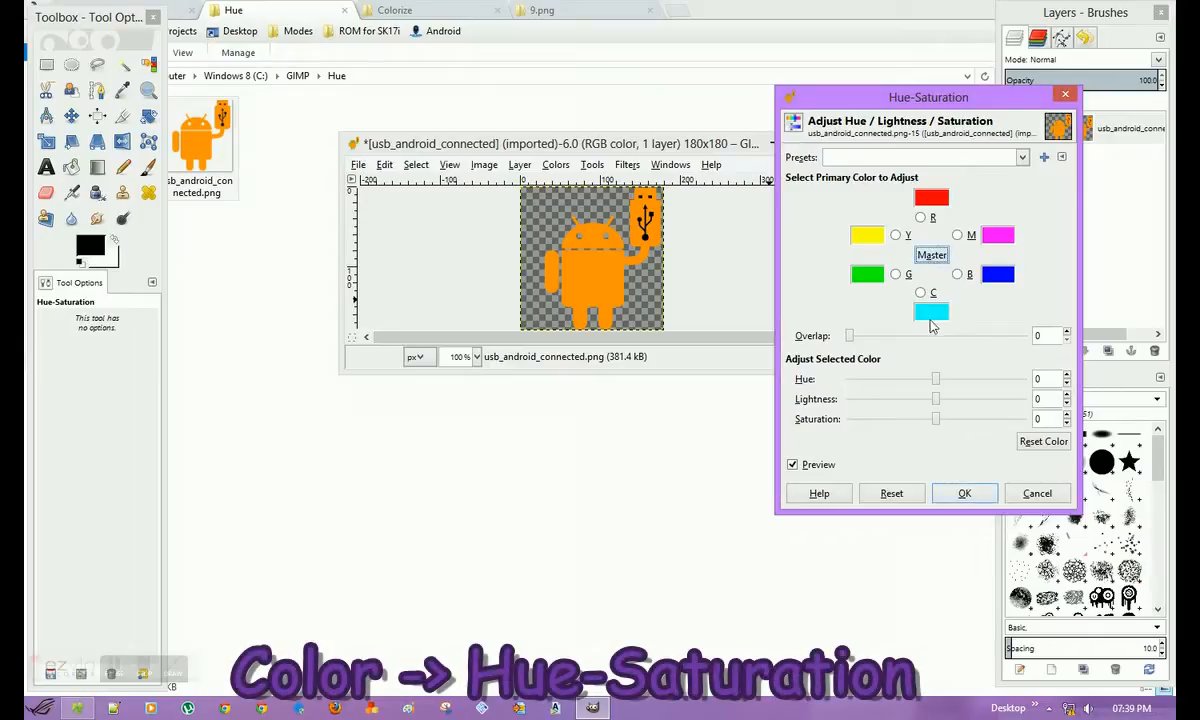
mouse_move(936, 386)
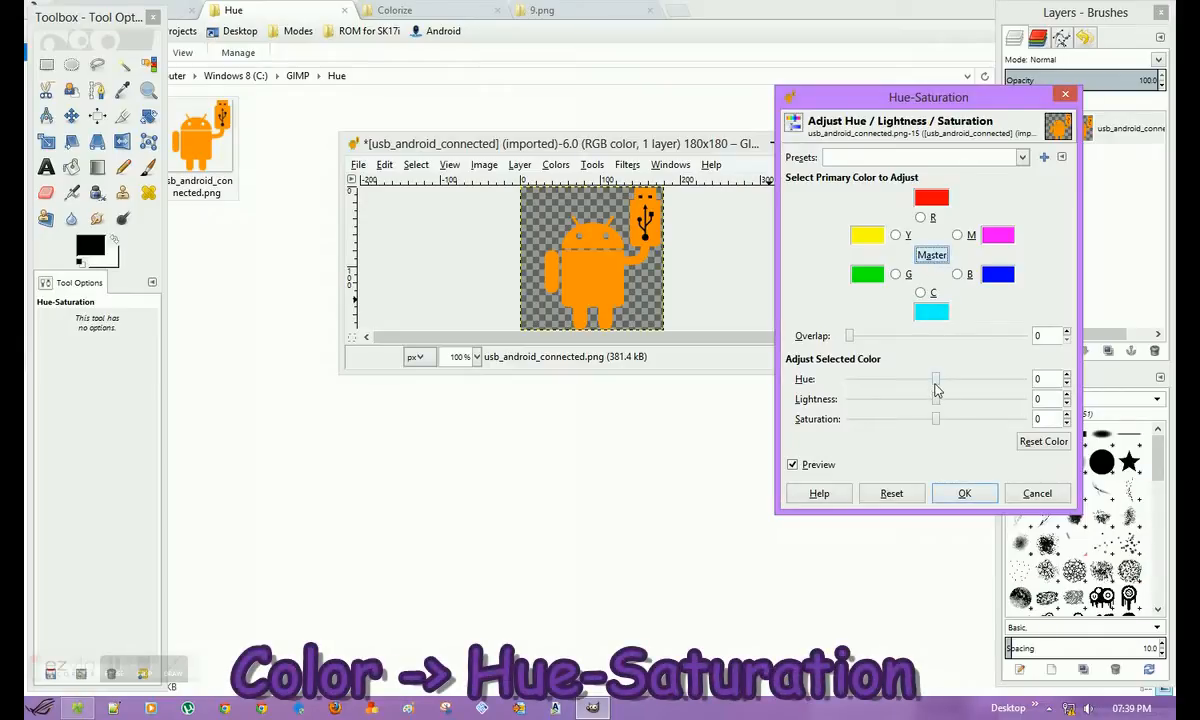
drag(936, 378, 928, 378)
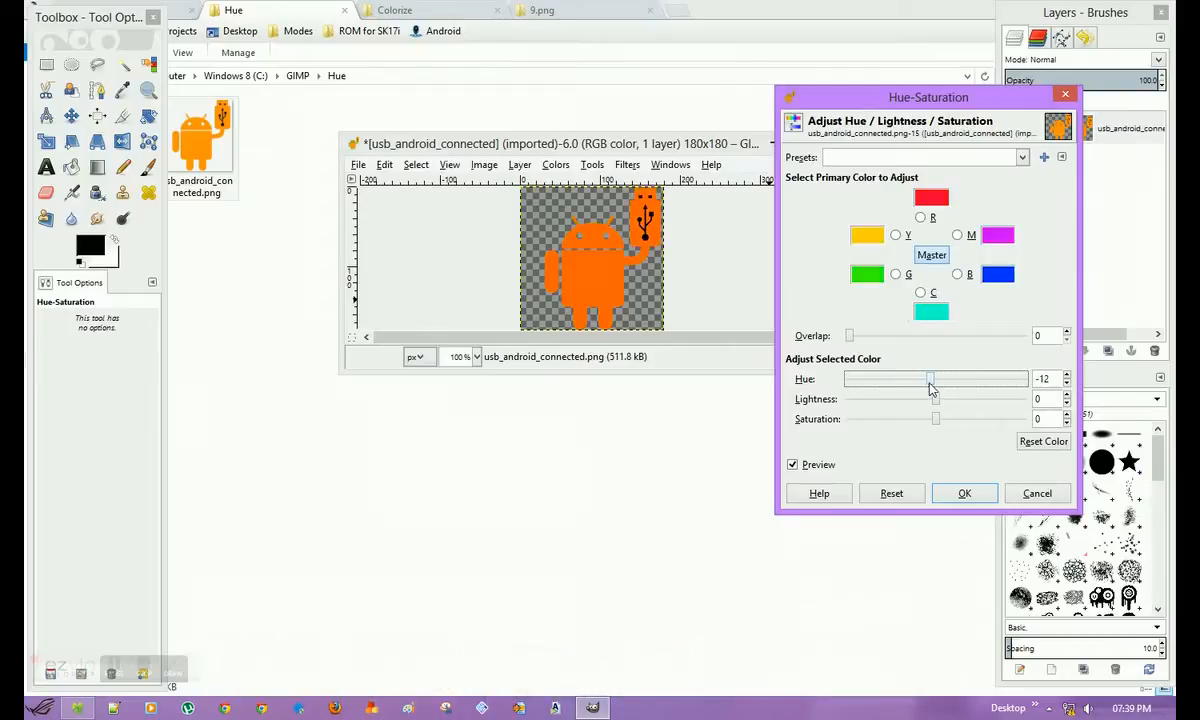
drag(930, 378, 1000, 378)
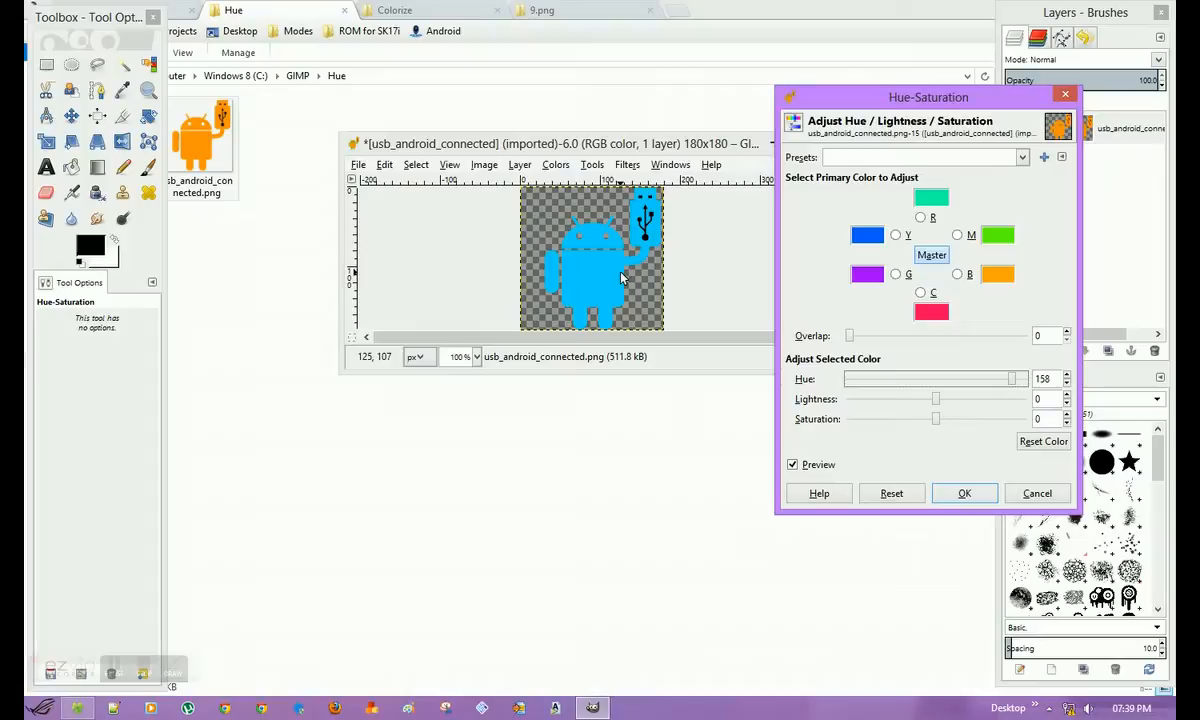
mouse_move(932, 416)
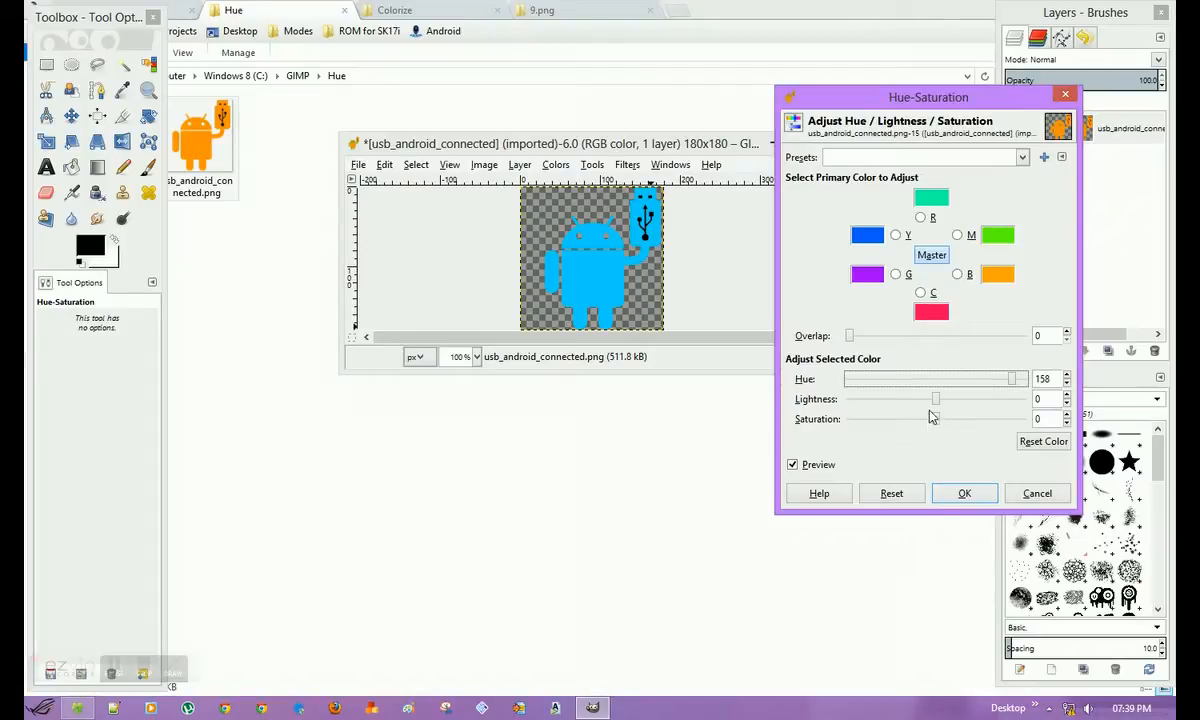
drag(936, 398, 920, 398)
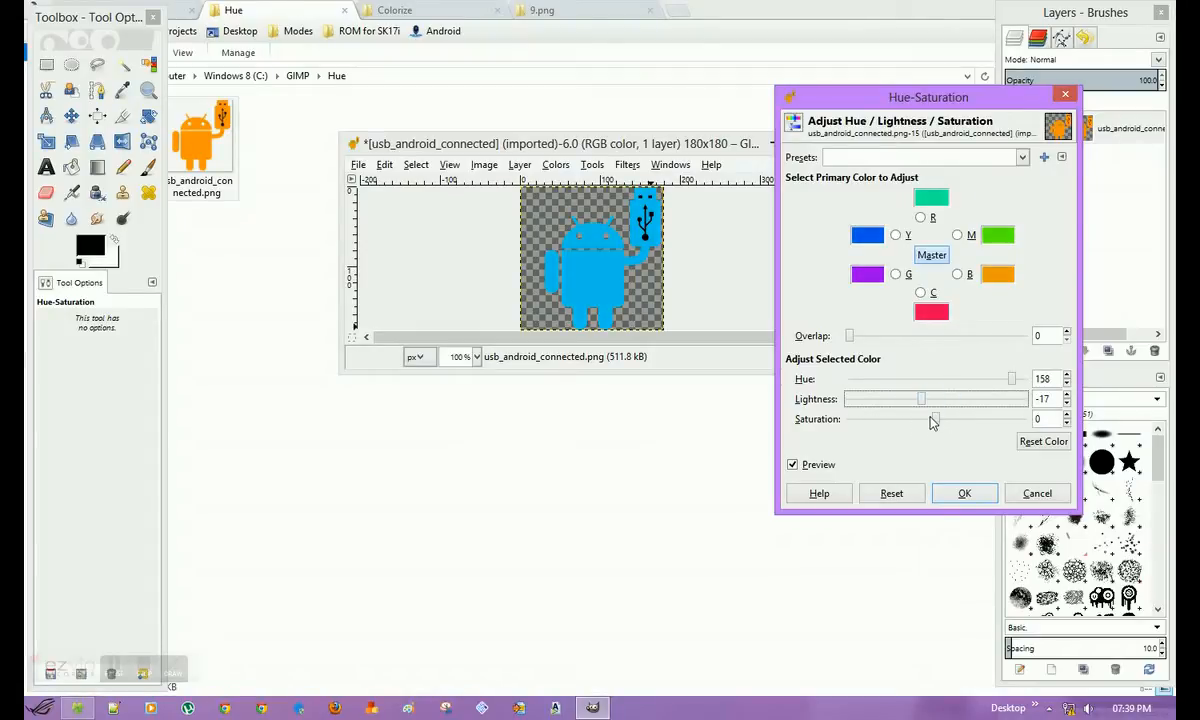
drag(922, 420, 968, 420)
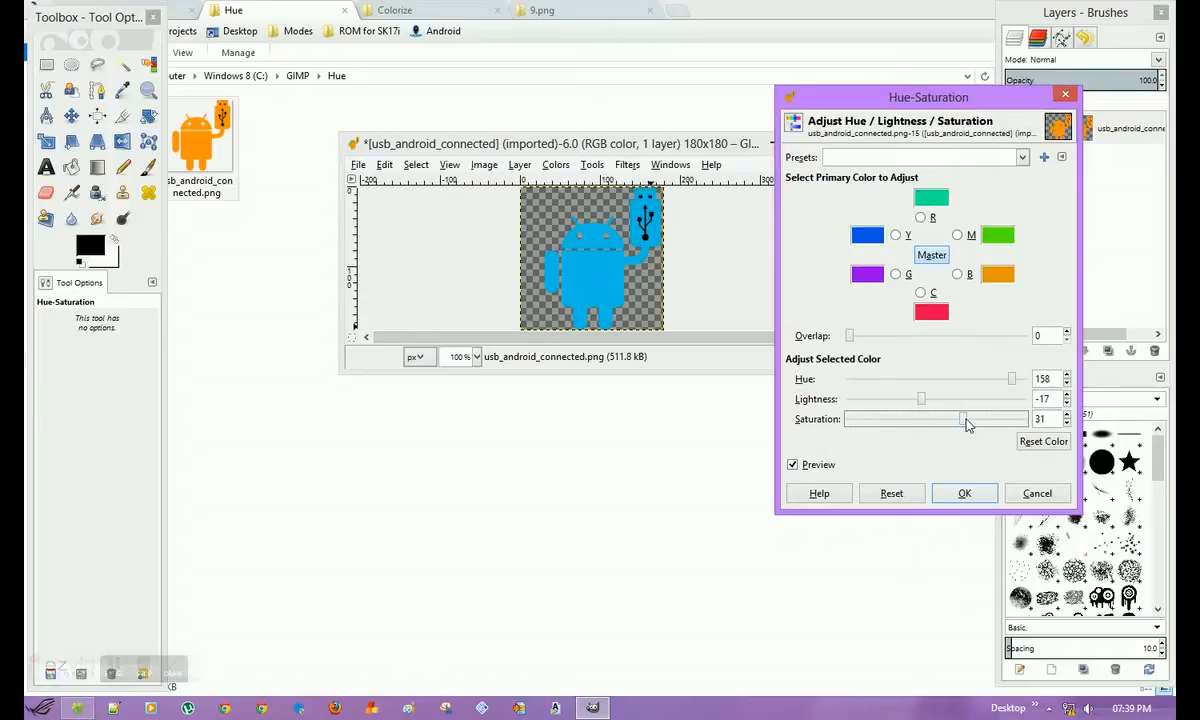
drag(968, 418, 912, 418)
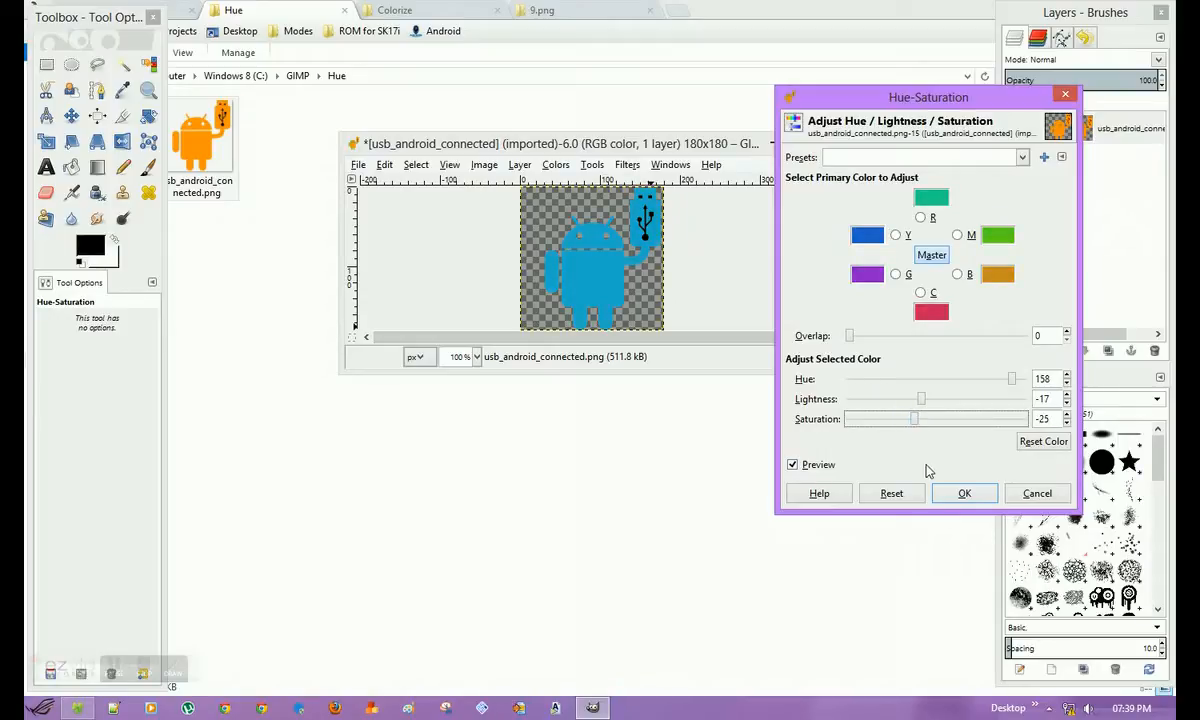
click(964, 492)
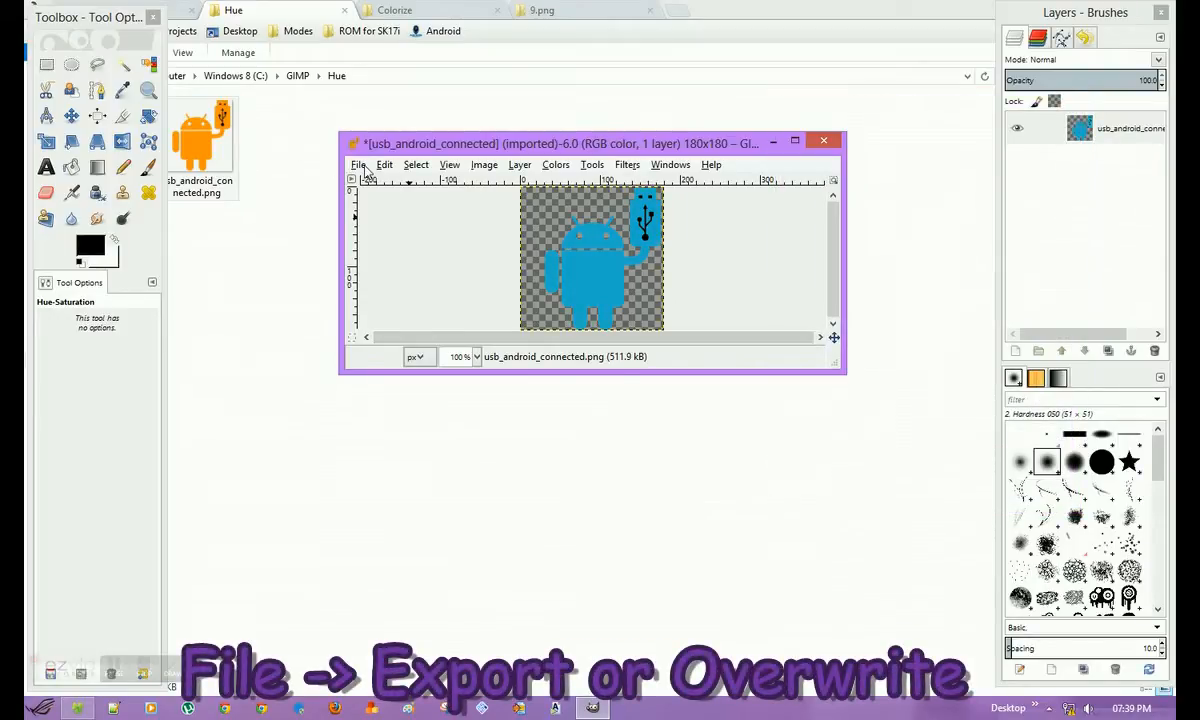
Step: Close the recoloured Android image without saving
click(358, 164)
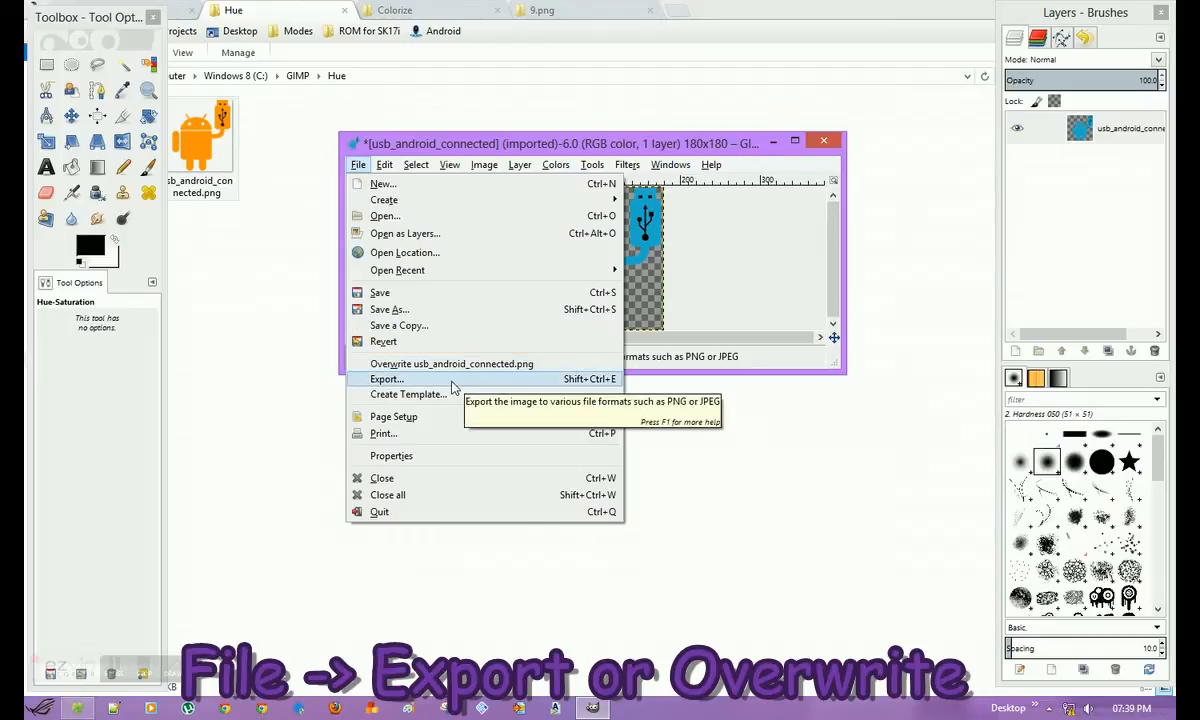
click(388, 378)
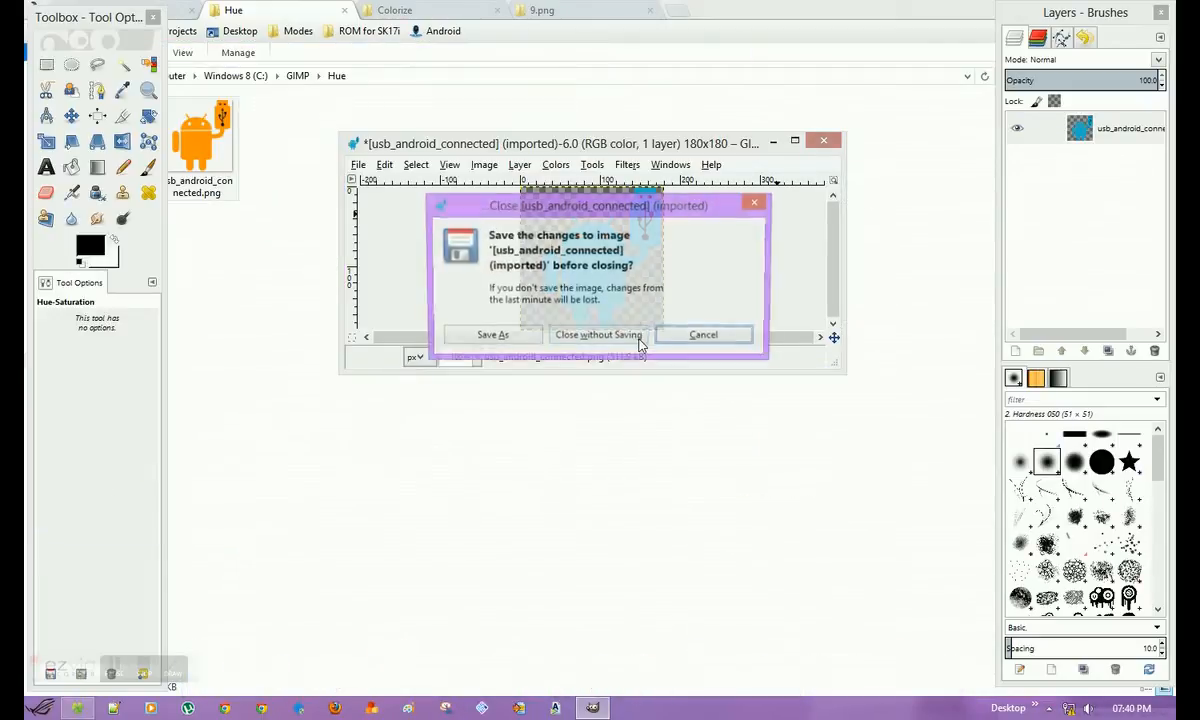
click(598, 334)
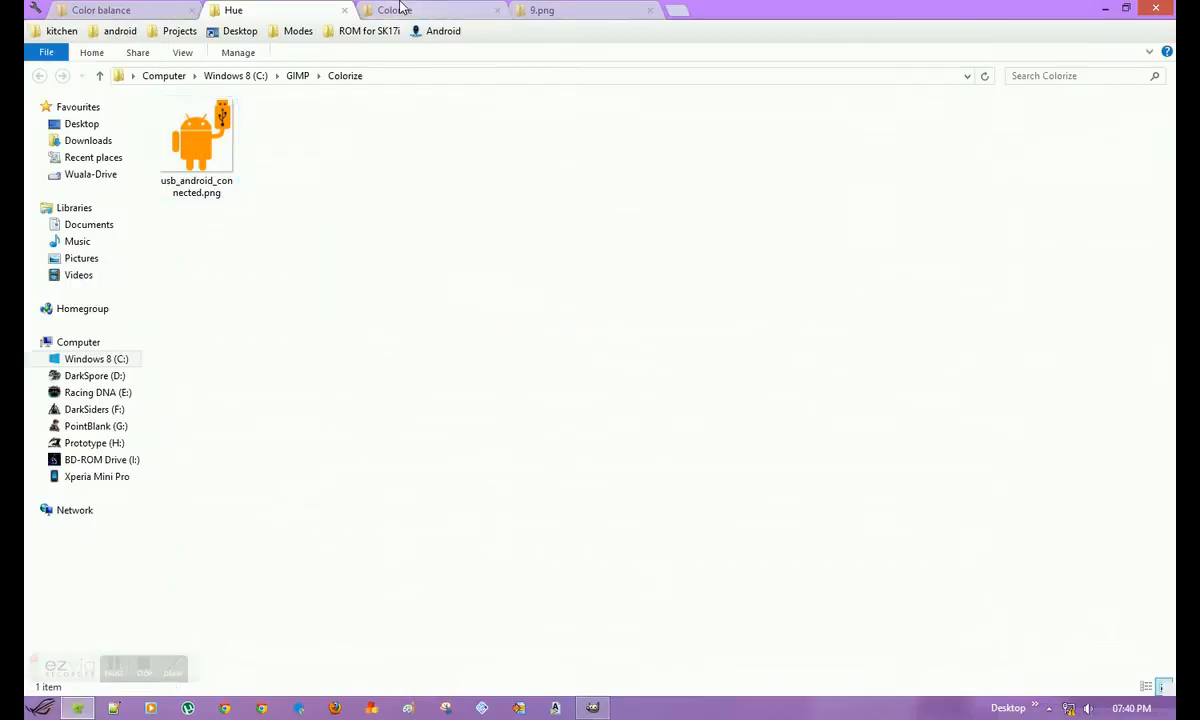
Step: Load semc_media_music.png from the Colorize folder into GIMP
right_click(196, 136)
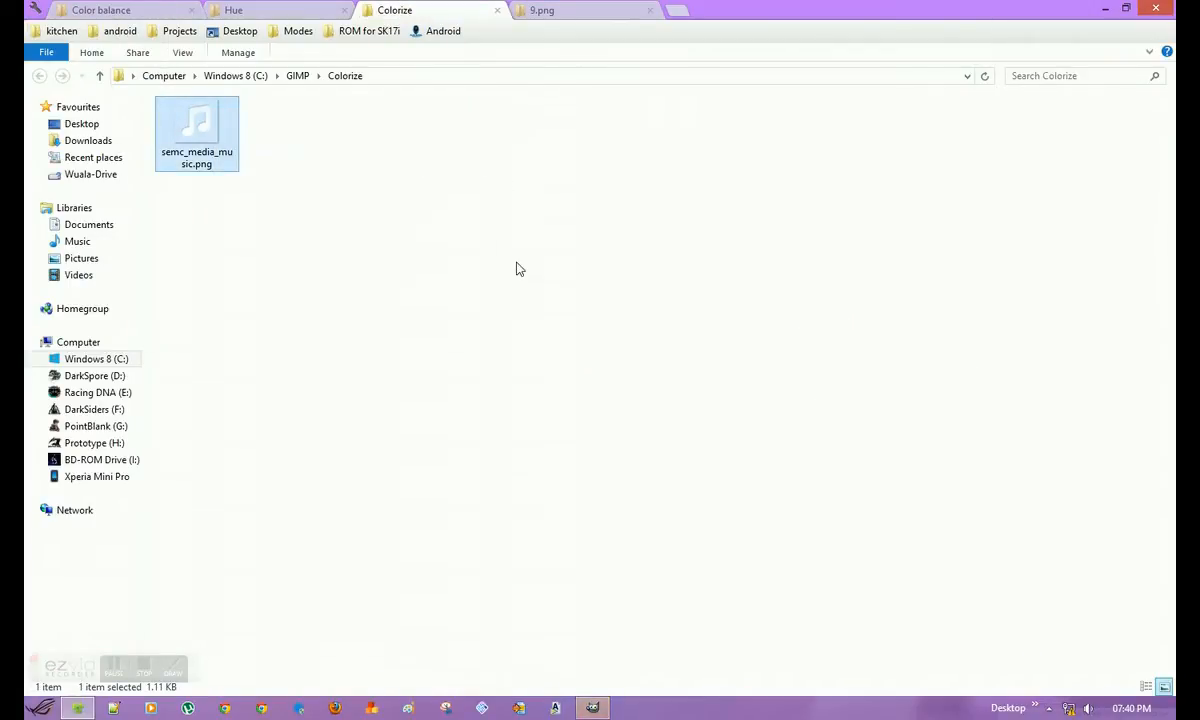
double_click(196, 120)
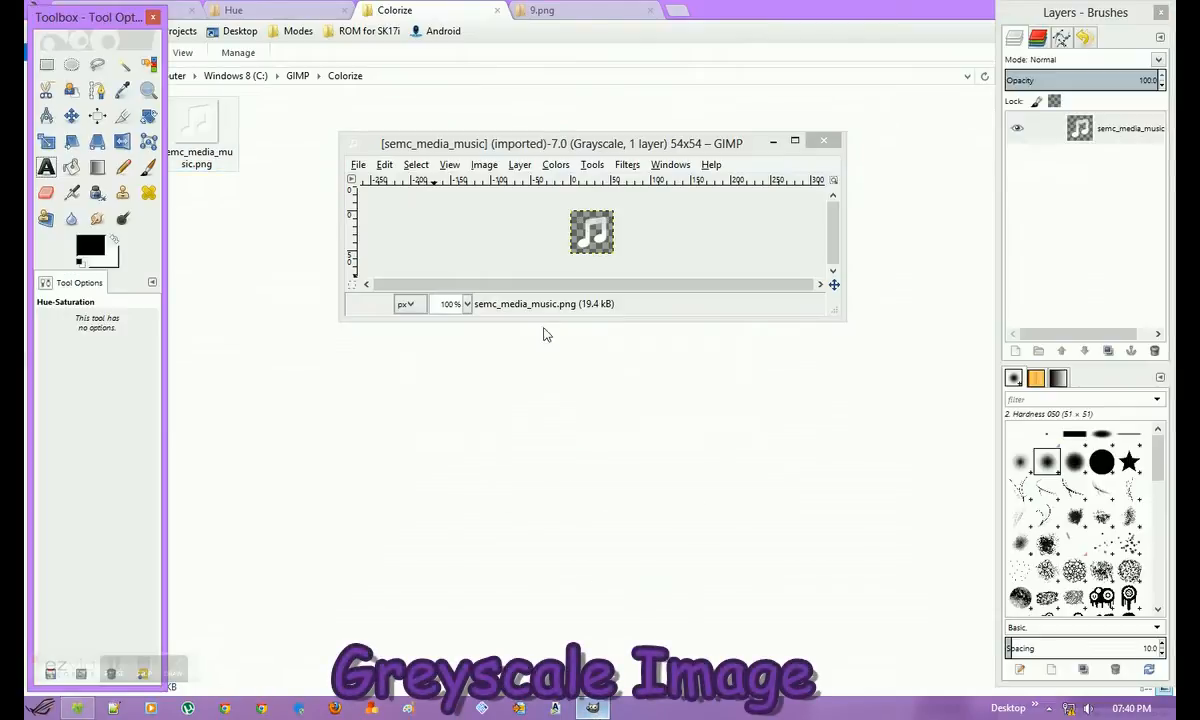
Step: Browse the Image, Tools and Colors menus, then convert the music icon from greyscale to RGB
click(484, 164)
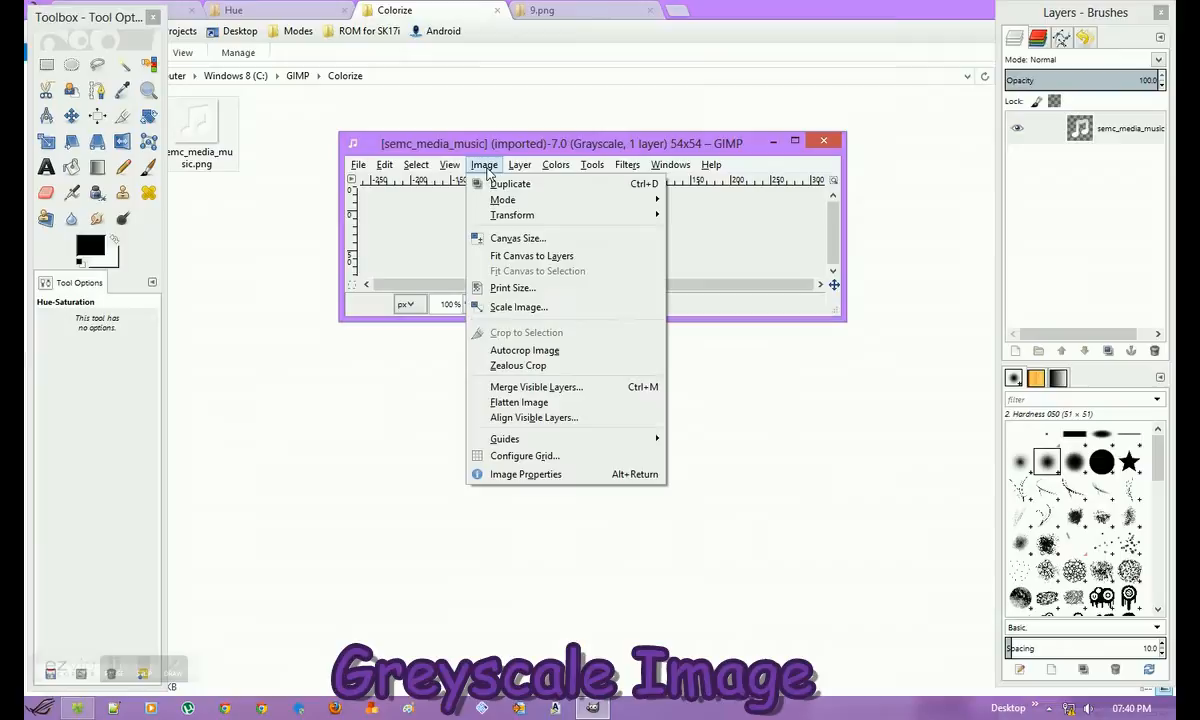
mouse_move(504, 200)
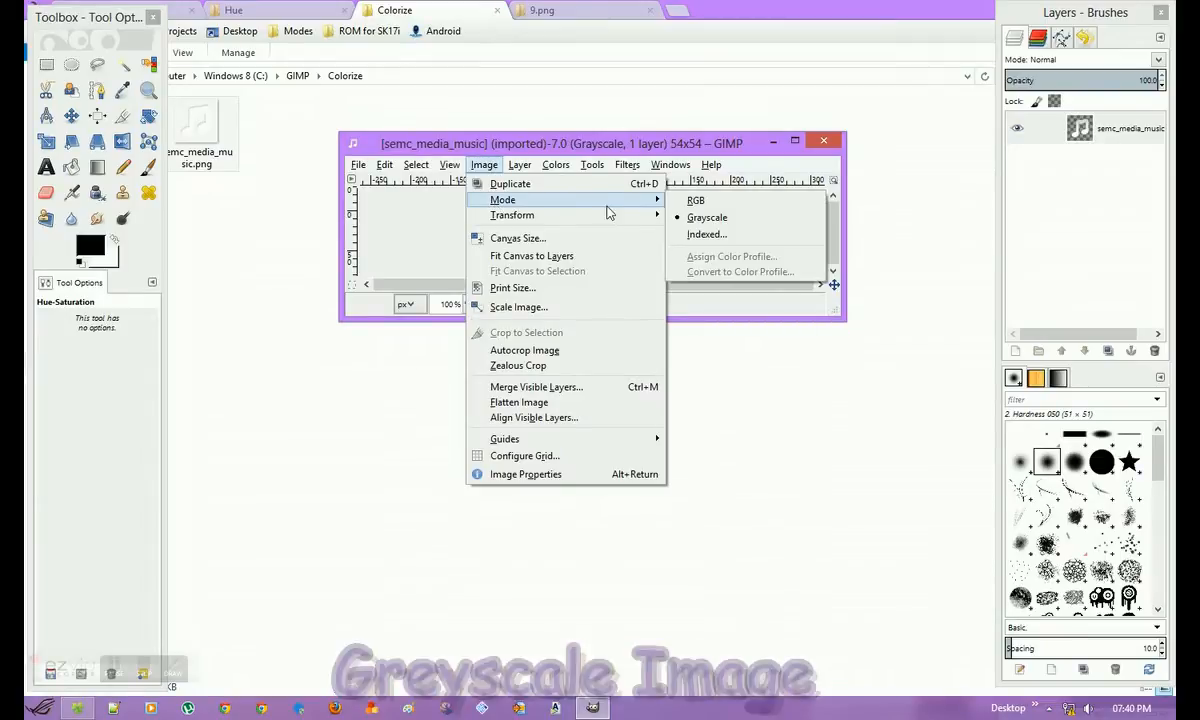
click(592, 164)
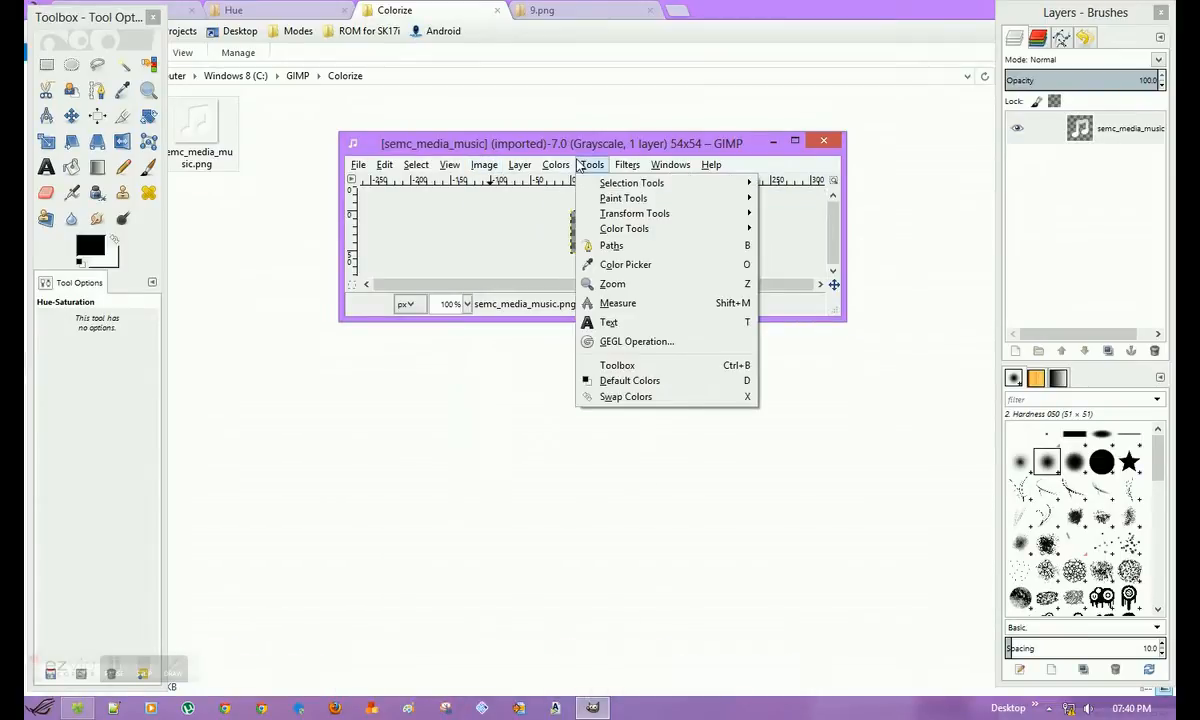
click(556, 164)
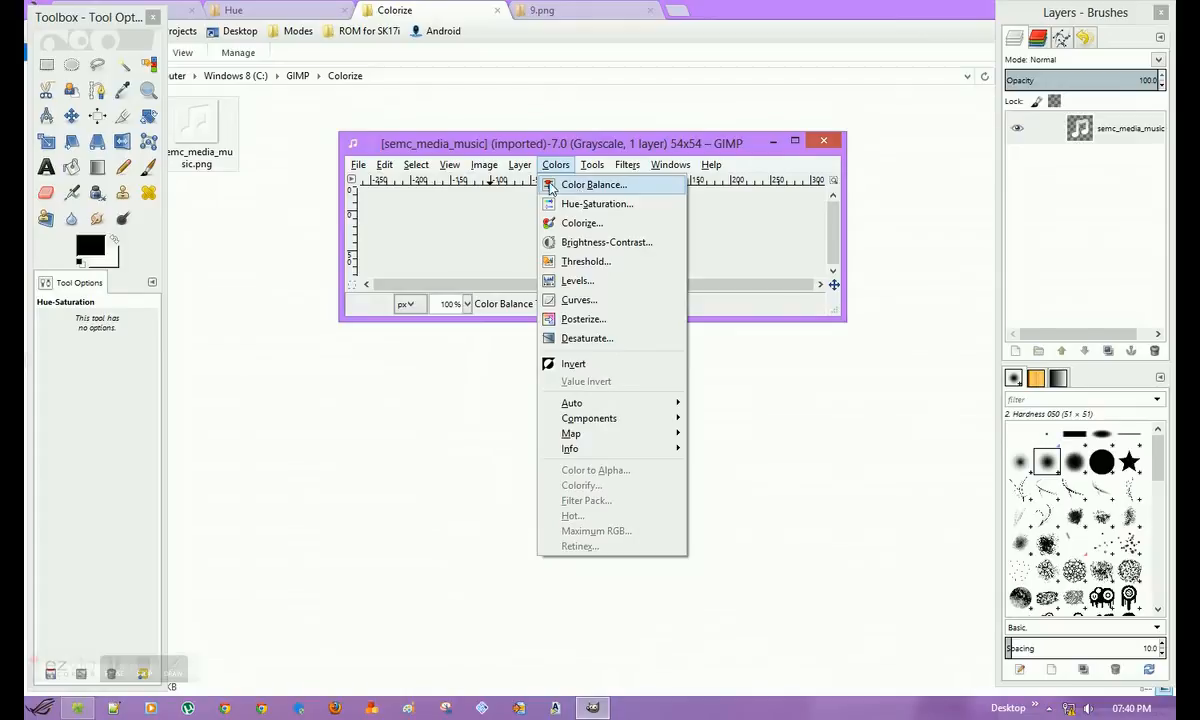
click(484, 164)
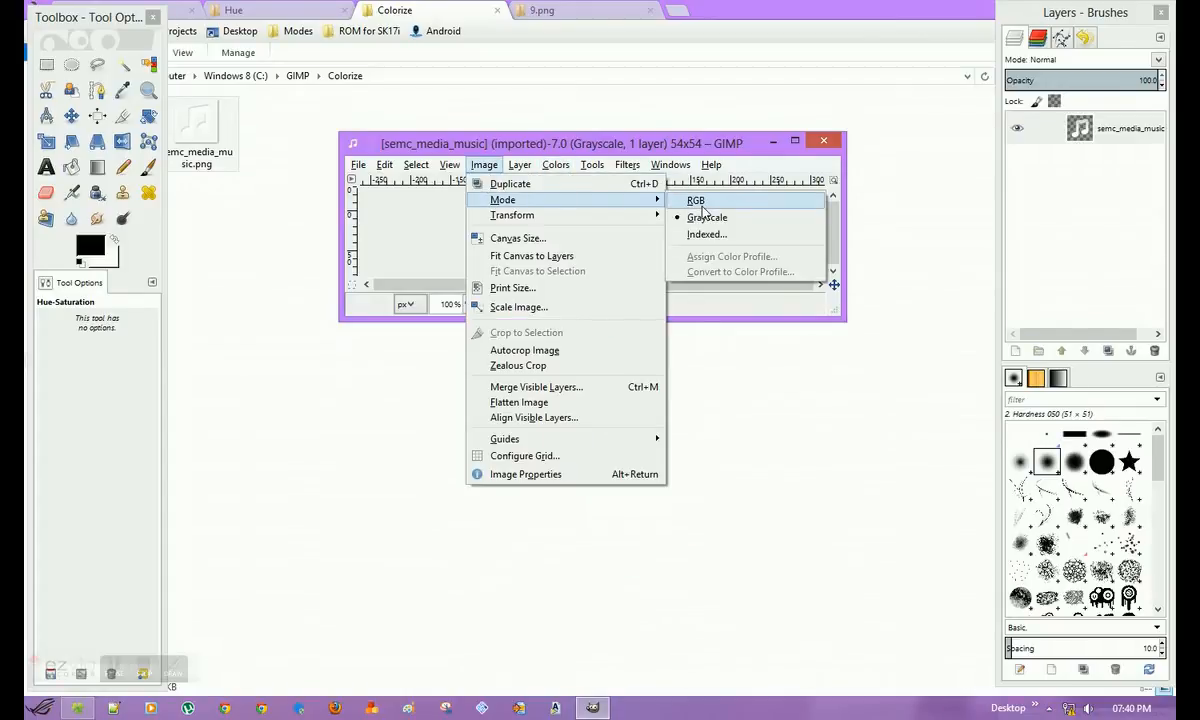
mouse_move(696, 200)
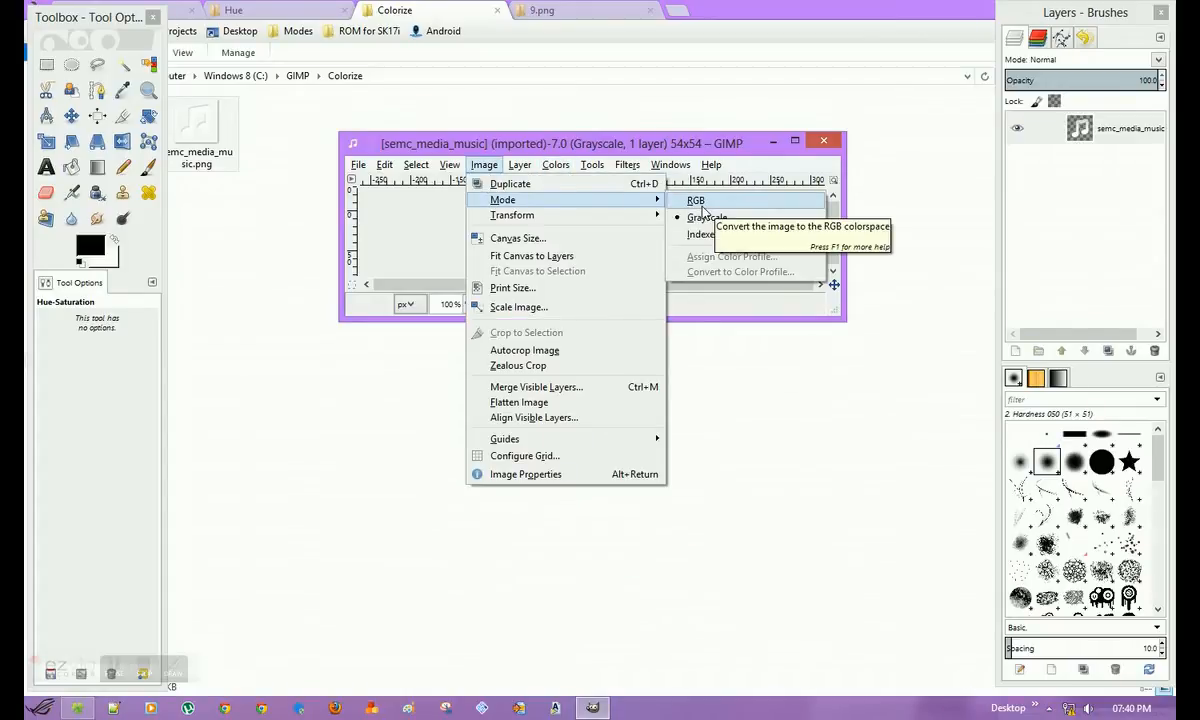
click(696, 200)
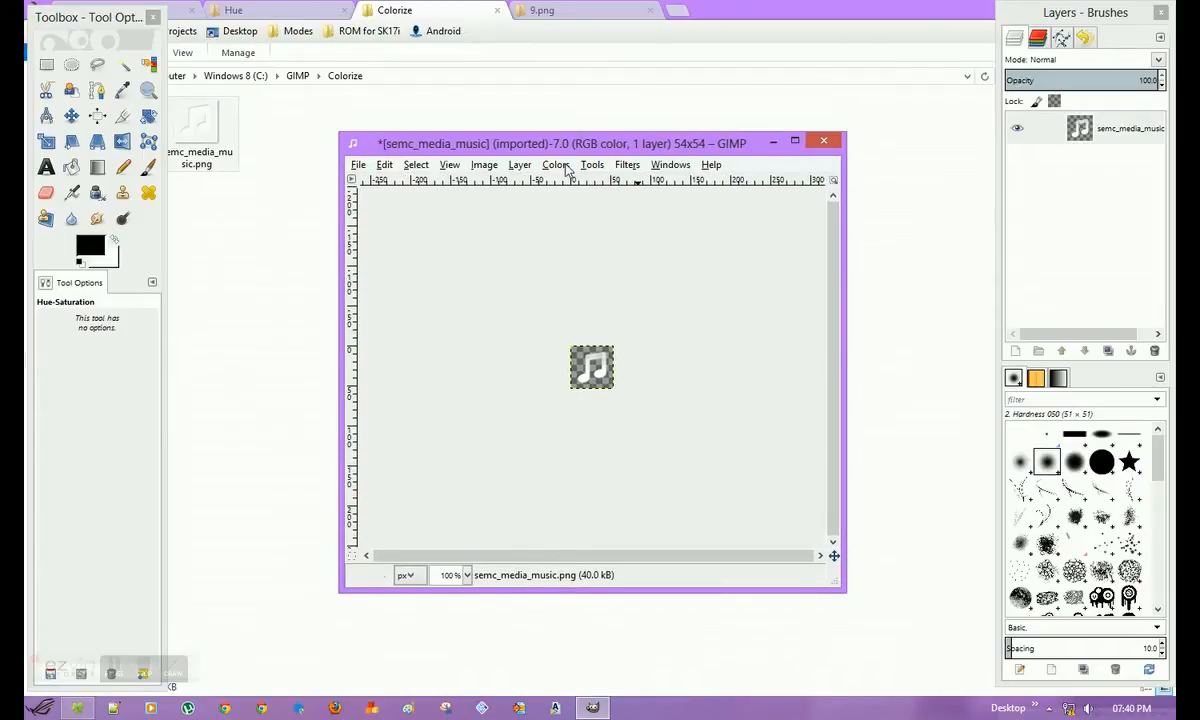
click(556, 164)
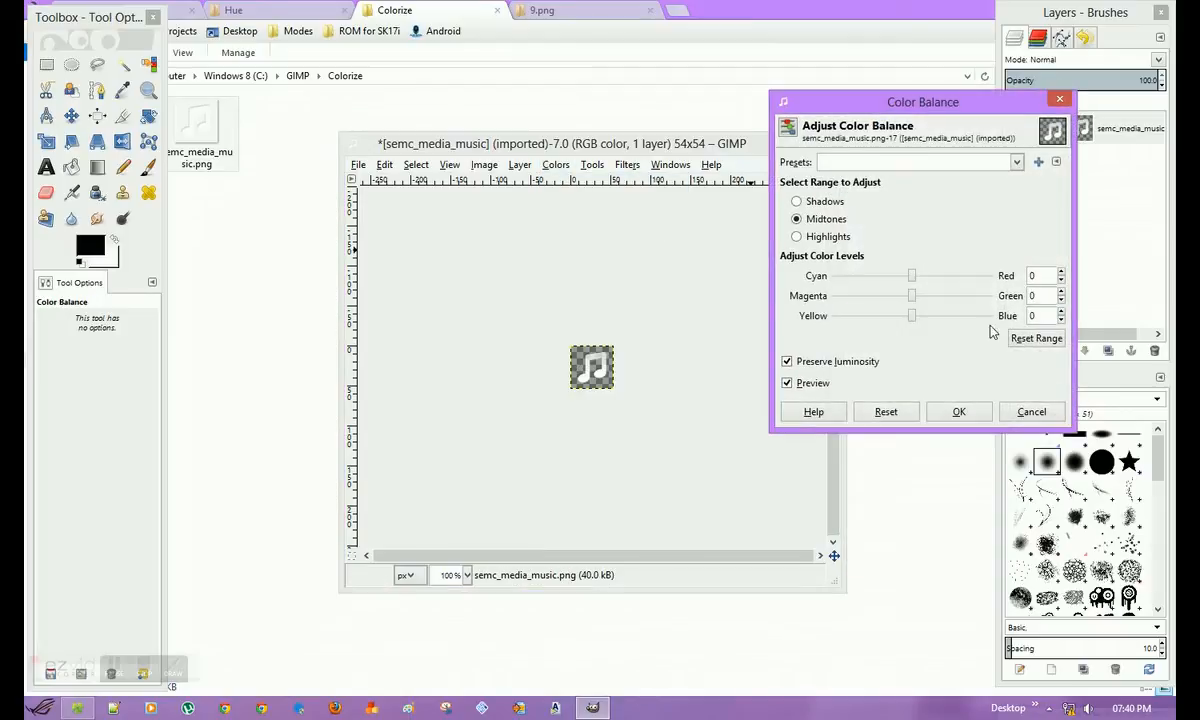
drag(912, 276, 908, 276)
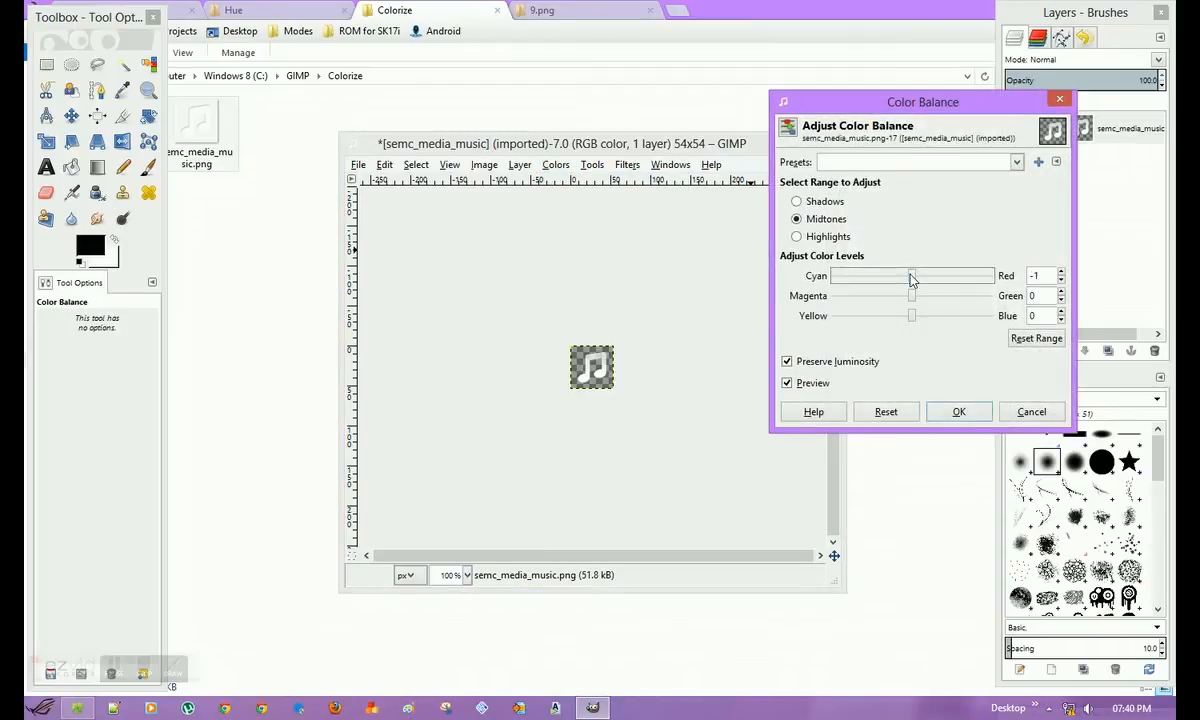
drag(910, 276, 884, 276)
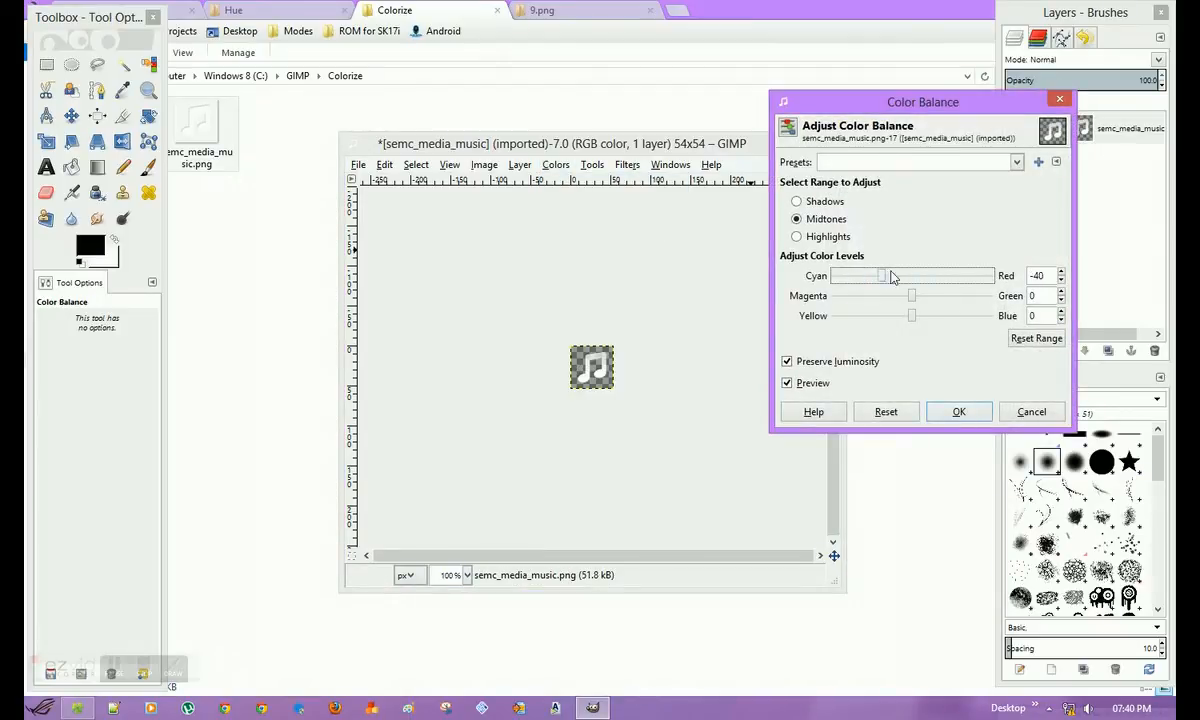
click(960, 412)
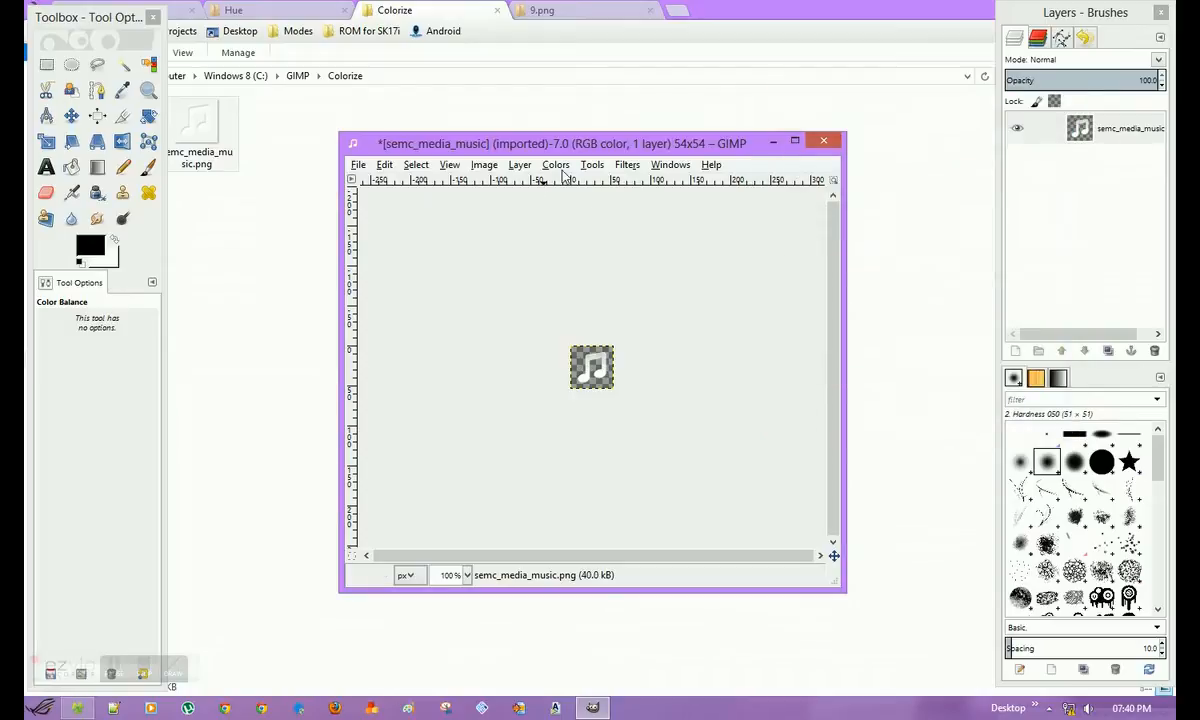
click(556, 164)
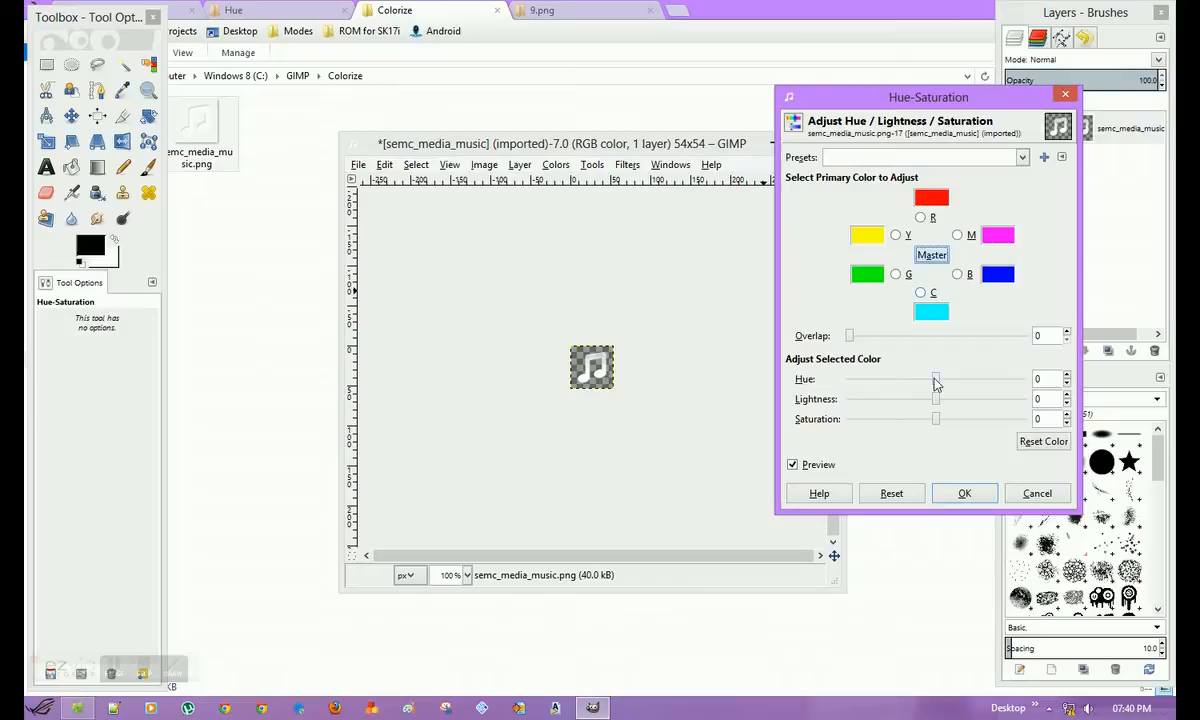
drag(936, 378, 924, 378)
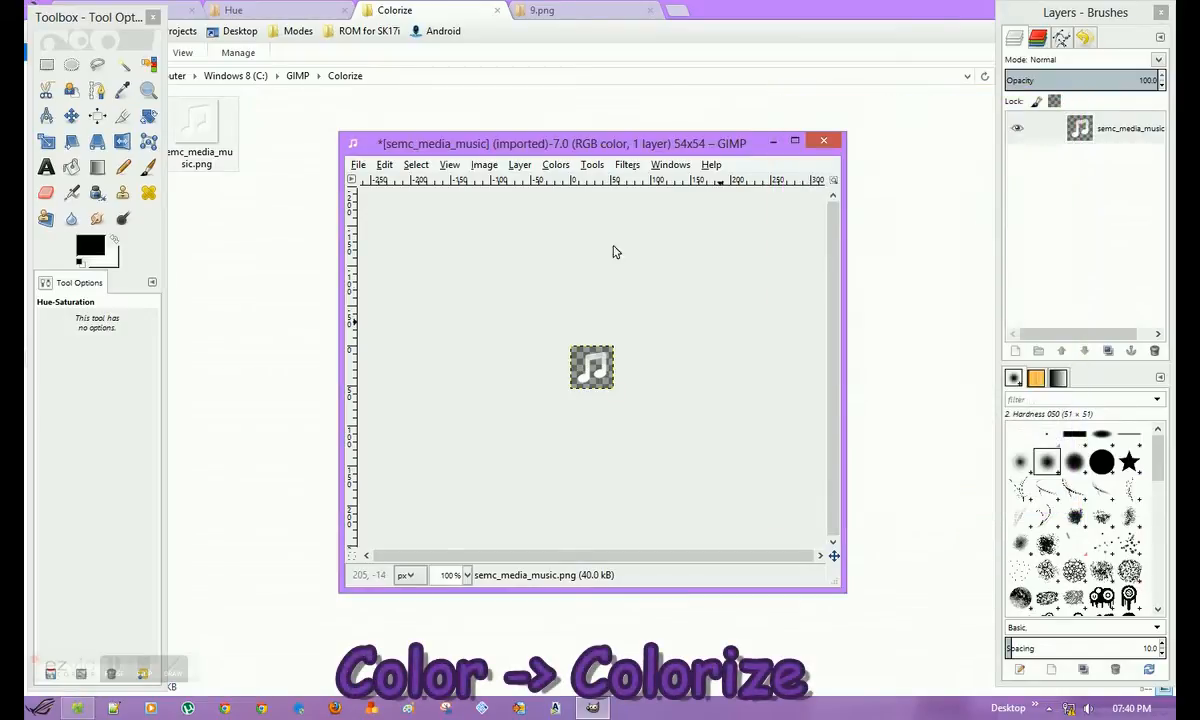
Step: Colorize the music icon teal-blue: hue about 182, saturation 50, lightness -42
click(556, 164)
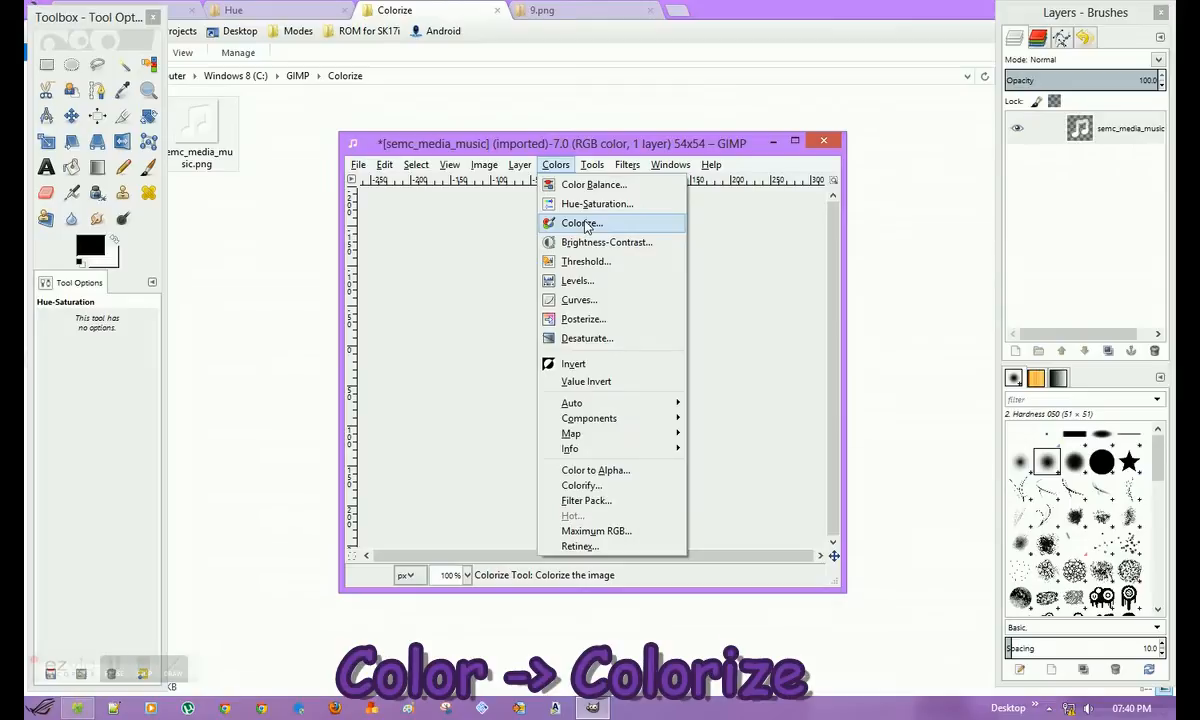
click(580, 224)
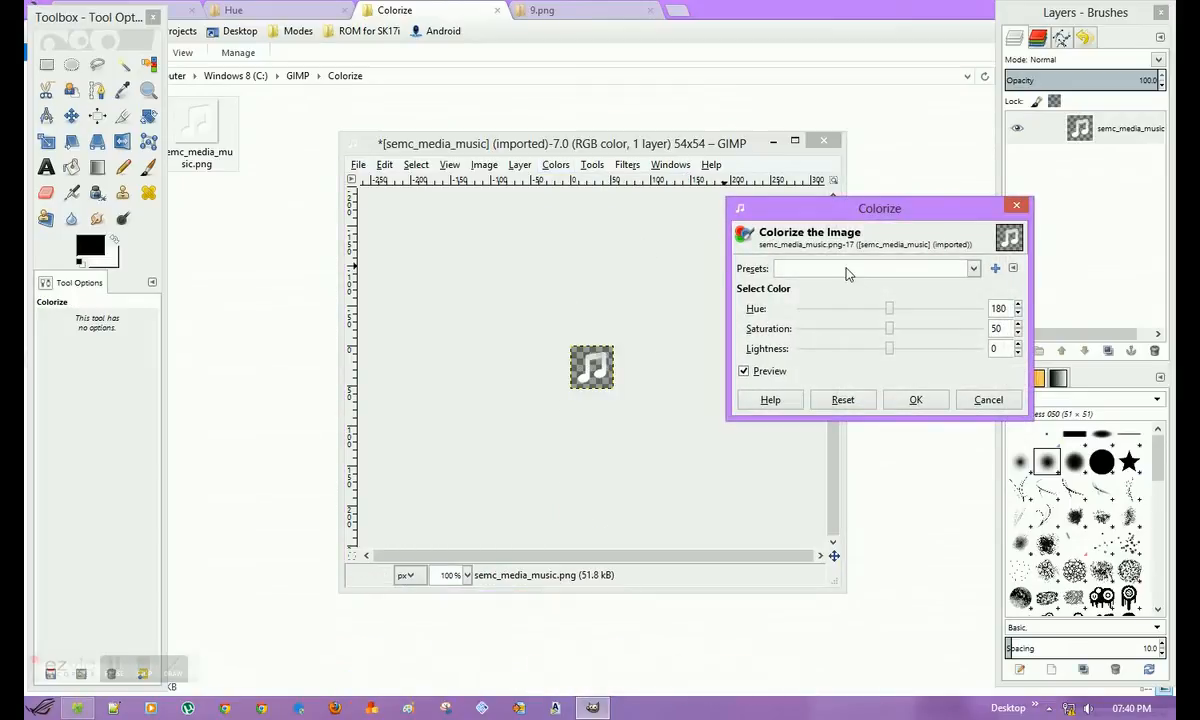
drag(888, 308, 904, 308)
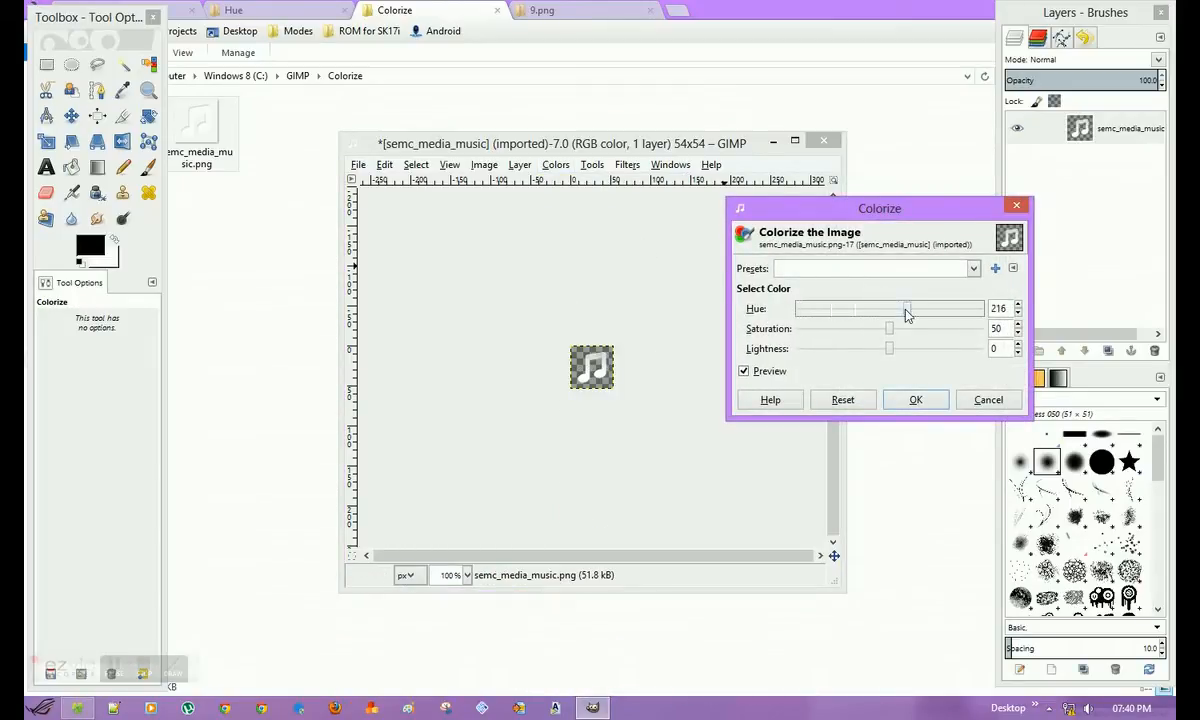
drag(904, 308, 924, 308)
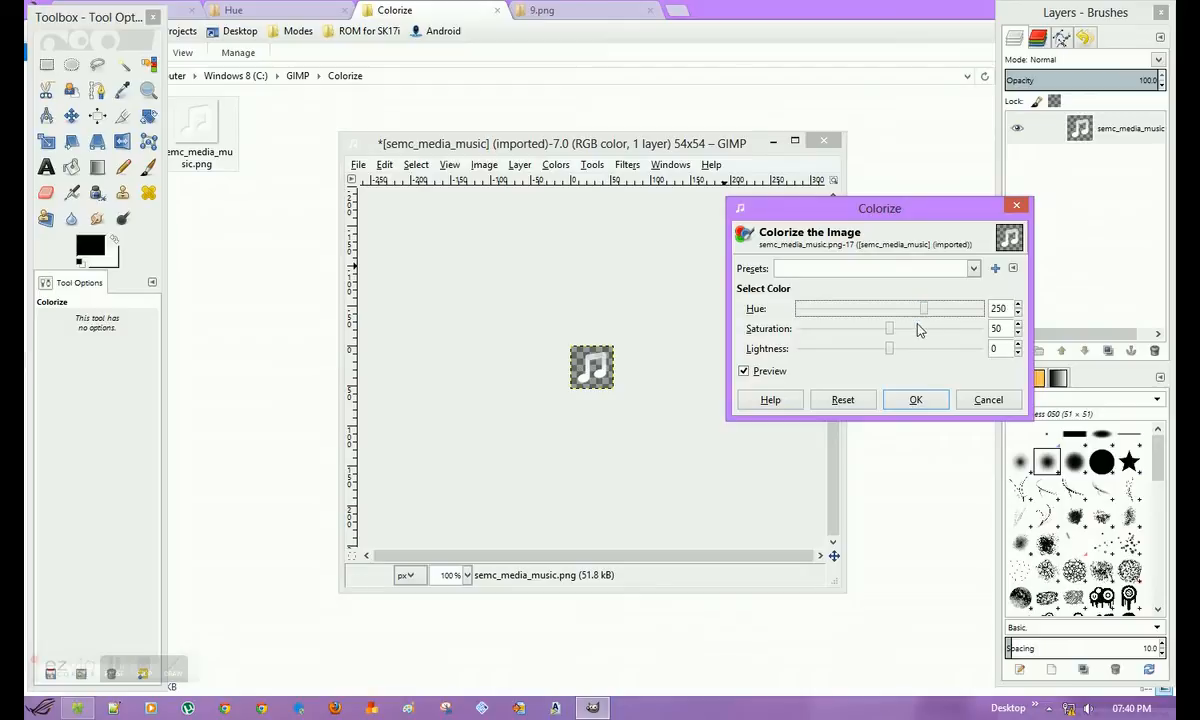
drag(888, 348, 850, 348)
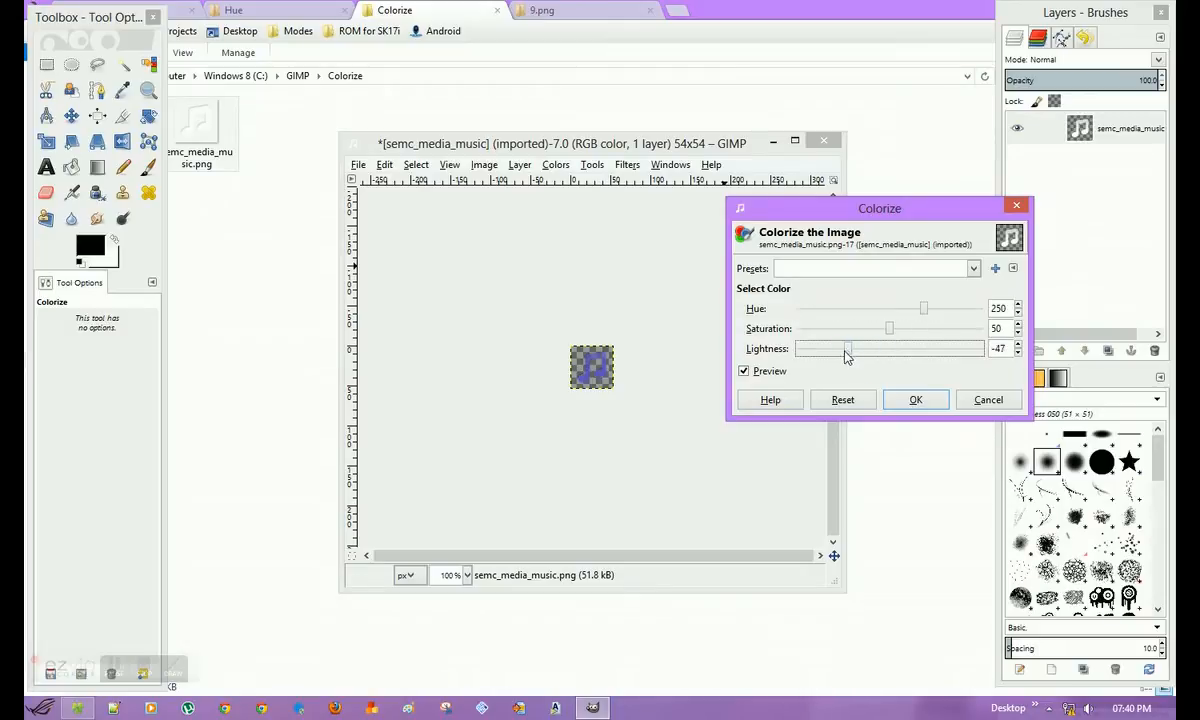
drag(848, 348, 838, 348)
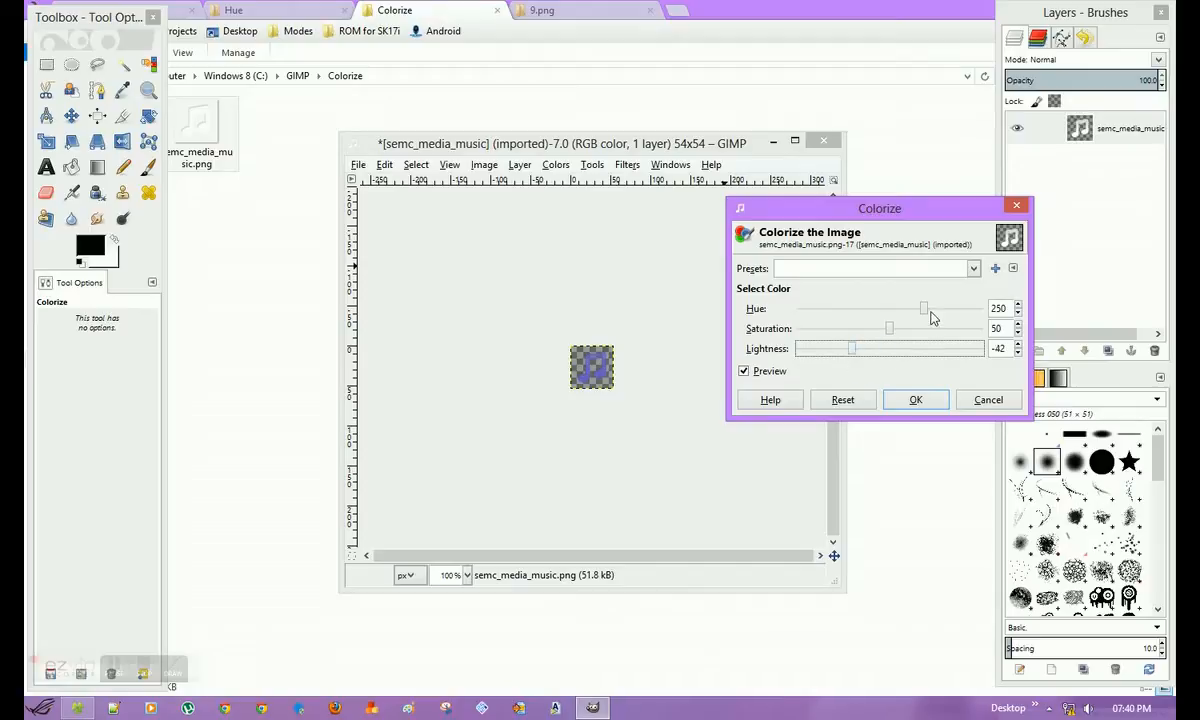
drag(922, 308, 896, 308)
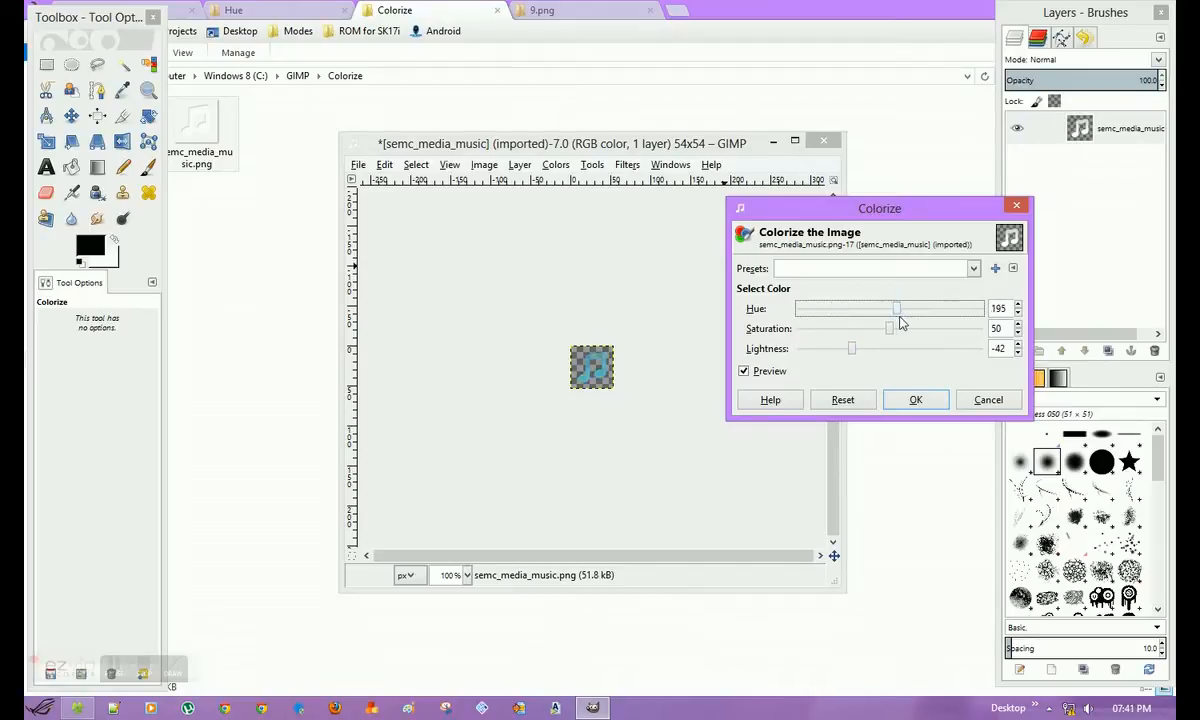
drag(896, 308, 888, 308)
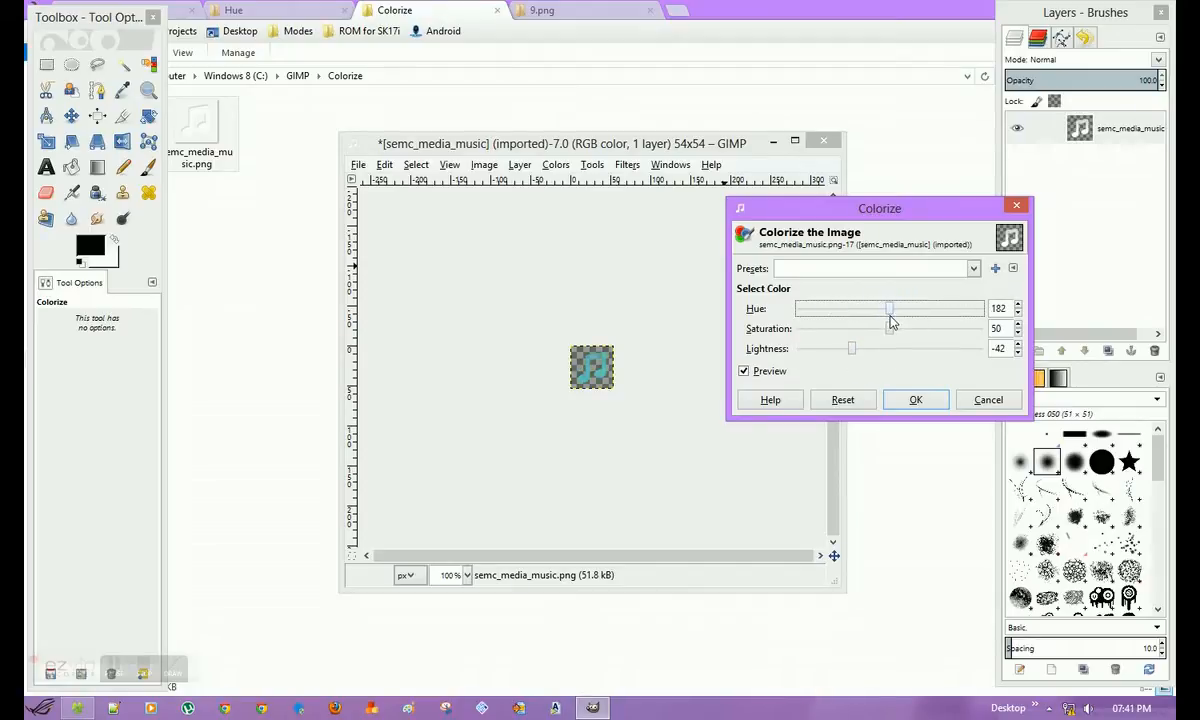
drag(890, 308, 880, 308)
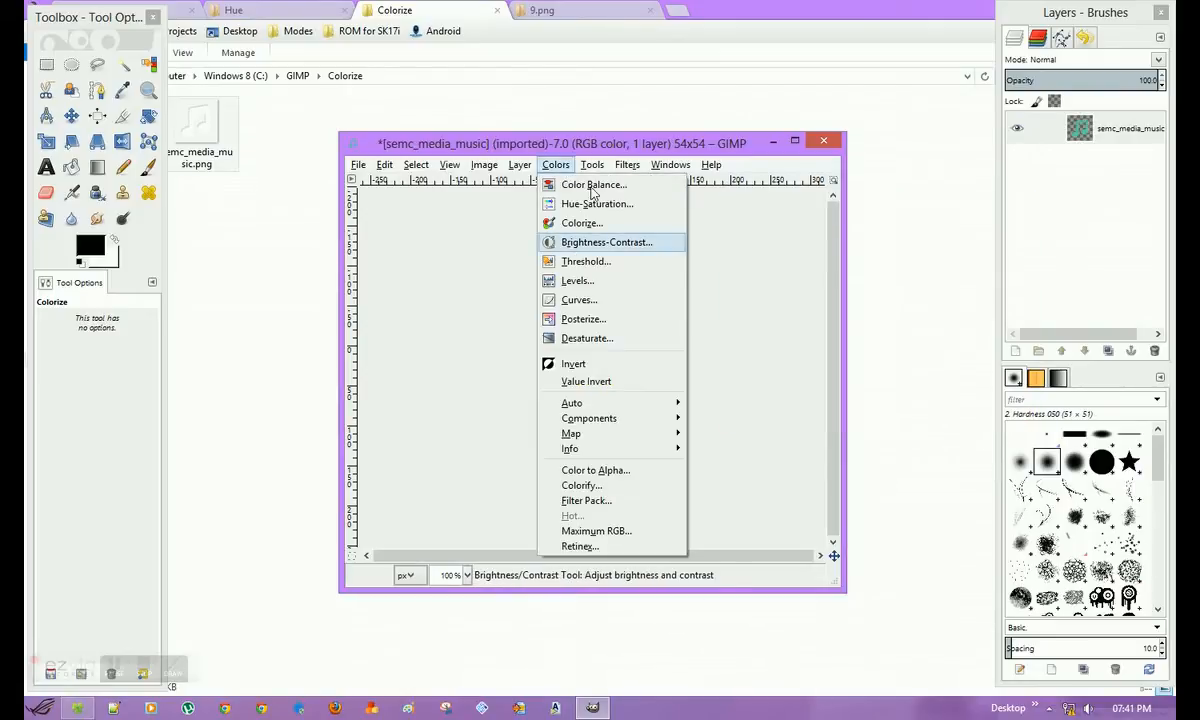
mouse_move(590, 212)
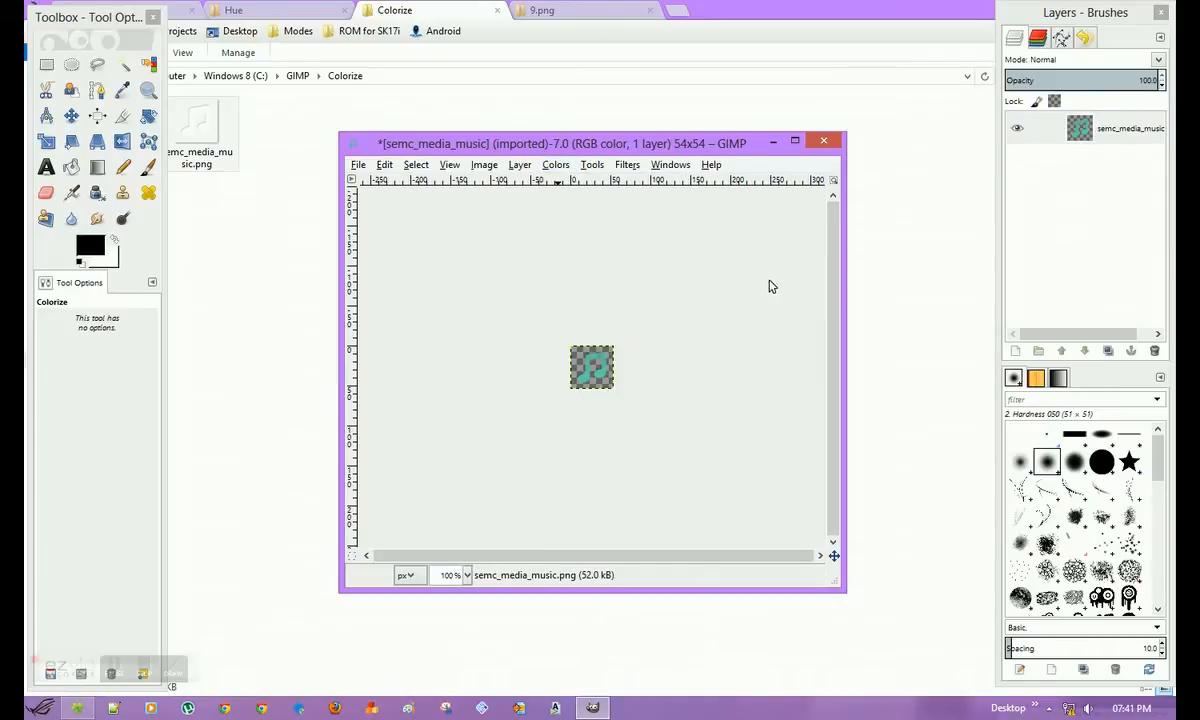
mouse_move(772, 288)
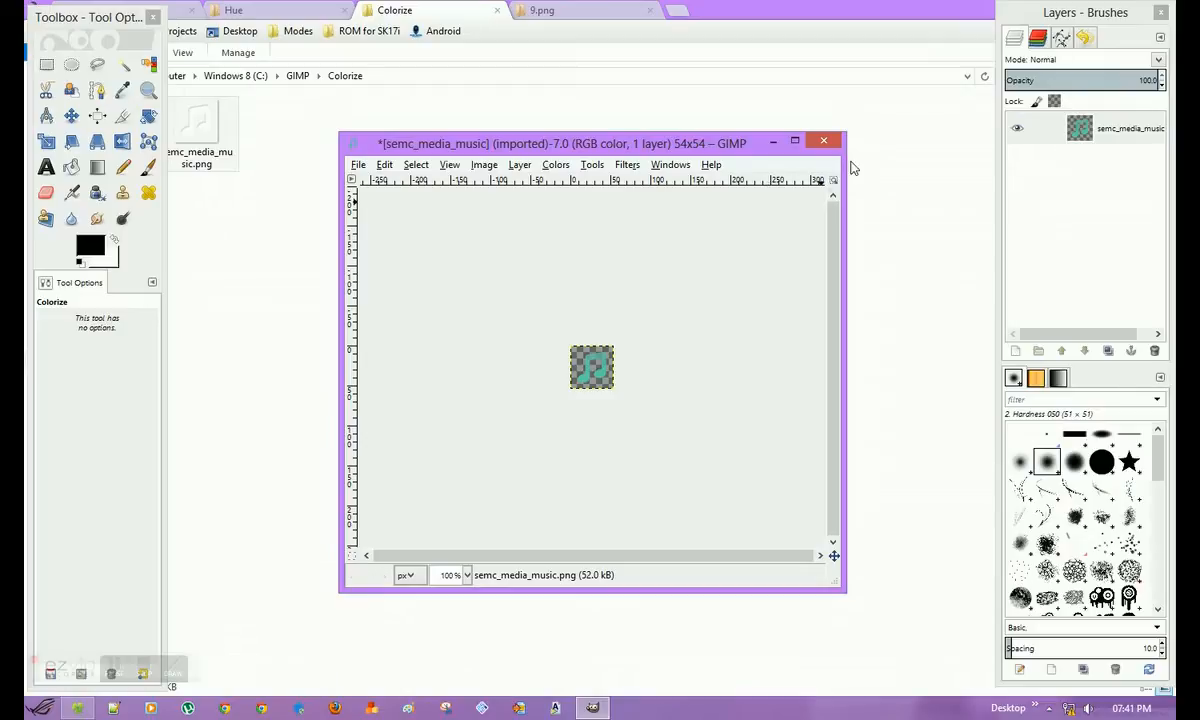
Step: Put the music icon image window away to reveal File Explorer's 9.png folder
click(824, 140)
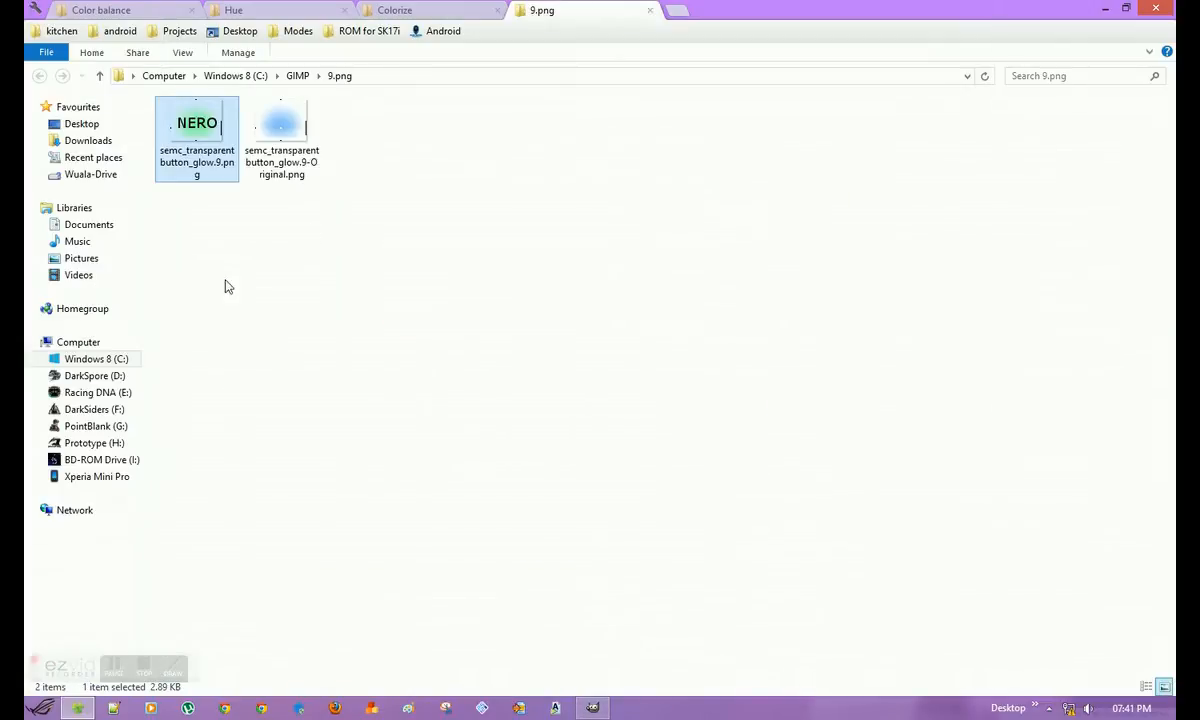
mouse_move(464, 252)
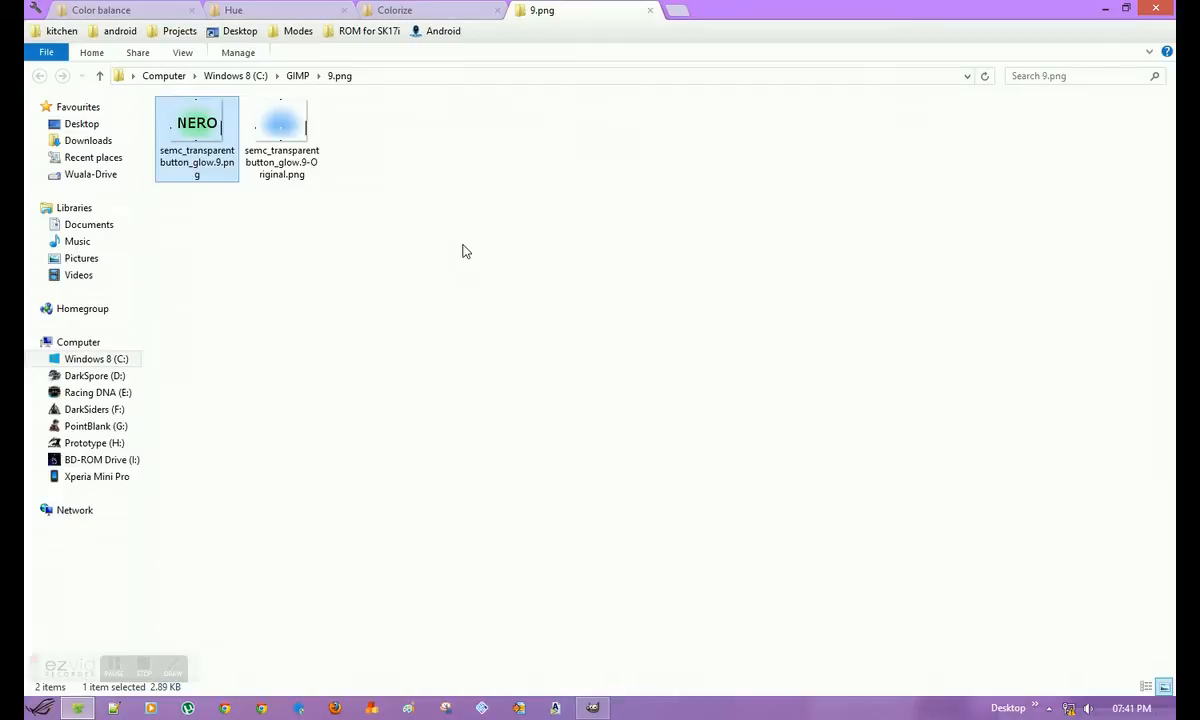
mouse_move(222, 178)
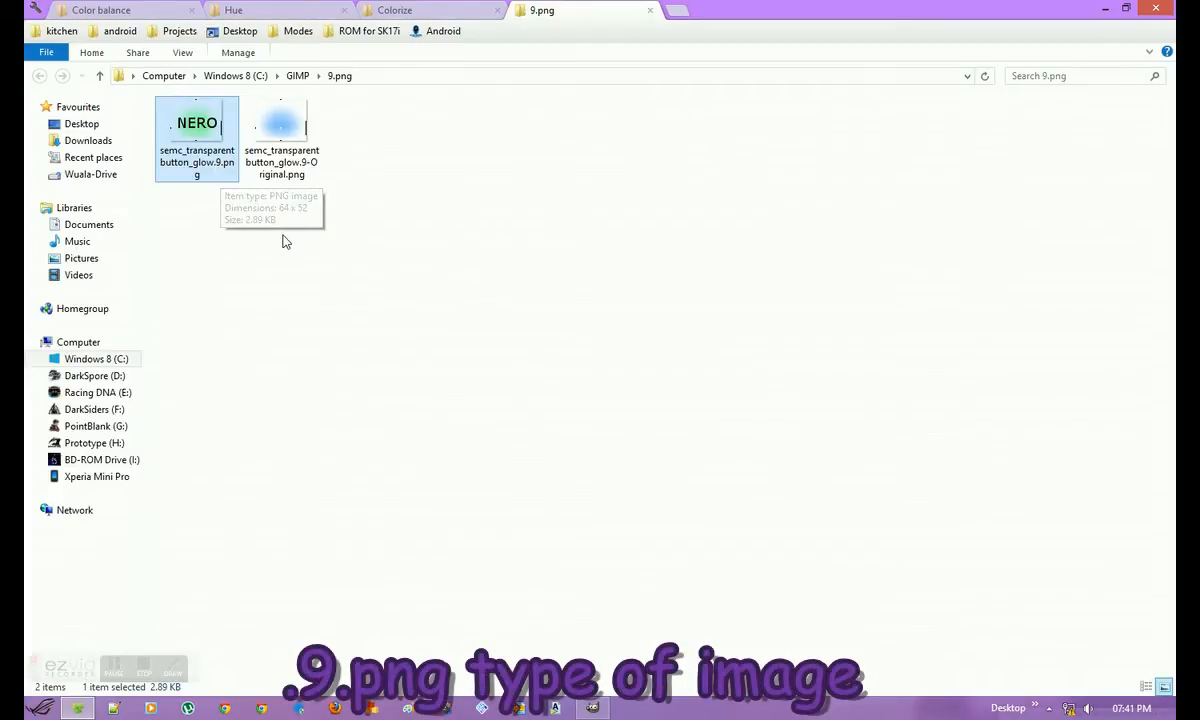
click(280, 130)
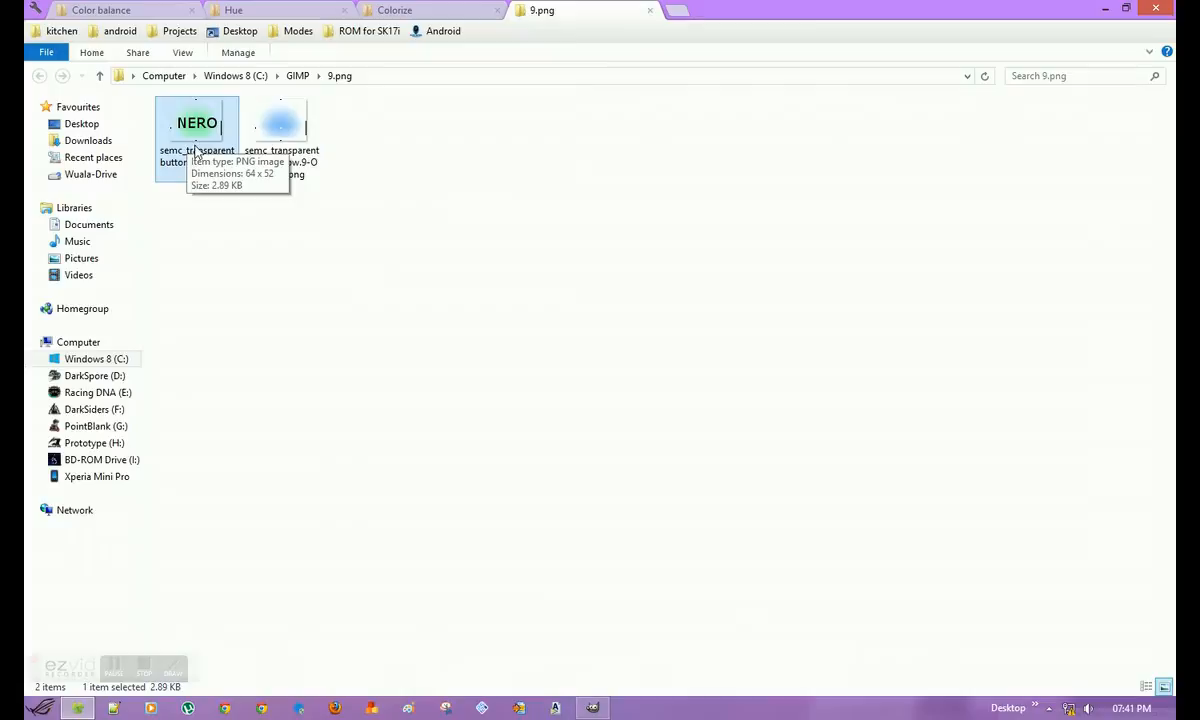
Step: Send semc_transparentbutton_glow.9-Original.png to GIMP via Edit with GIMP
right_click(282, 124)
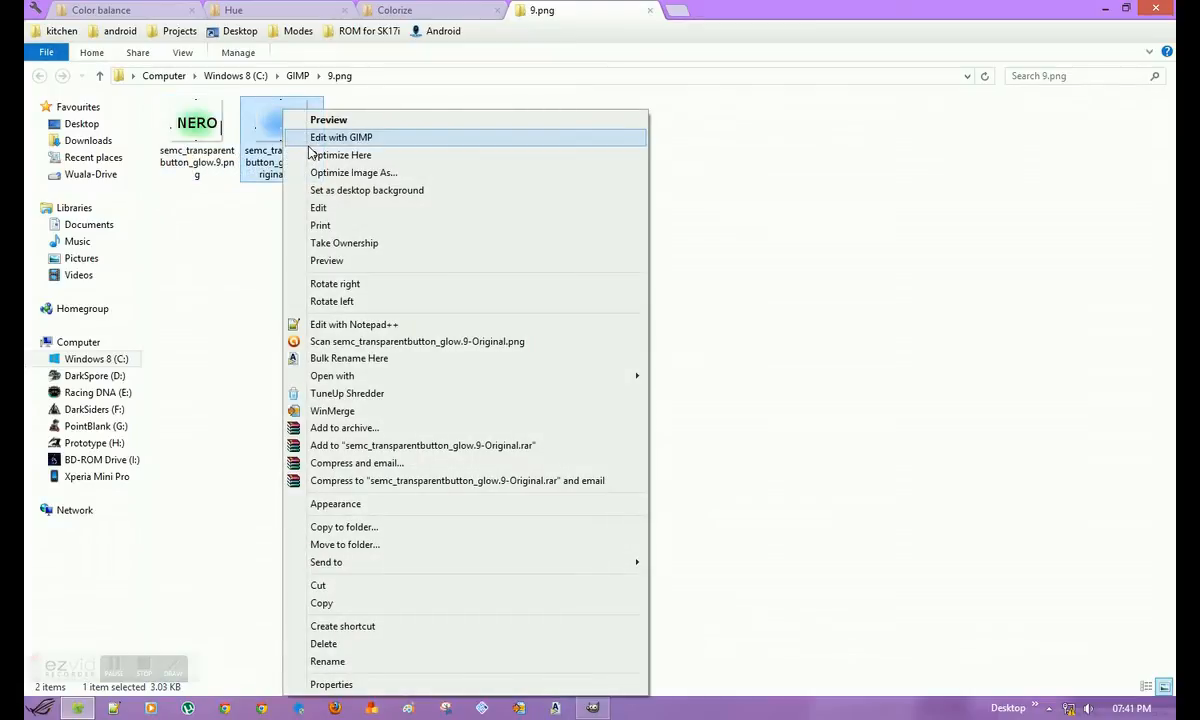
mouse_move(592, 708)
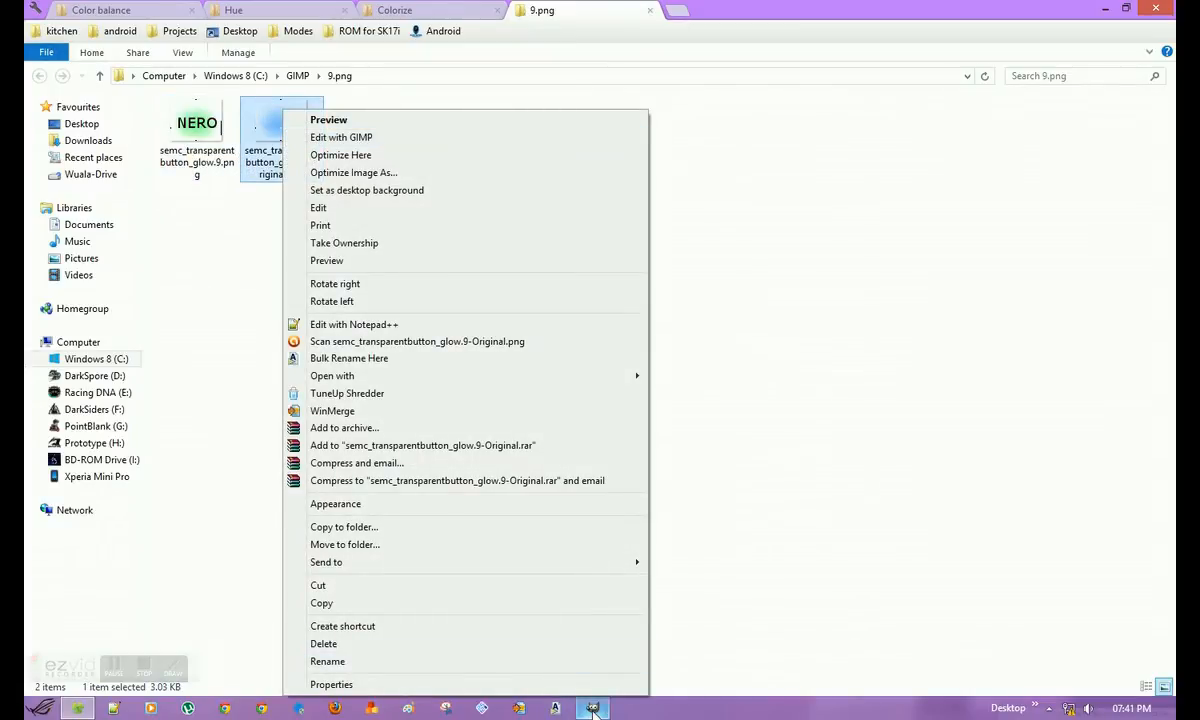
click(340, 136)
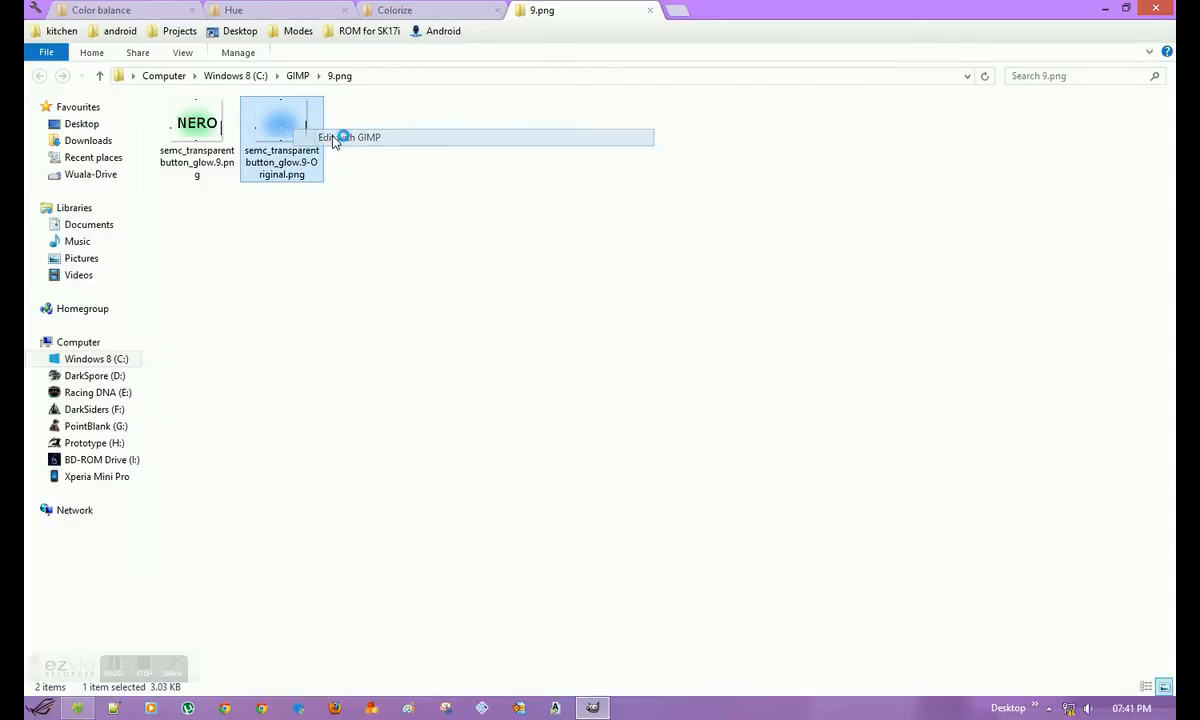
click(344, 136)
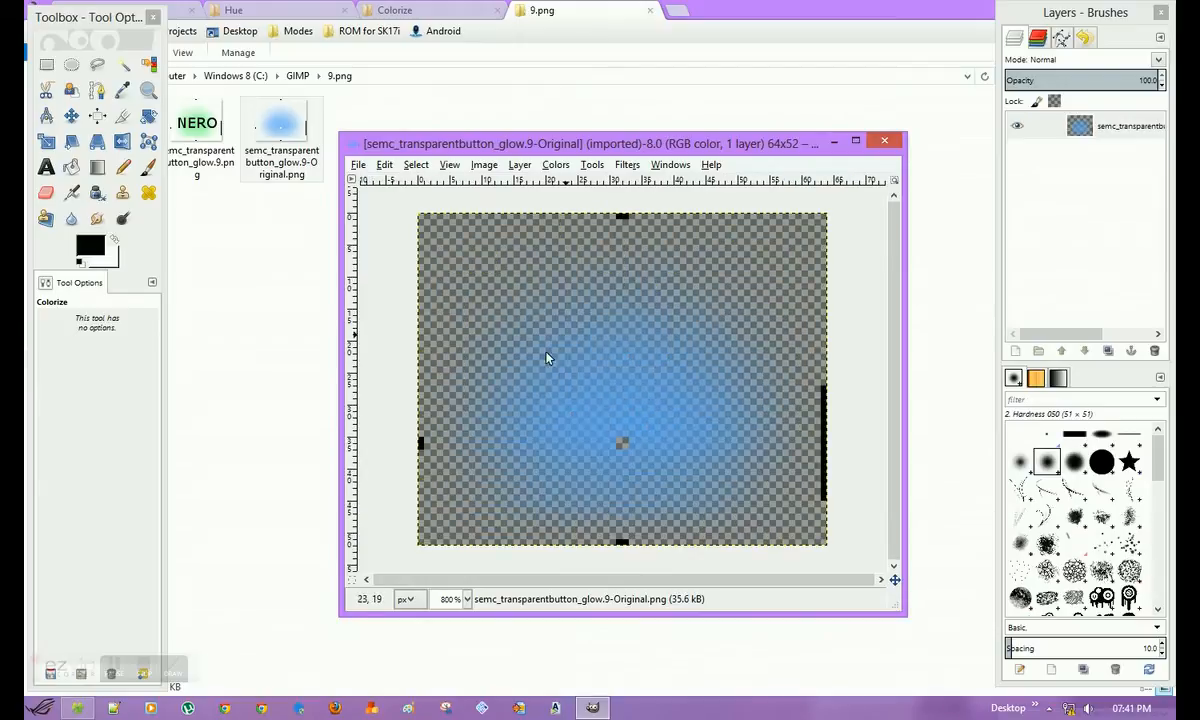
mouse_move(596, 480)
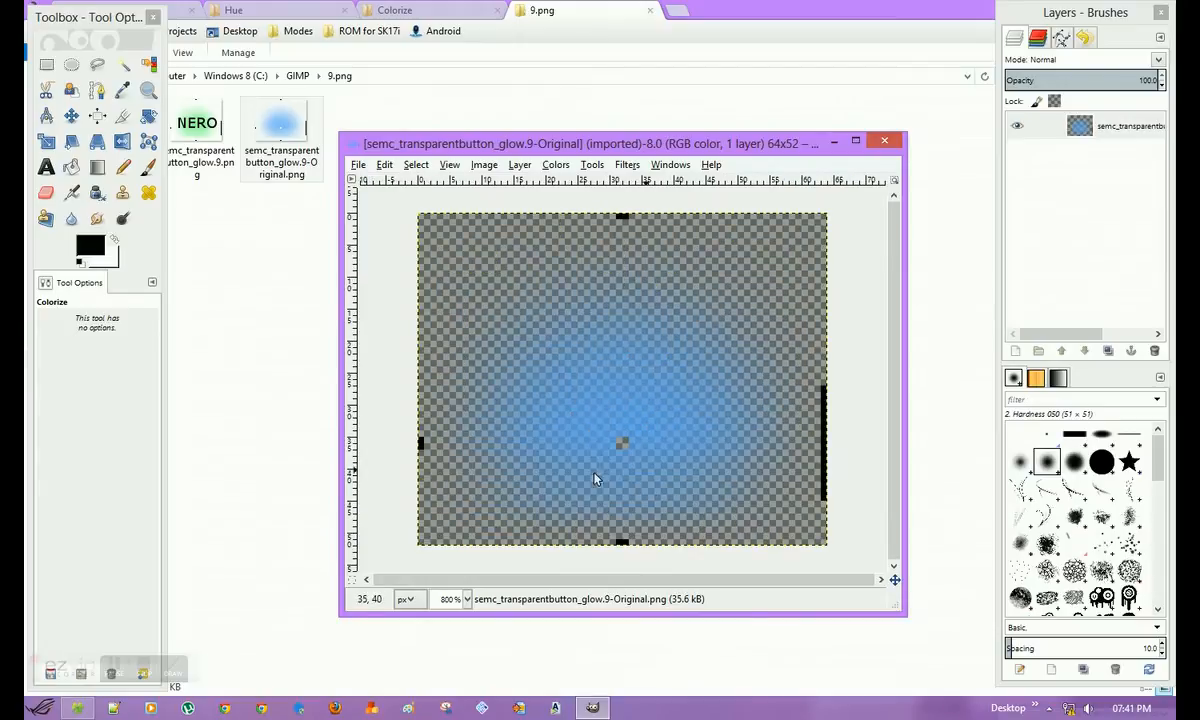
mouse_move(184, 96)
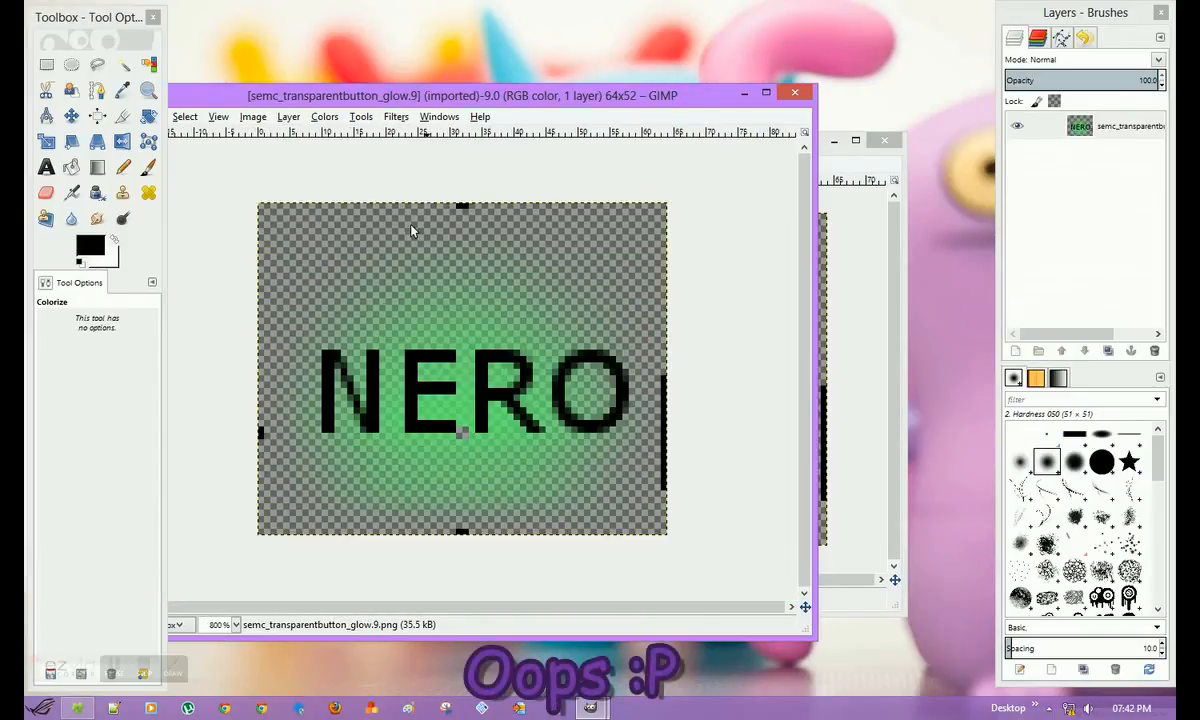
mouse_move(332, 288)
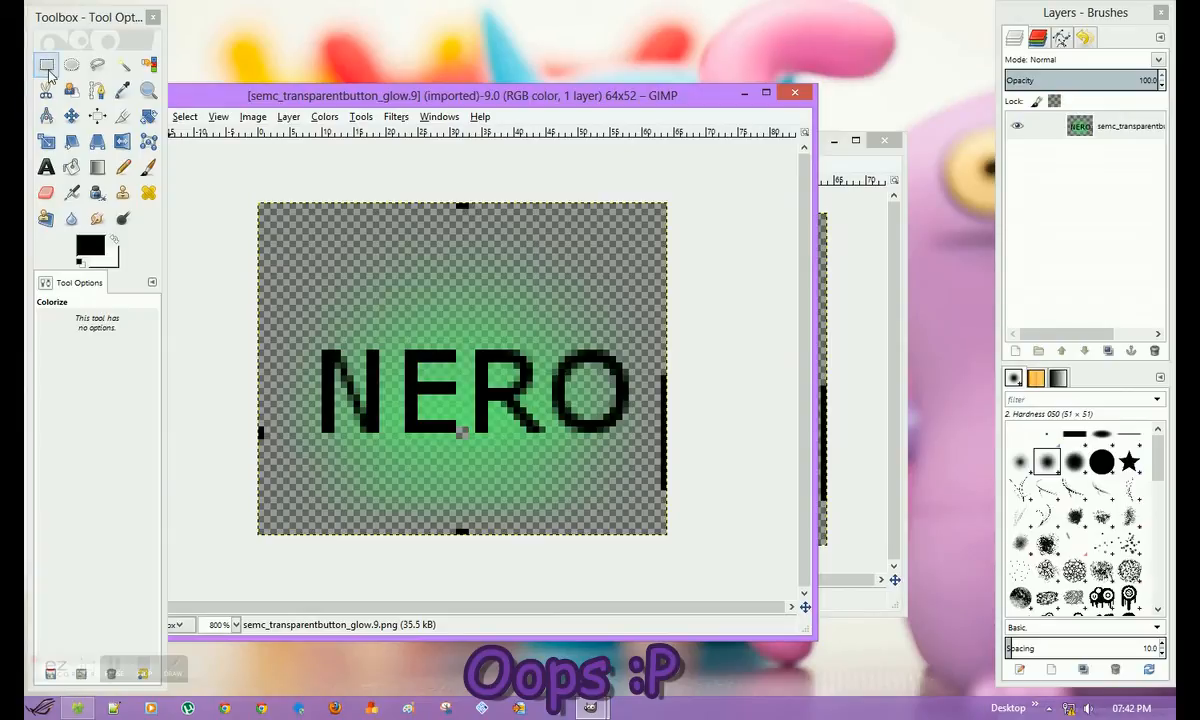
mouse_move(42, 64)
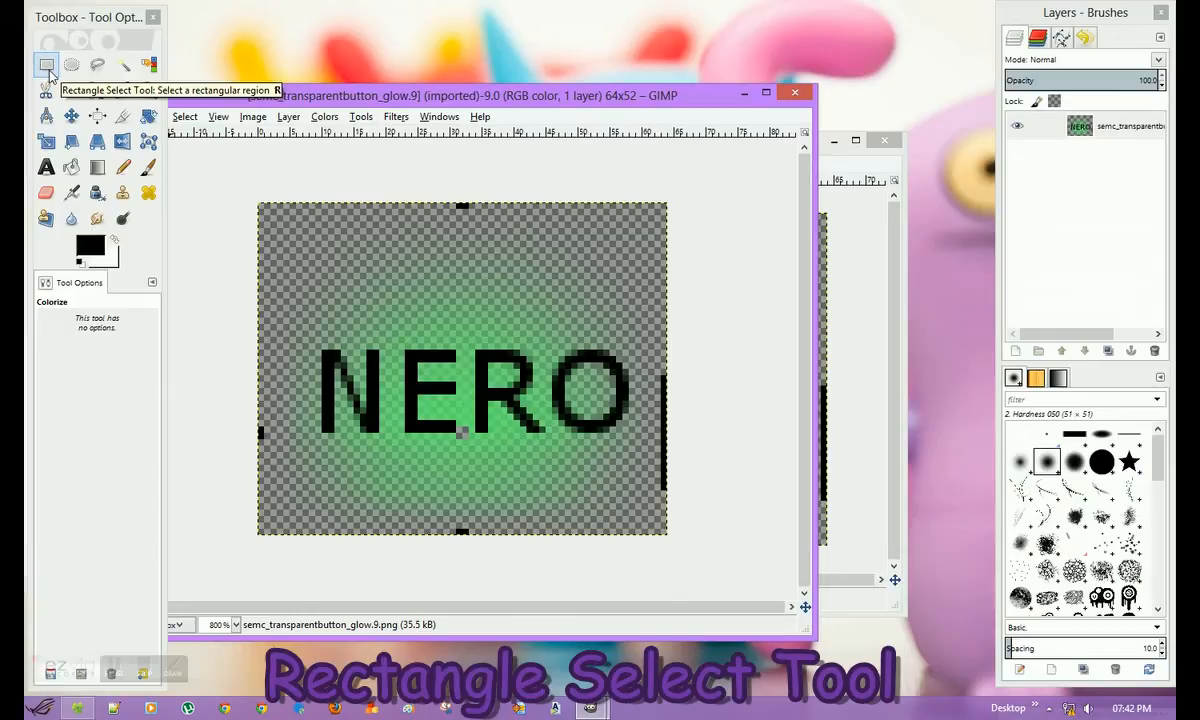
Step: Select the green NERO content inside its one-pixel border and copy it
click(44, 62)
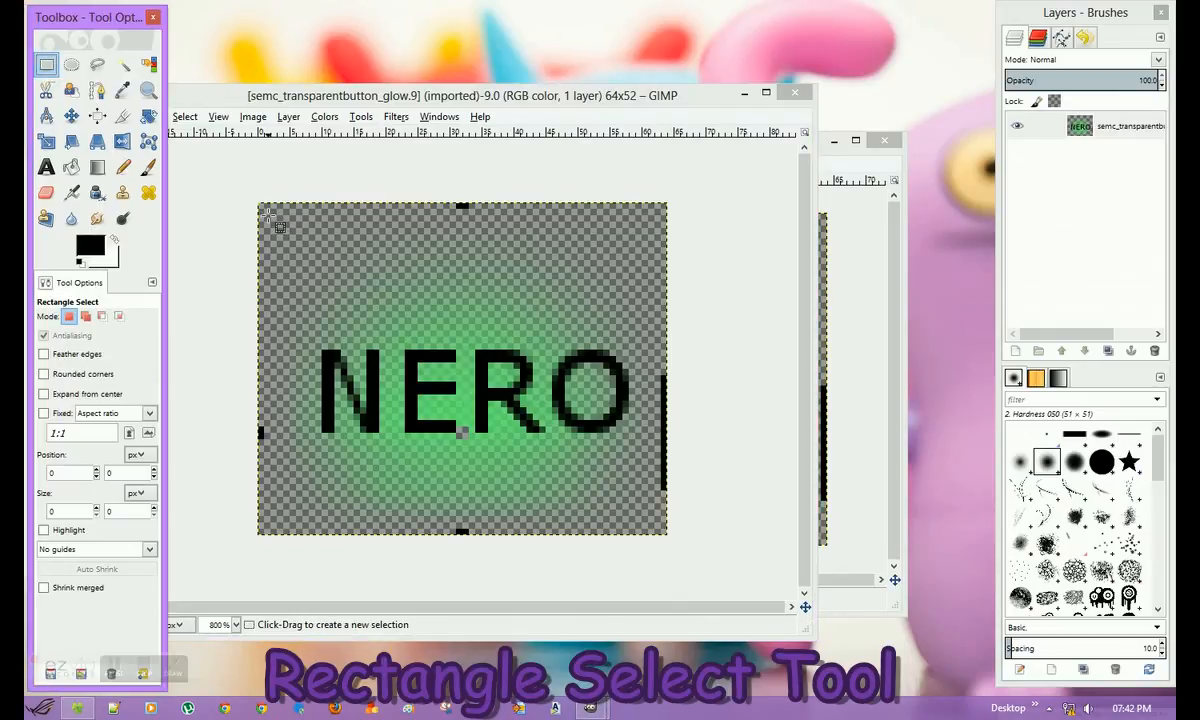
drag(270, 220, 340, 260)
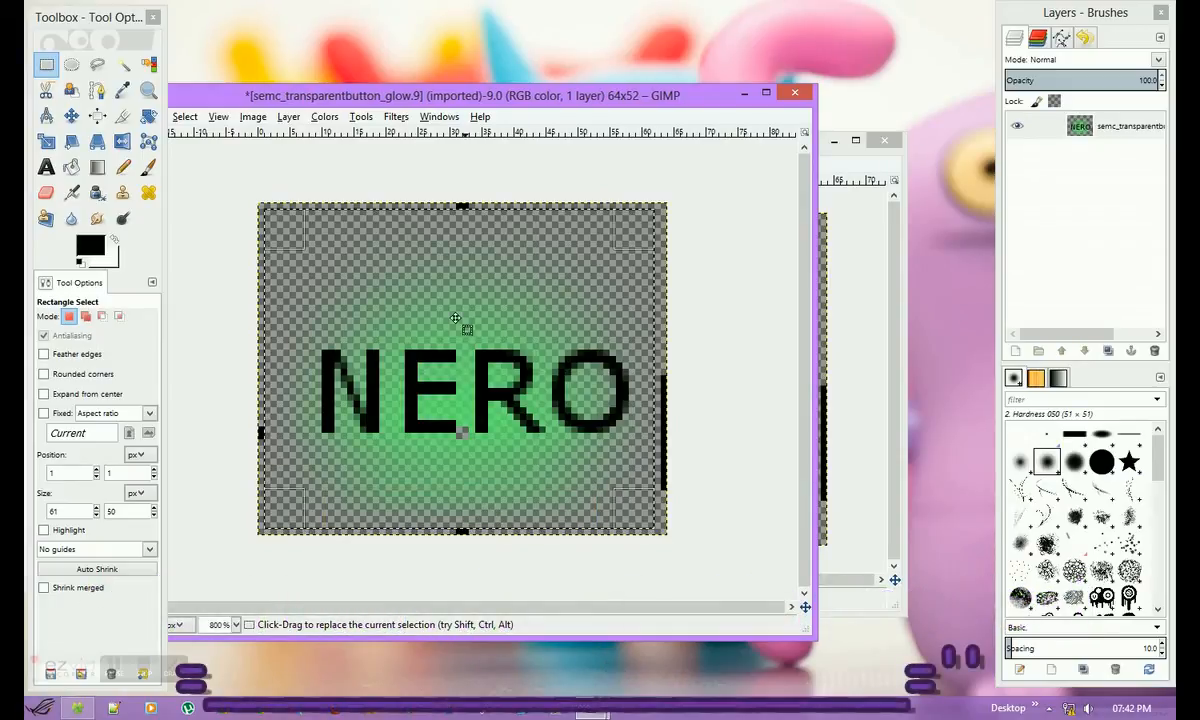
mouse_move(448, 370)
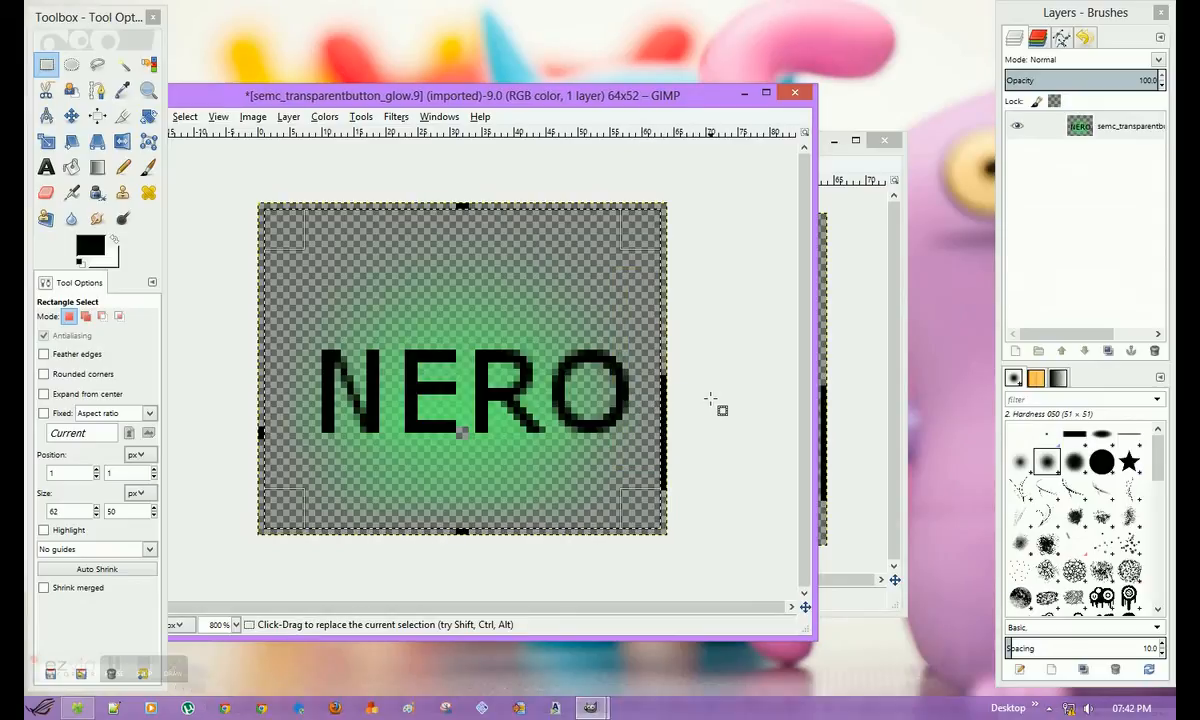
key(ctrl+x)
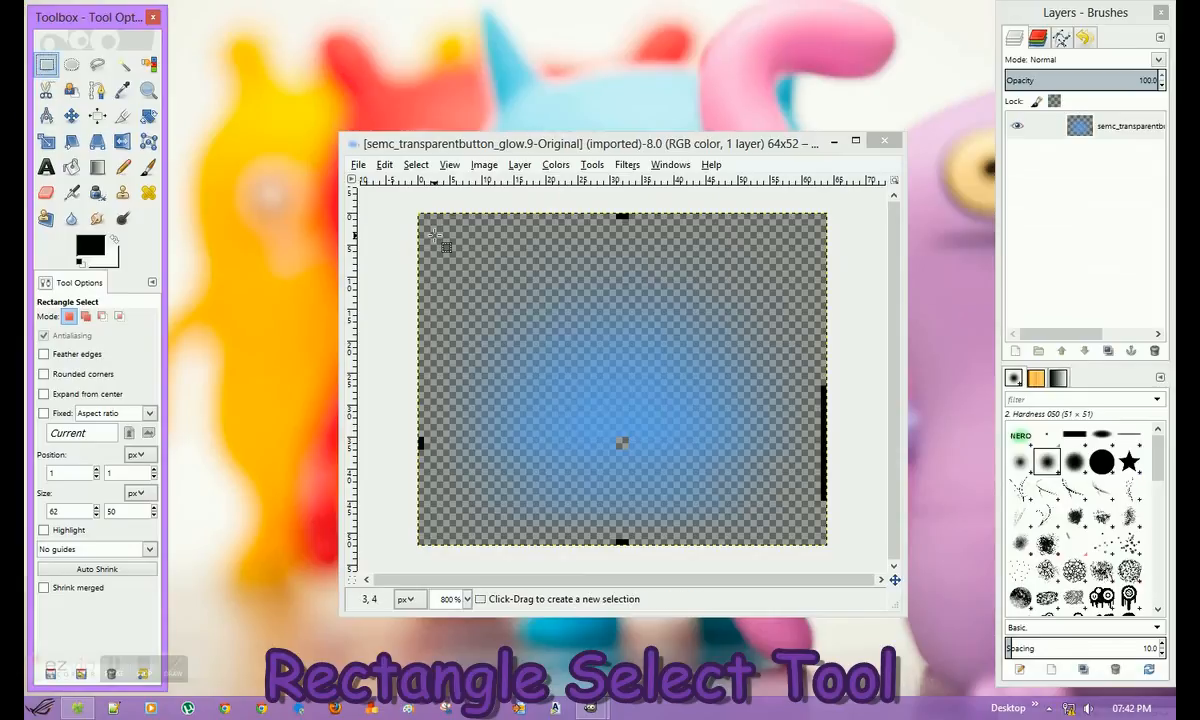
Step: Select the blue original image's interior, just inside its one-pixel border
drag(420, 212, 458, 256)
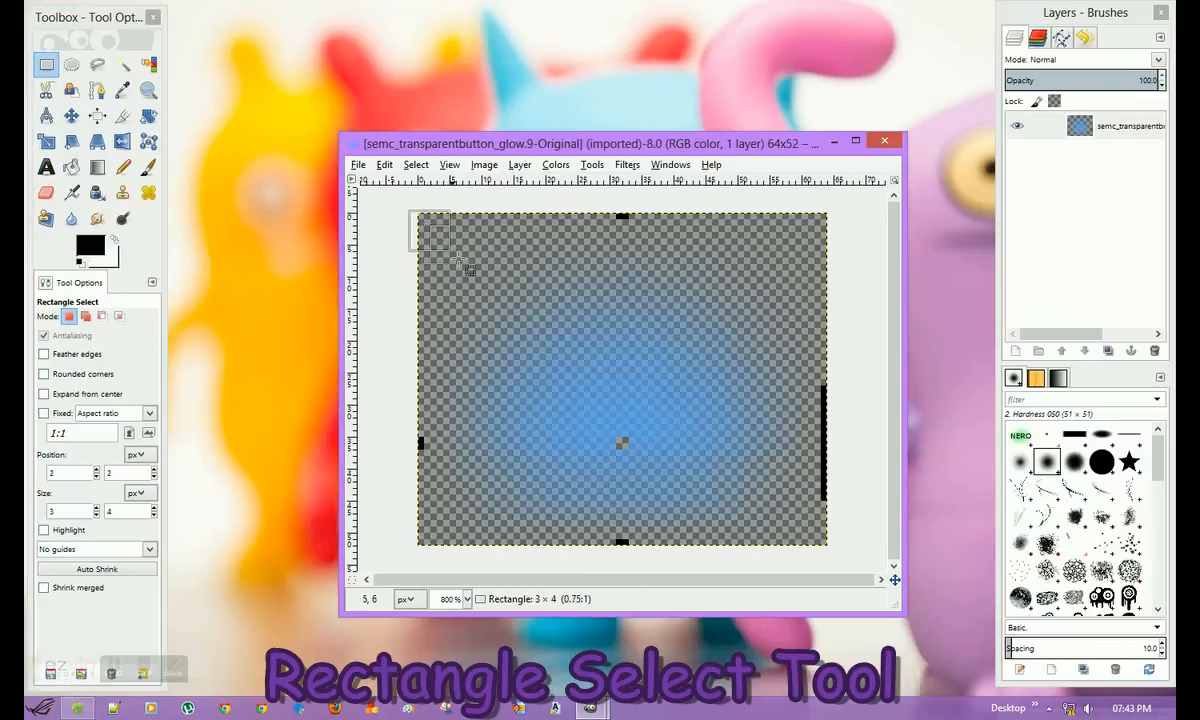
drag(420, 218, 820, 530)
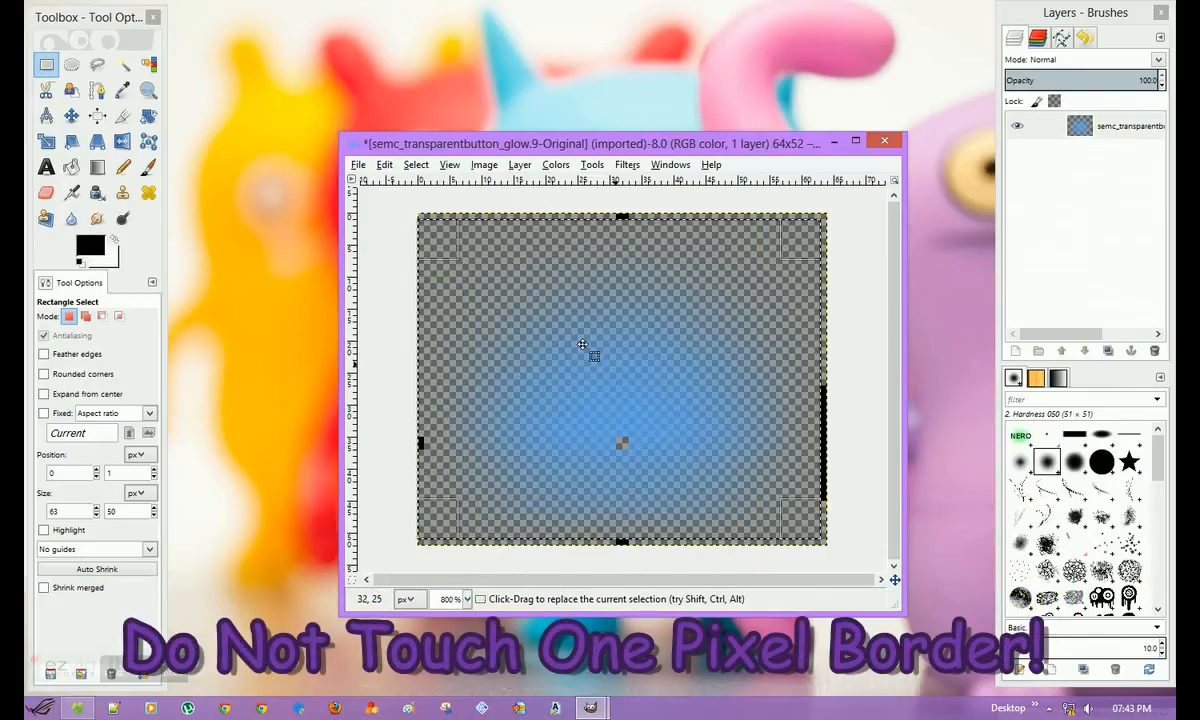
Step: Paste the copied NERO content into the blue original's selection as a floating layer
right_click(658, 324)
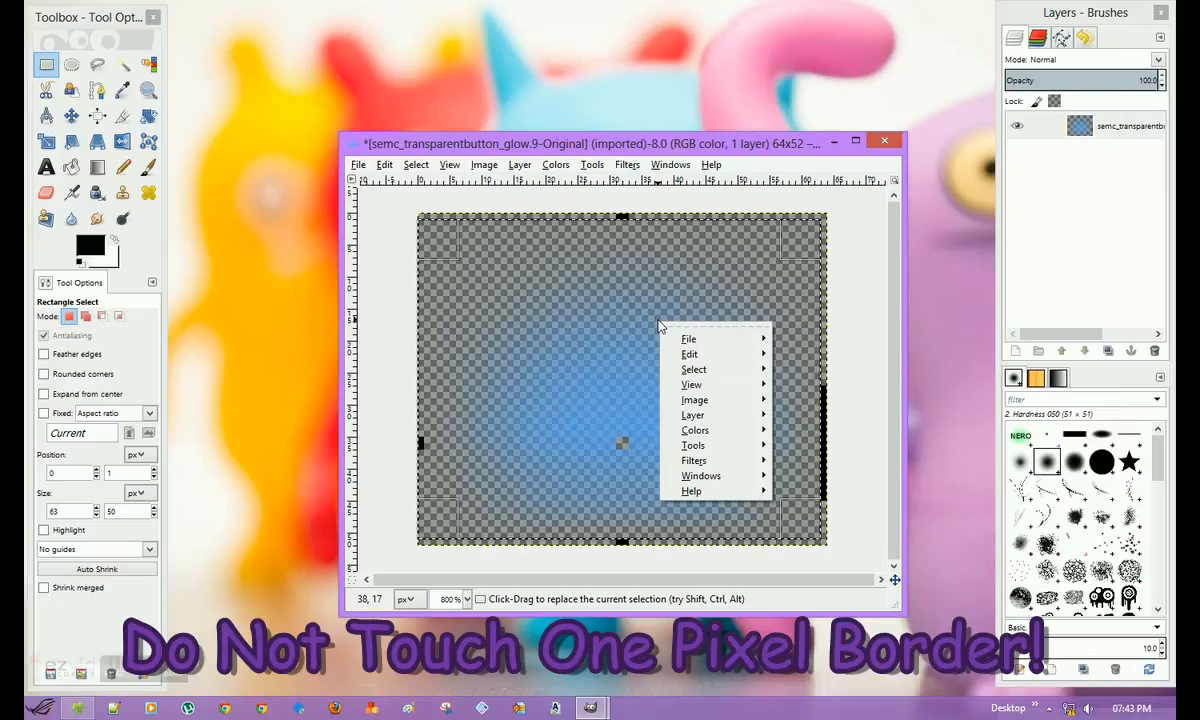
click(688, 354)
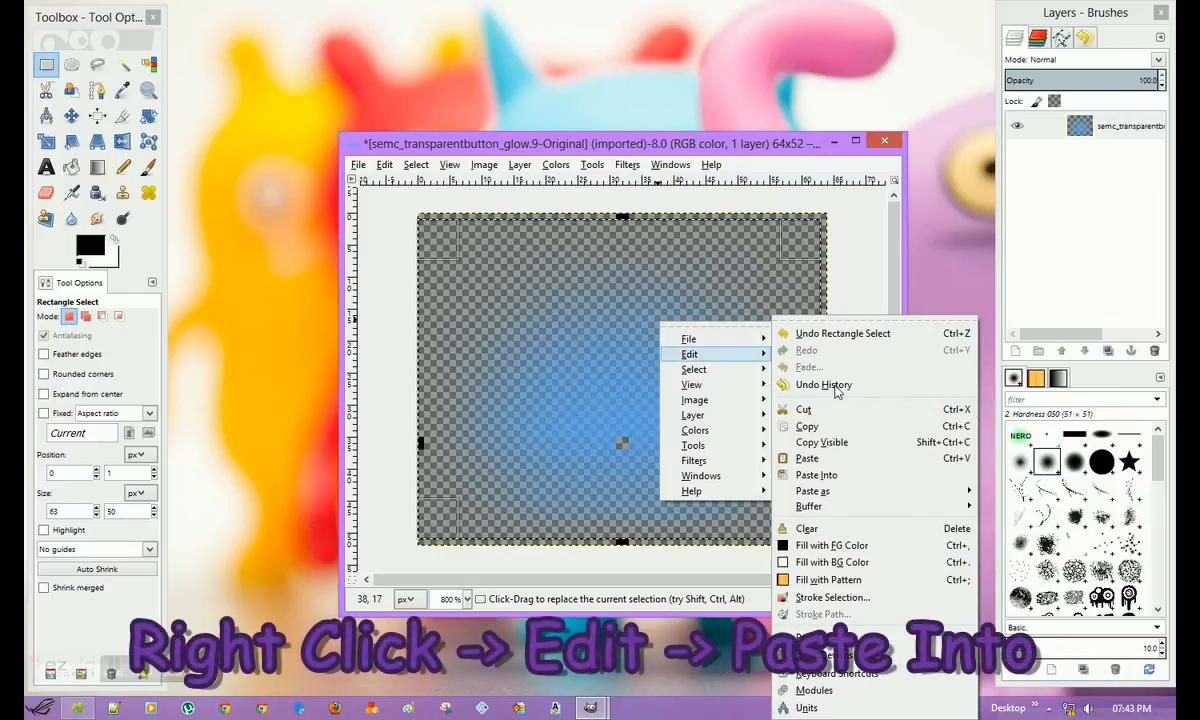
click(808, 474)
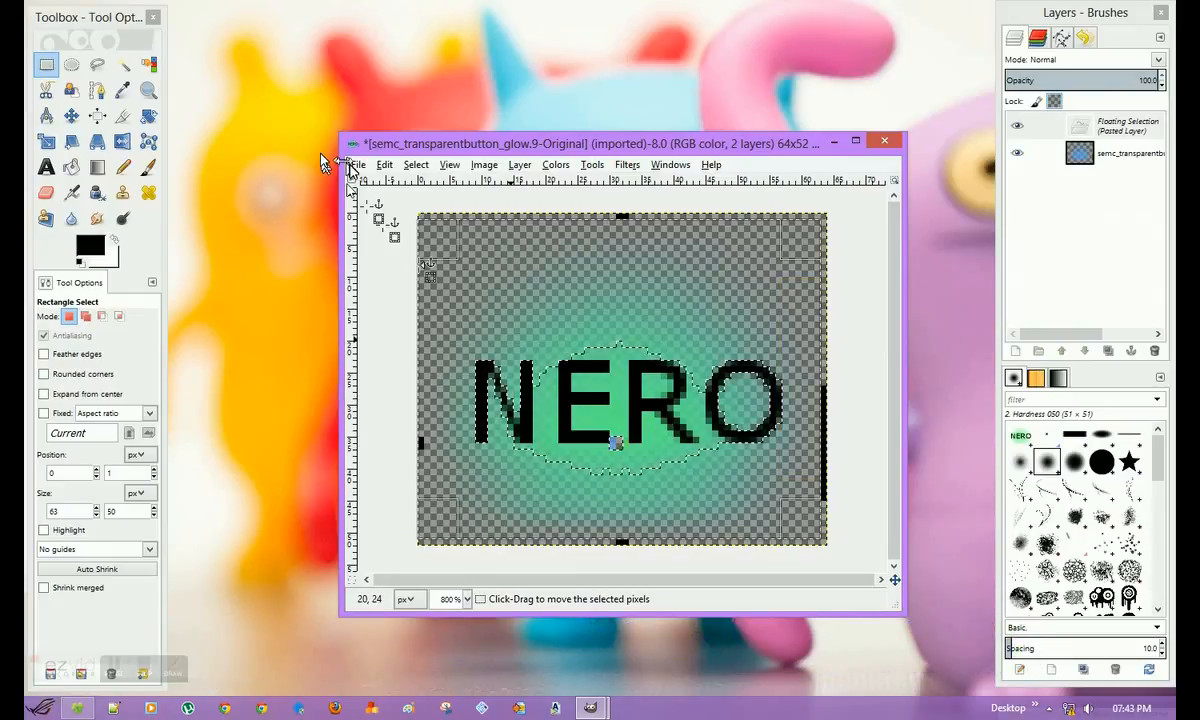
mouse_move(440, 390)
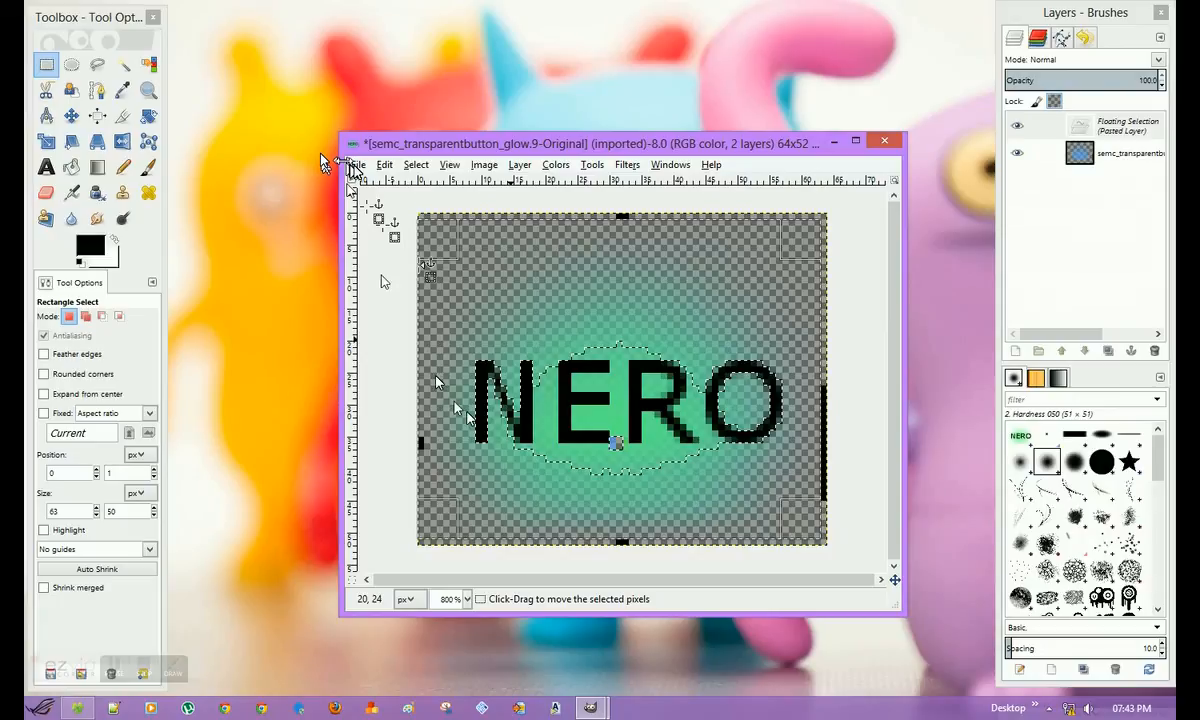
mouse_move(424, 370)
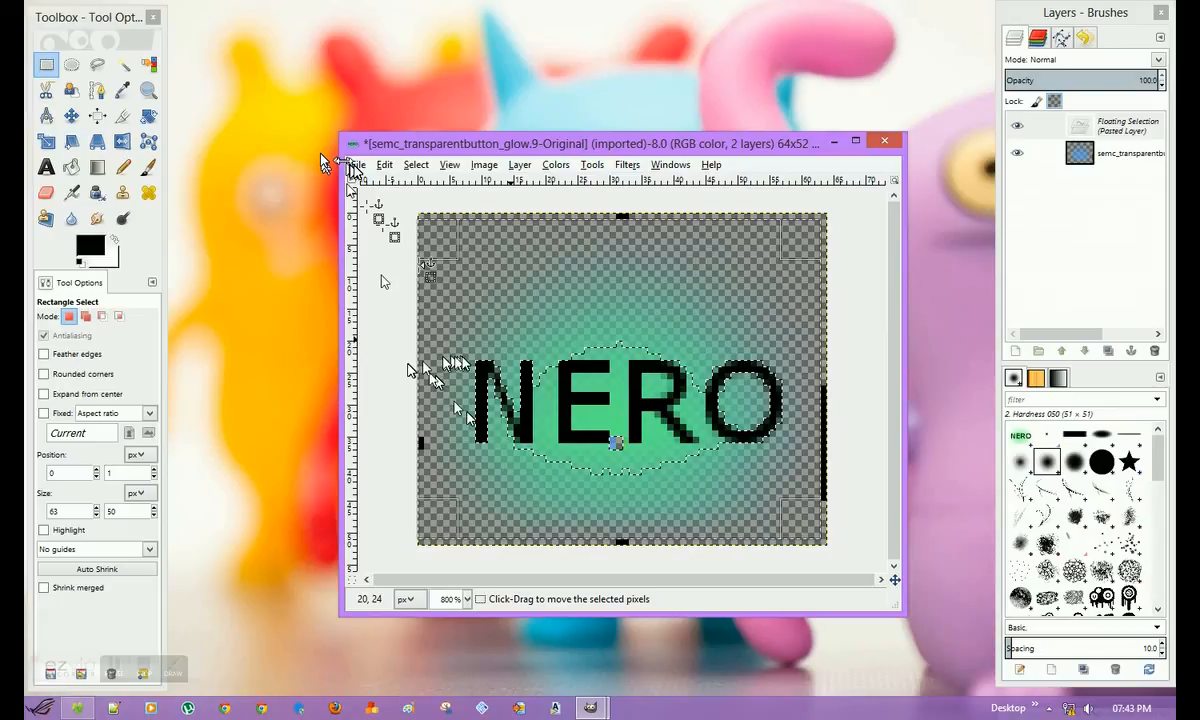